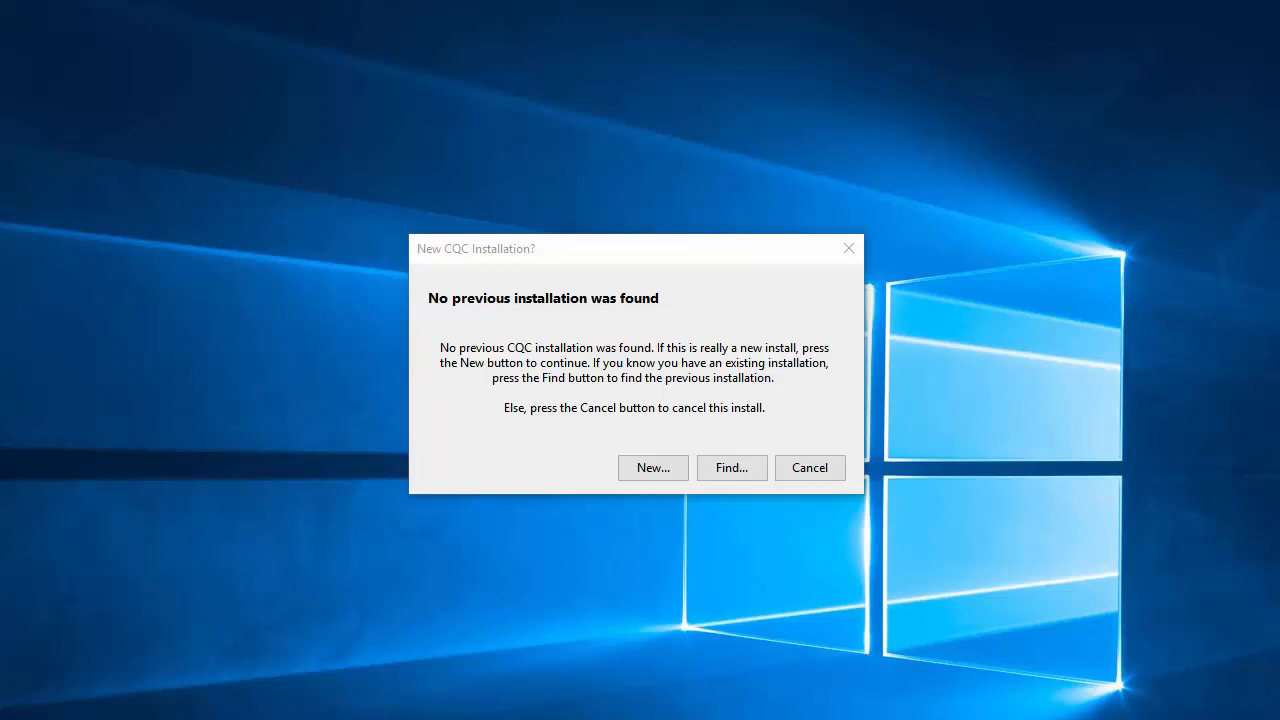
mouse_move(620, 402)
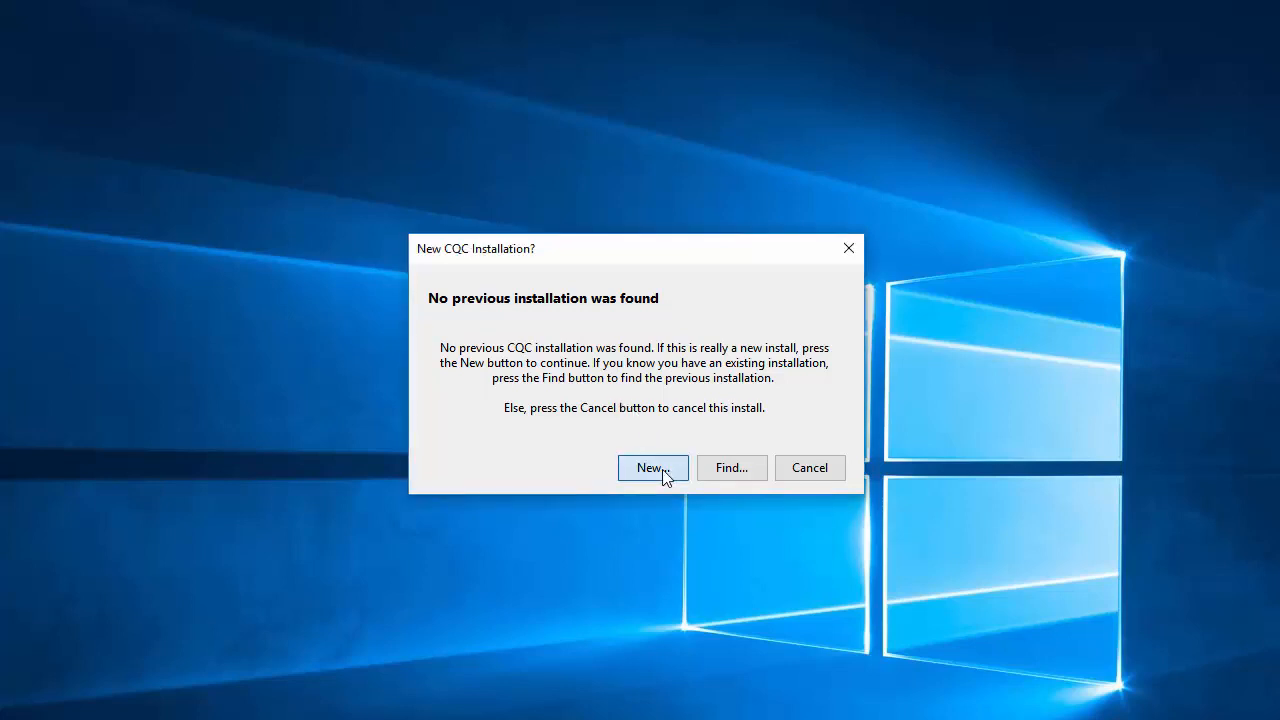
- Begin a new Master Server/Single Machine install with 'Control devices from this machine' enabled
click(652, 468)
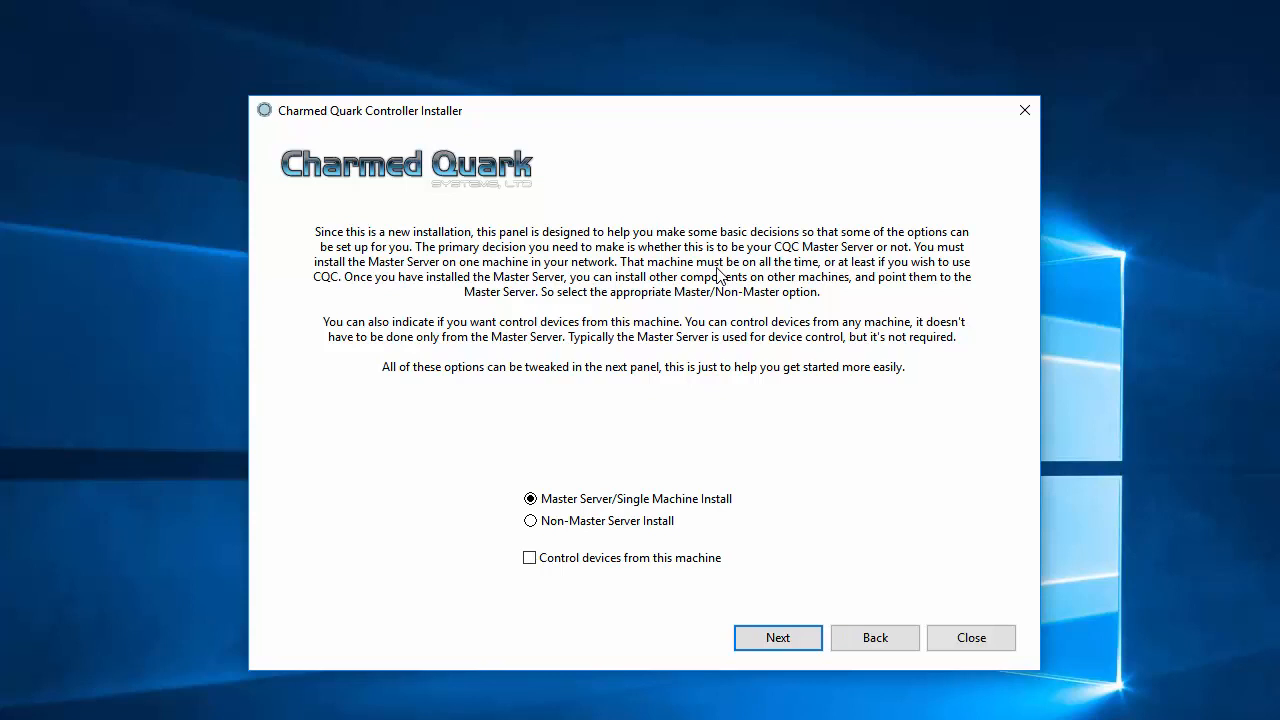
mouse_move(616, 508)
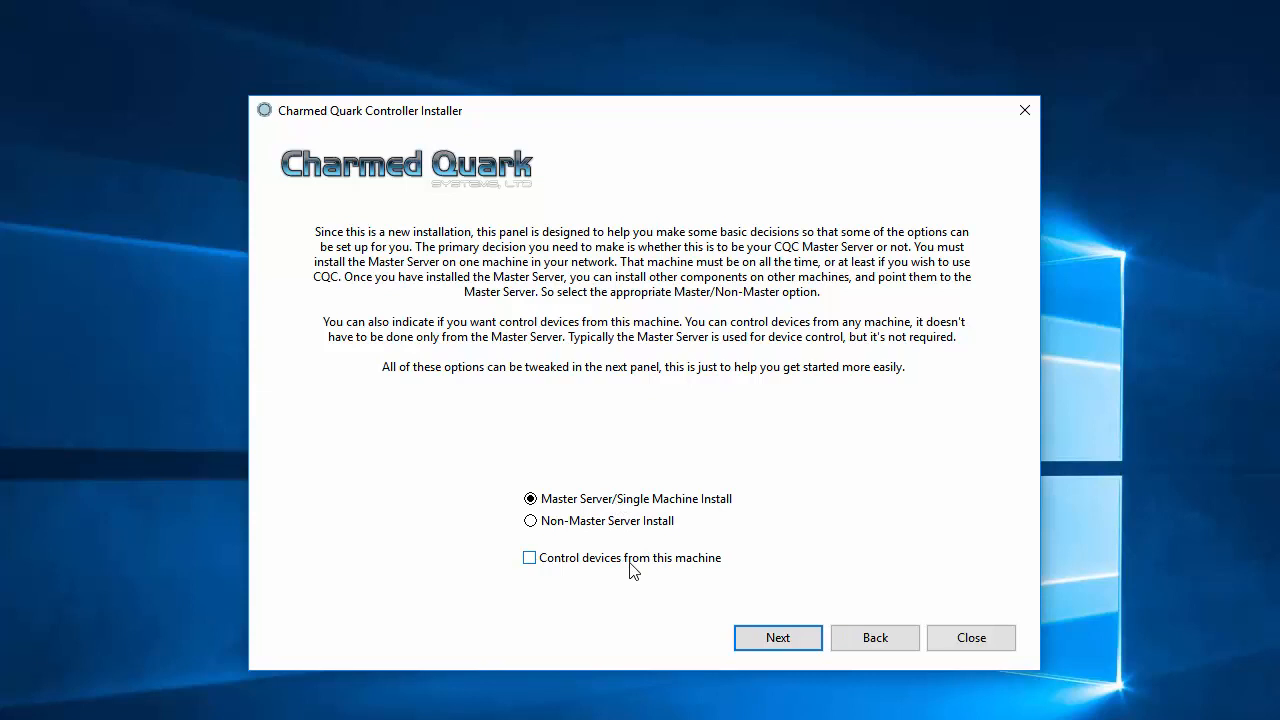
click(528, 558)
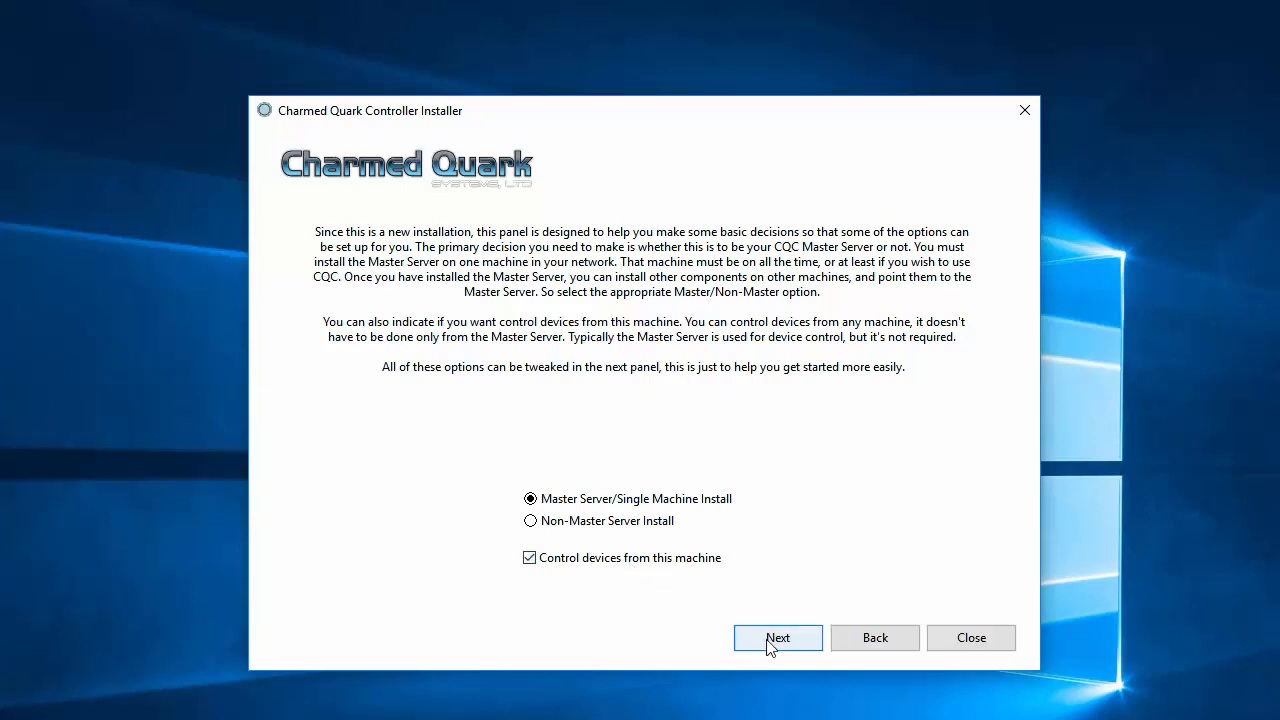
- Keep the default components (viewing Logic Server's description) and agree to the license terms
click(776, 636)
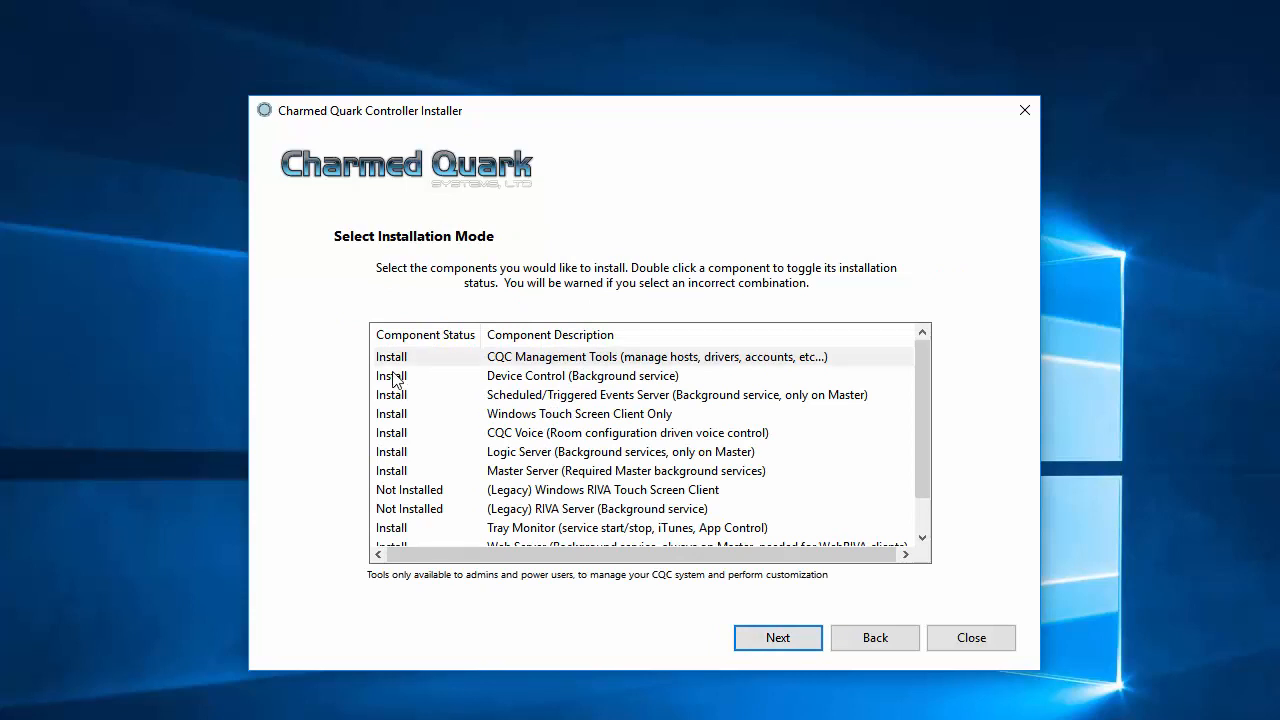
scroll(down, 3)
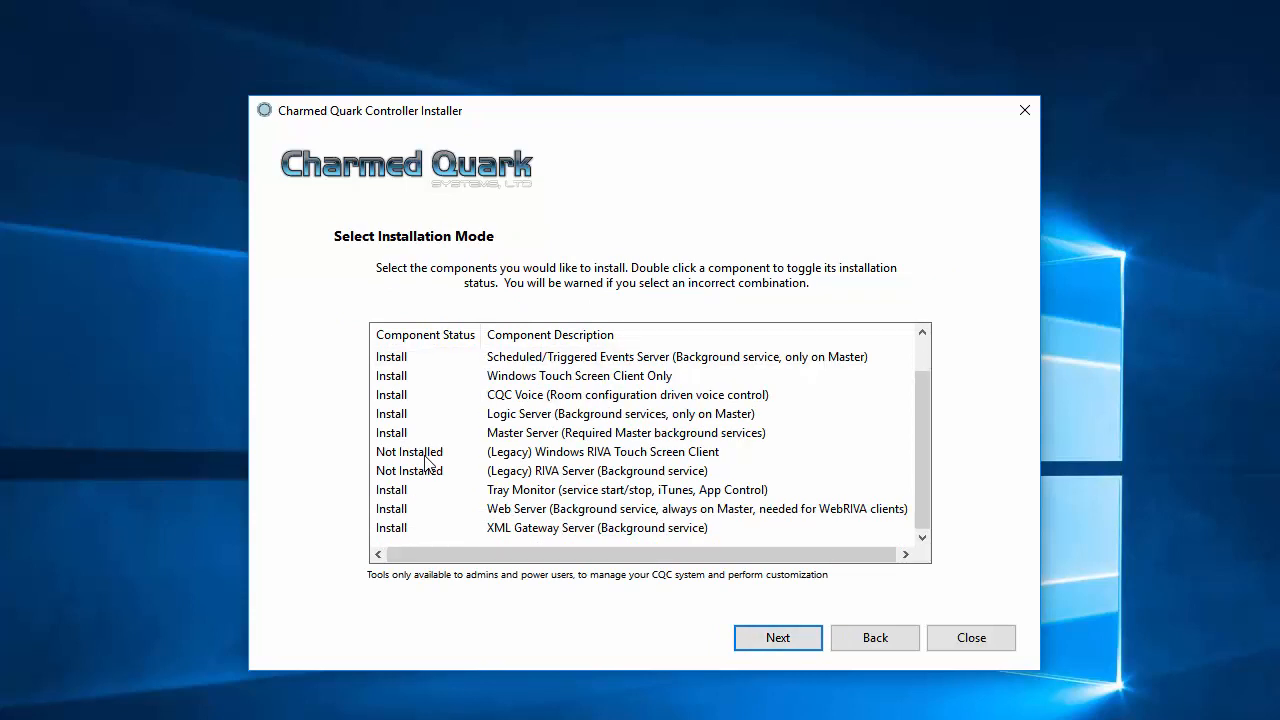
mouse_move(434, 398)
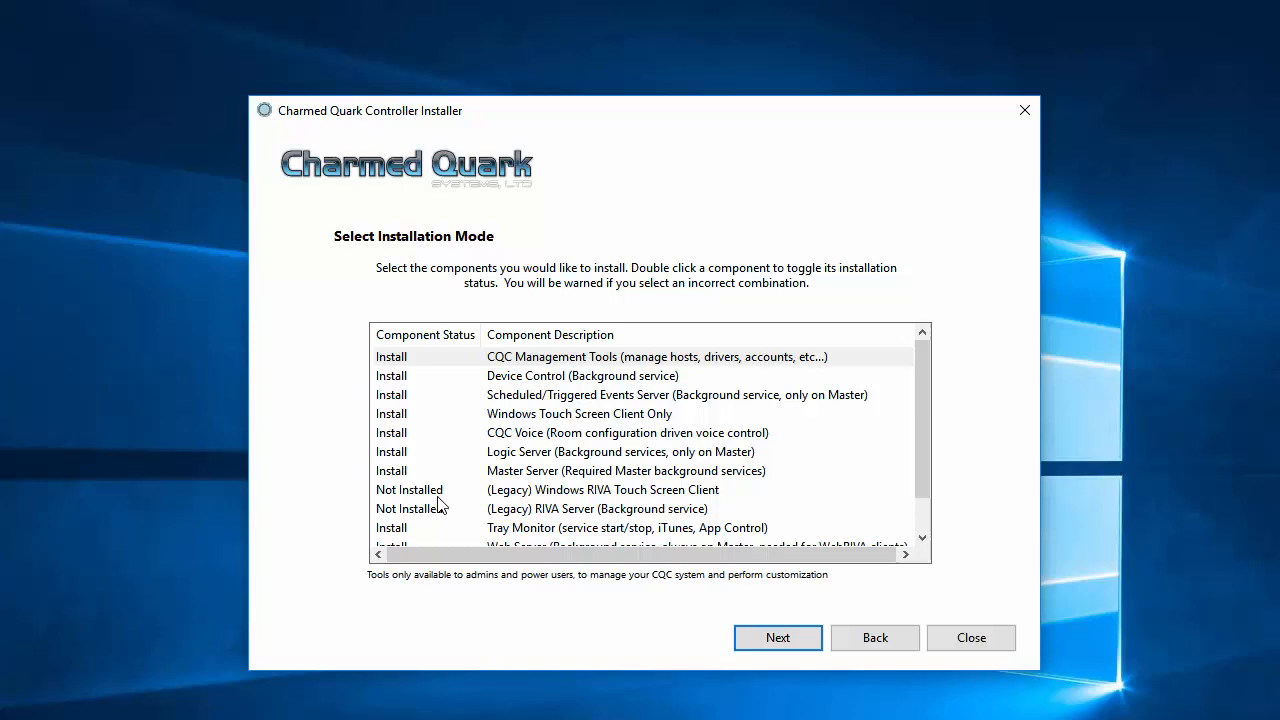
mouse_move(430, 508)
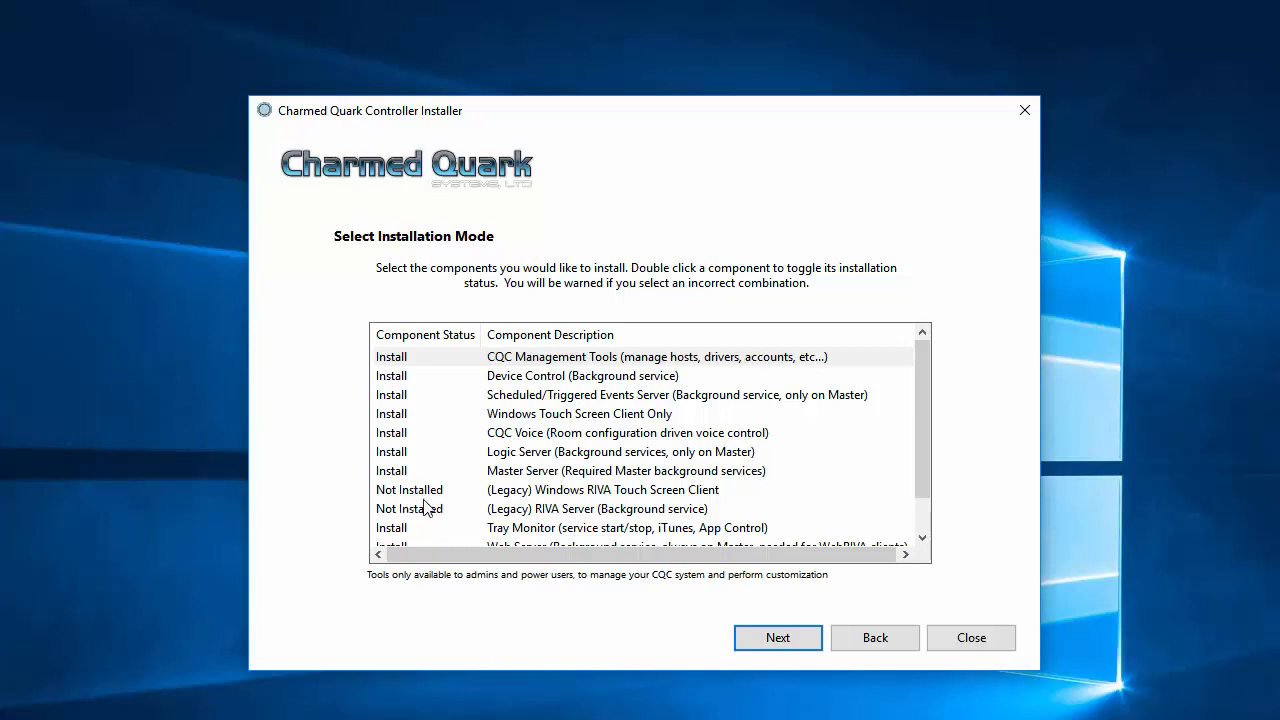
click(620, 452)
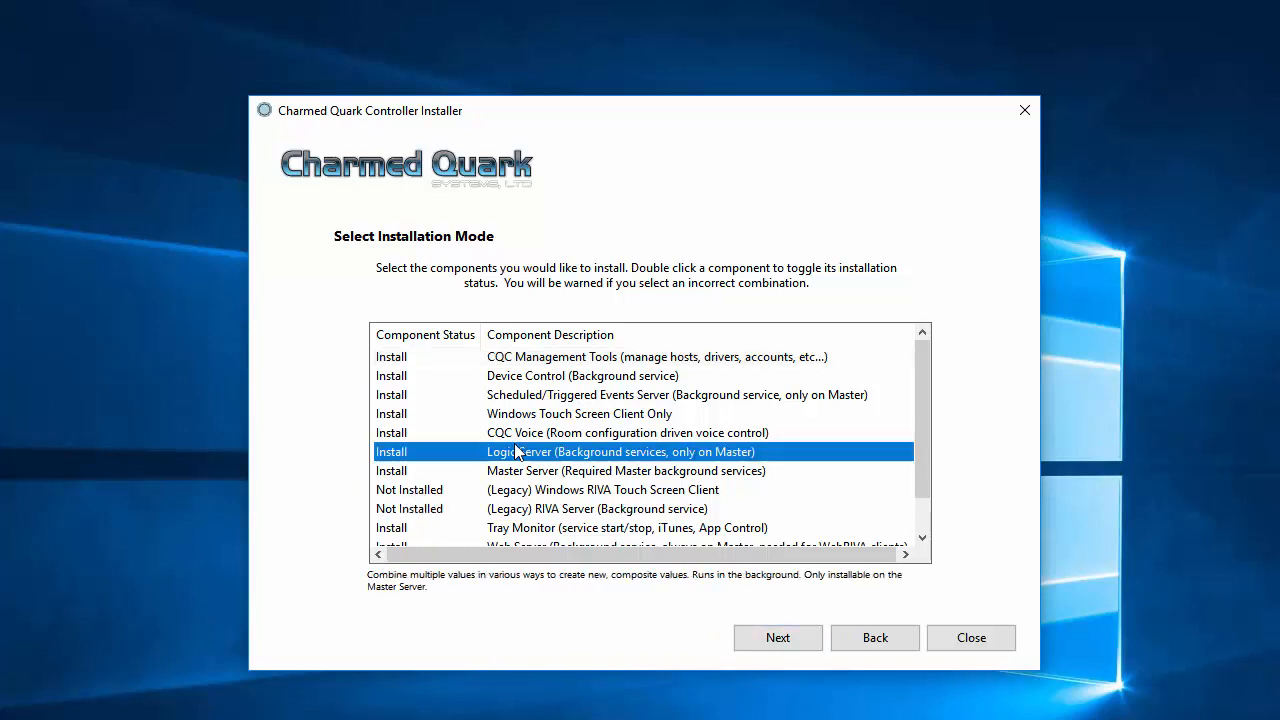
mouse_move(540, 608)
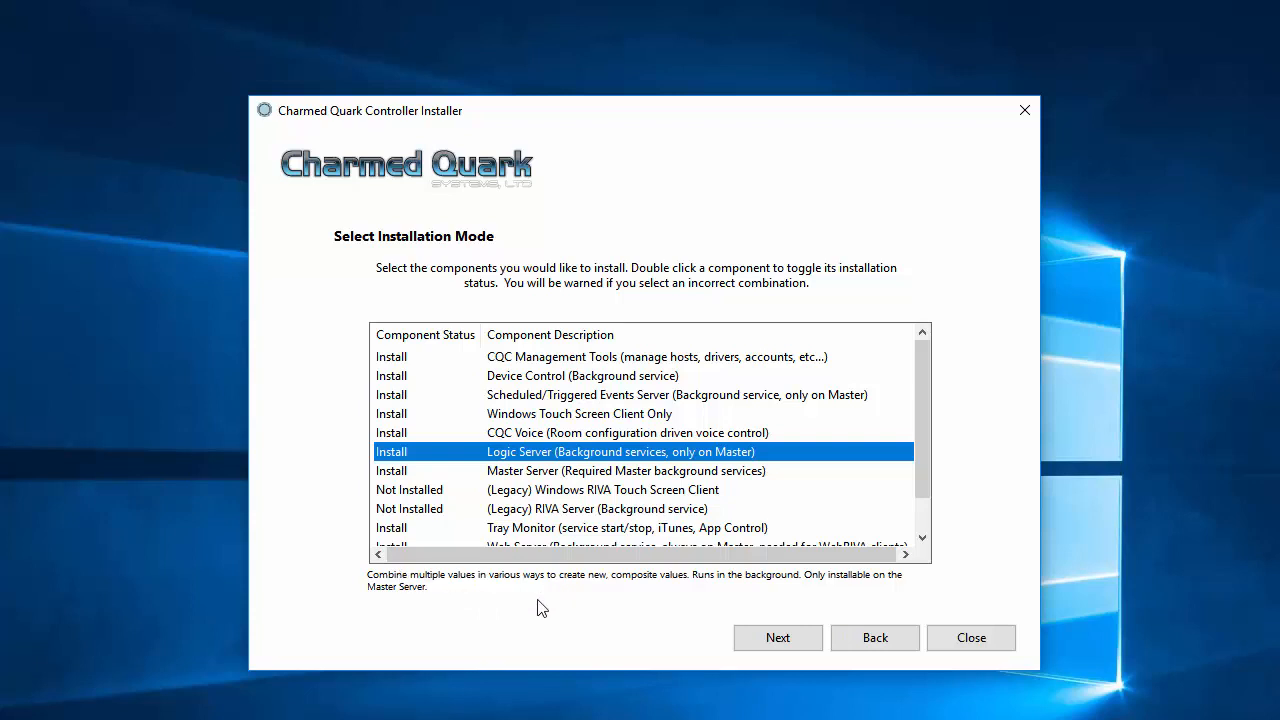
click(776, 636)
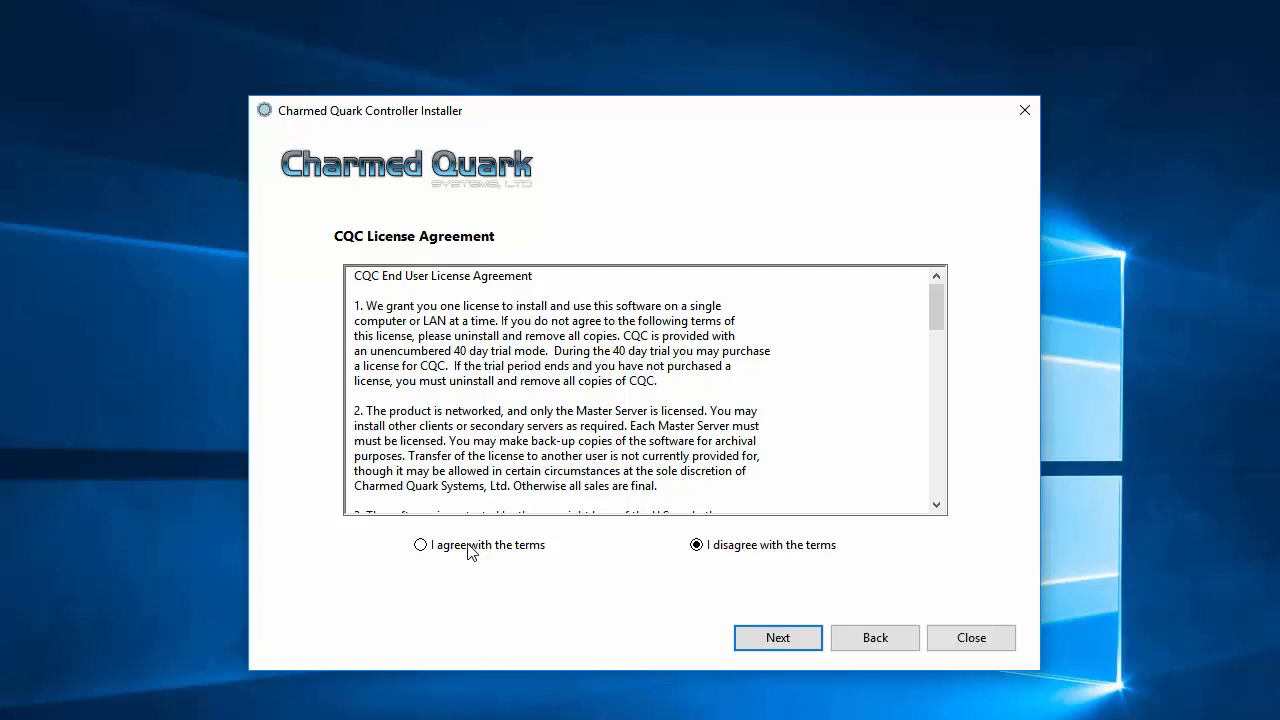
click(420, 544)
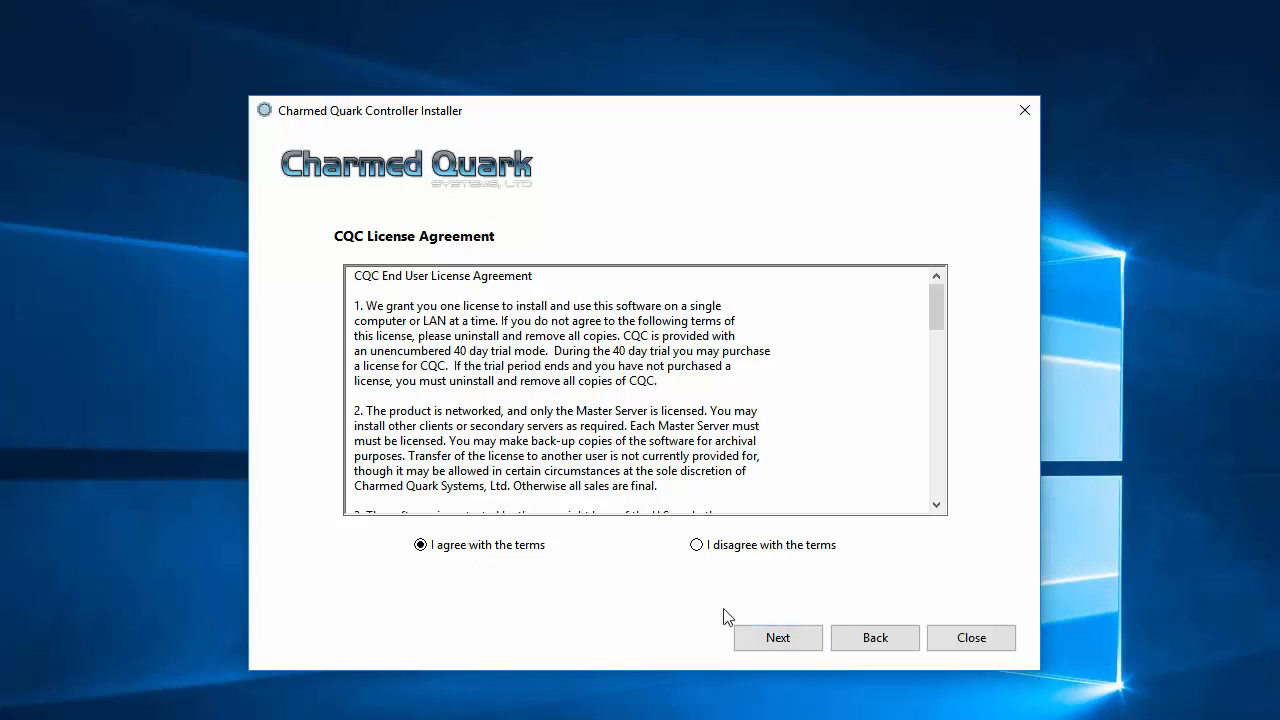
- Advance past the license to Set Service Startup Mode, leaving Manual selected
click(776, 636)
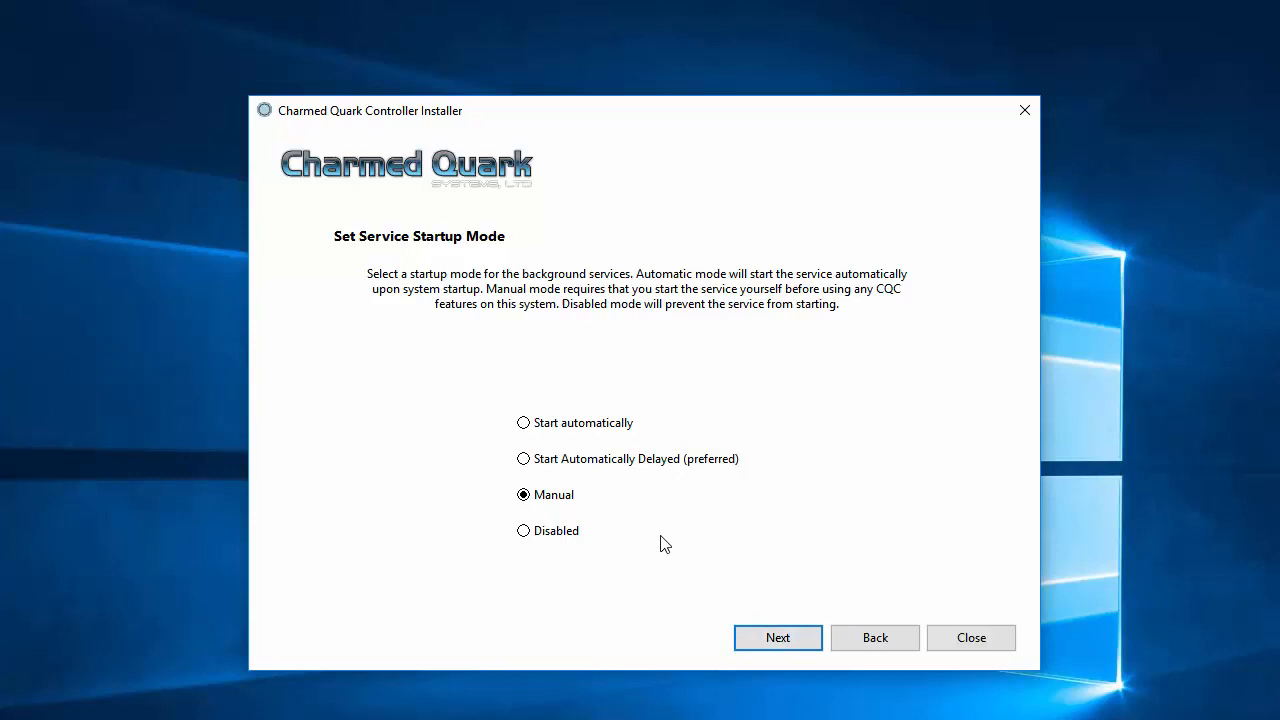
mouse_move(696, 472)
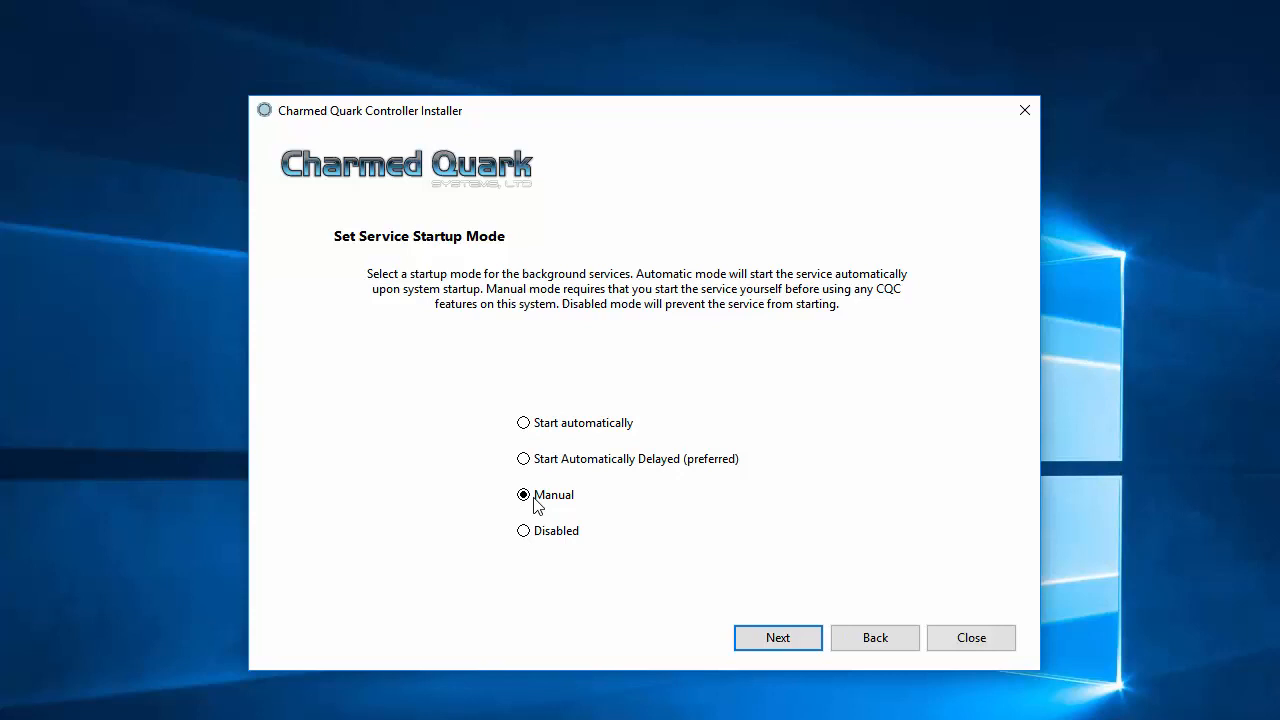
mouse_move(572, 478)
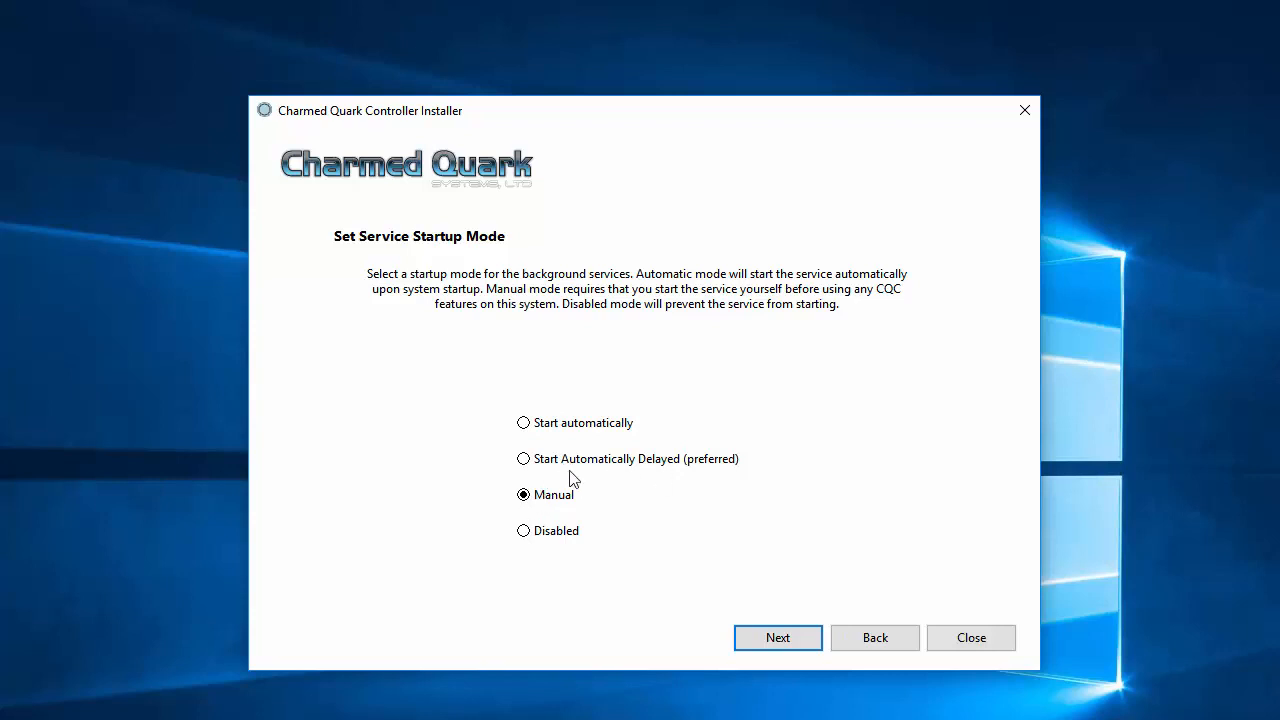
mouse_move(560, 496)
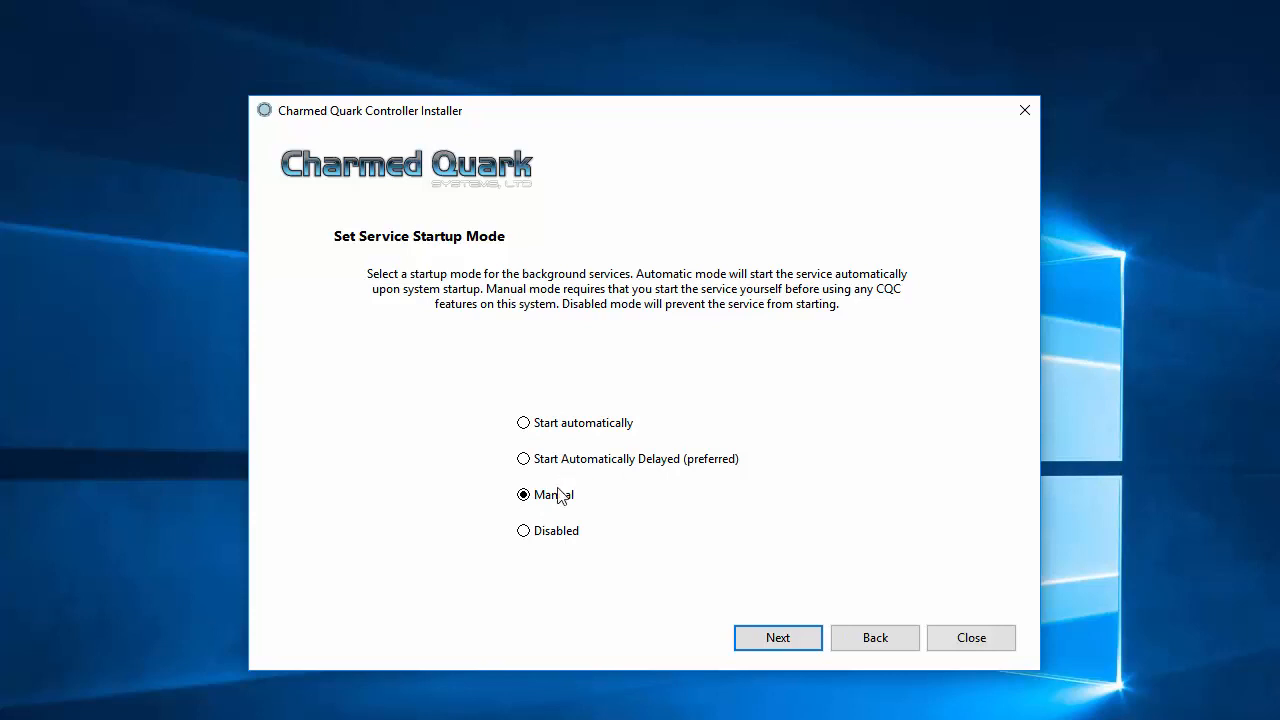
mouse_move(548, 508)
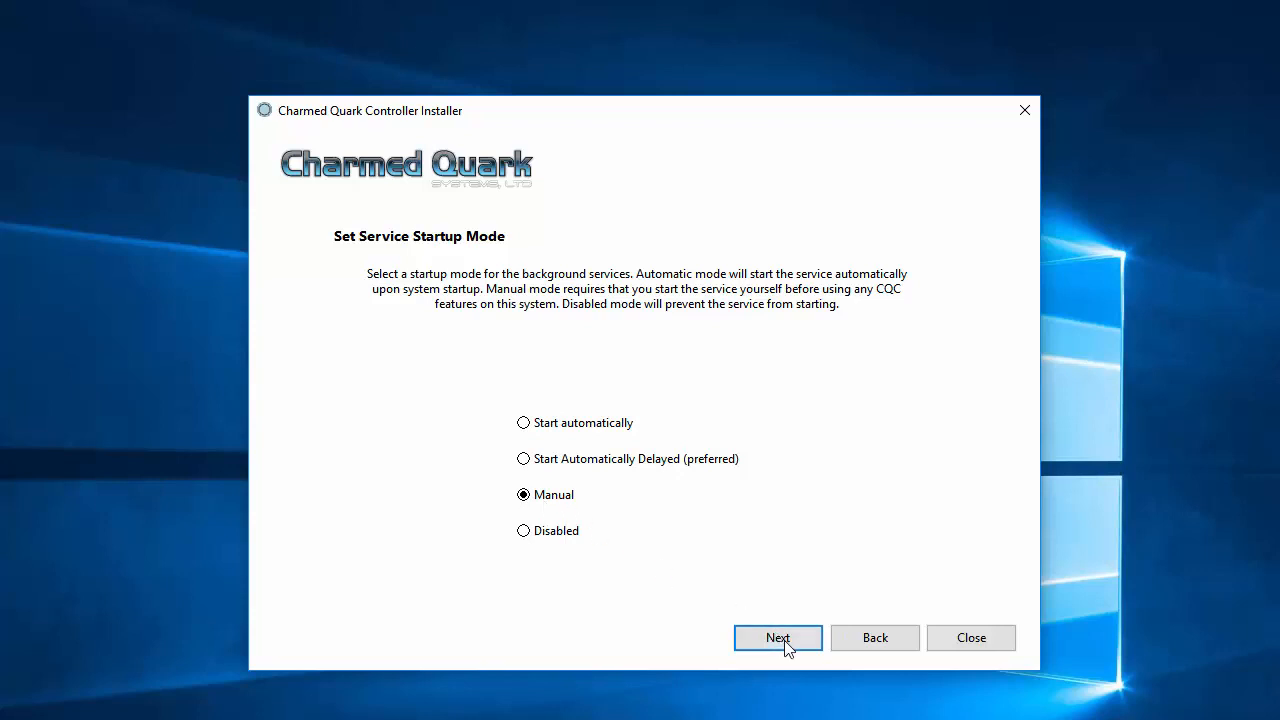
- Set the installation folder to D:\Tmp\TutVids and confirm creating the missing folder
click(776, 638)
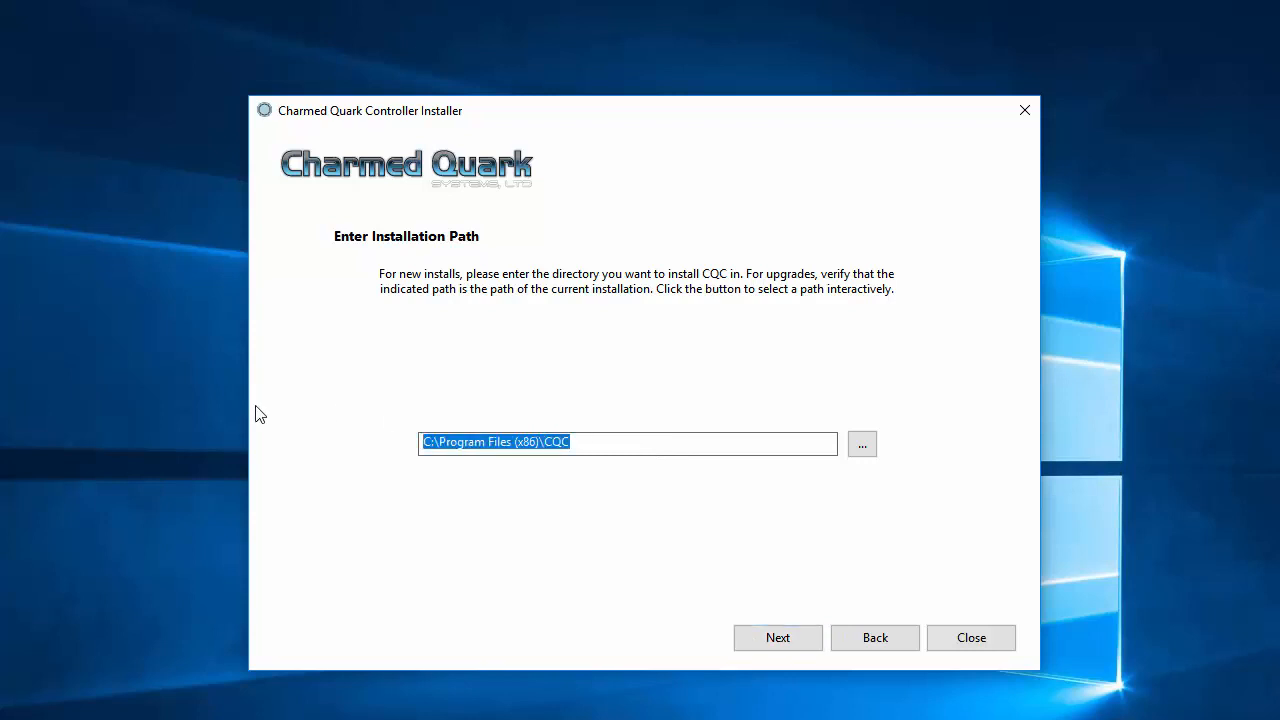
text(D:)
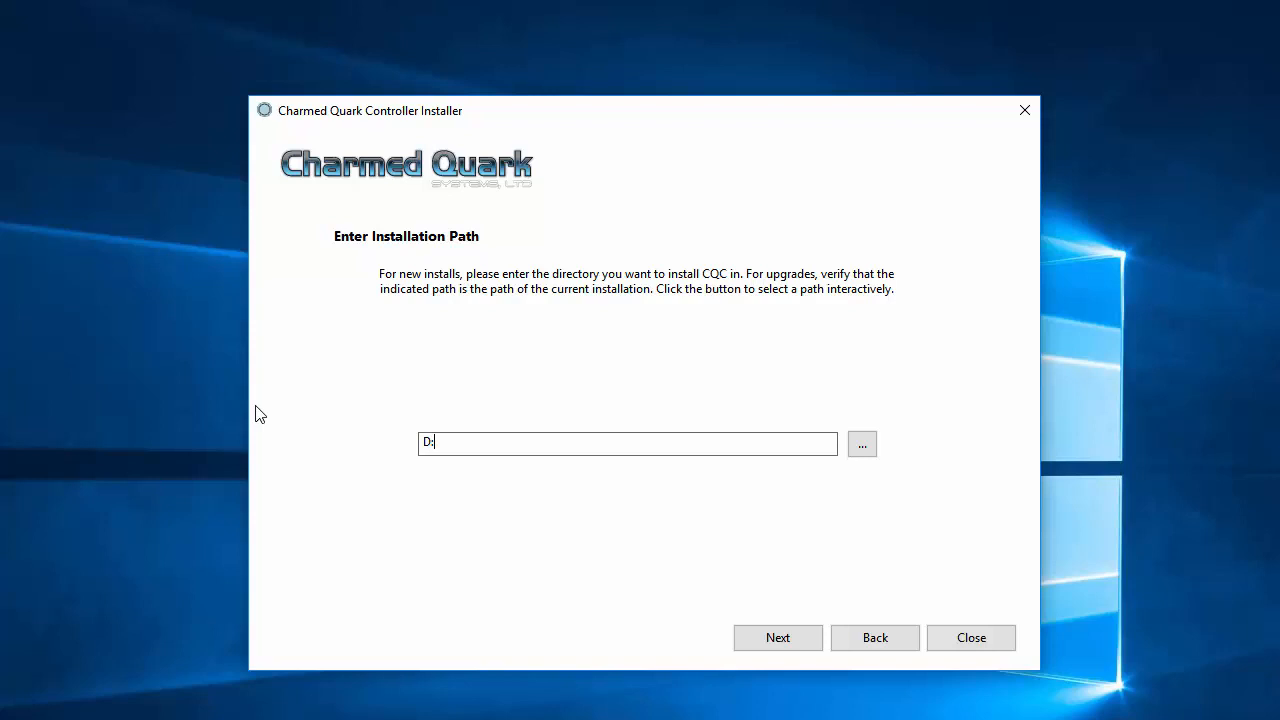
text(\Tmp\Tut)
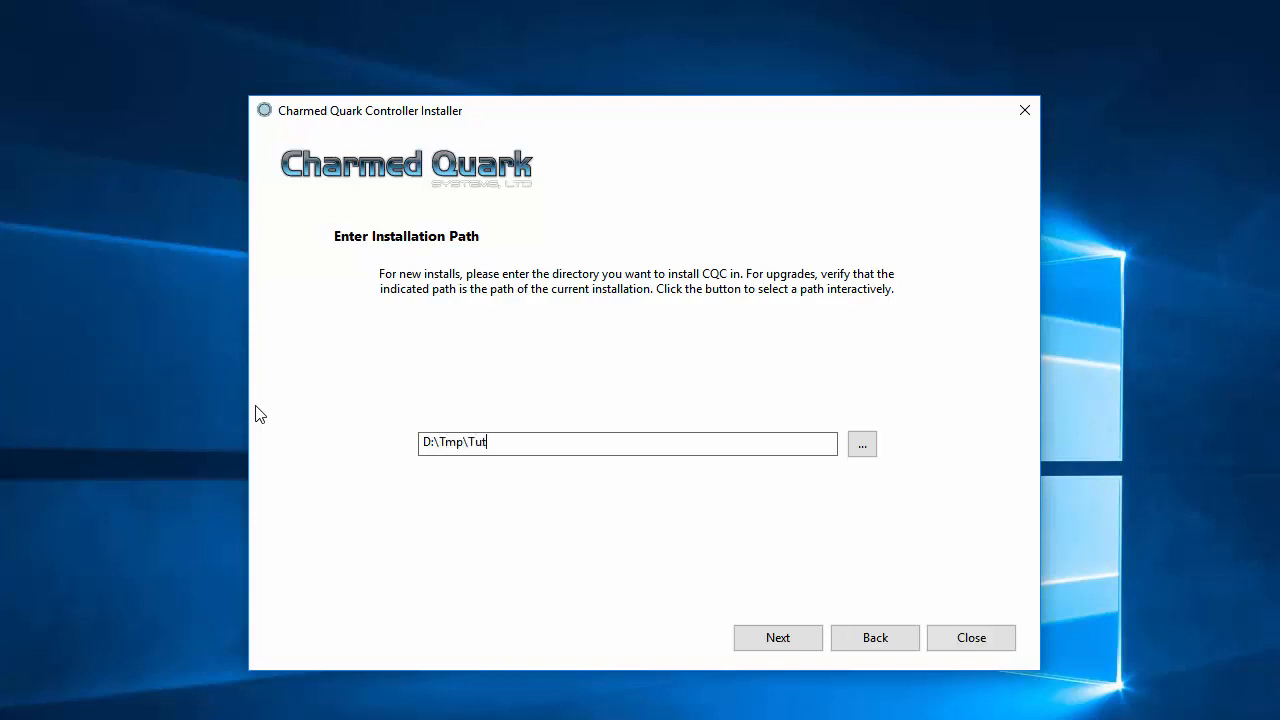
click(776, 636)
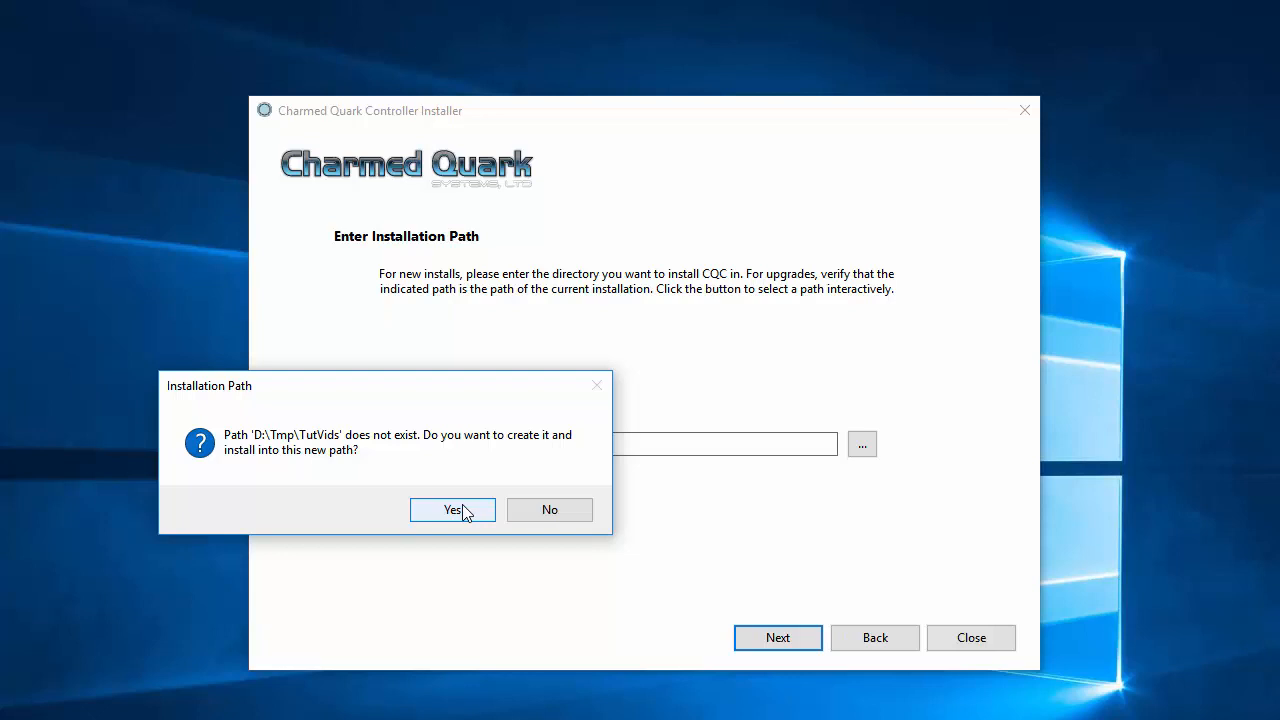
click(452, 510)
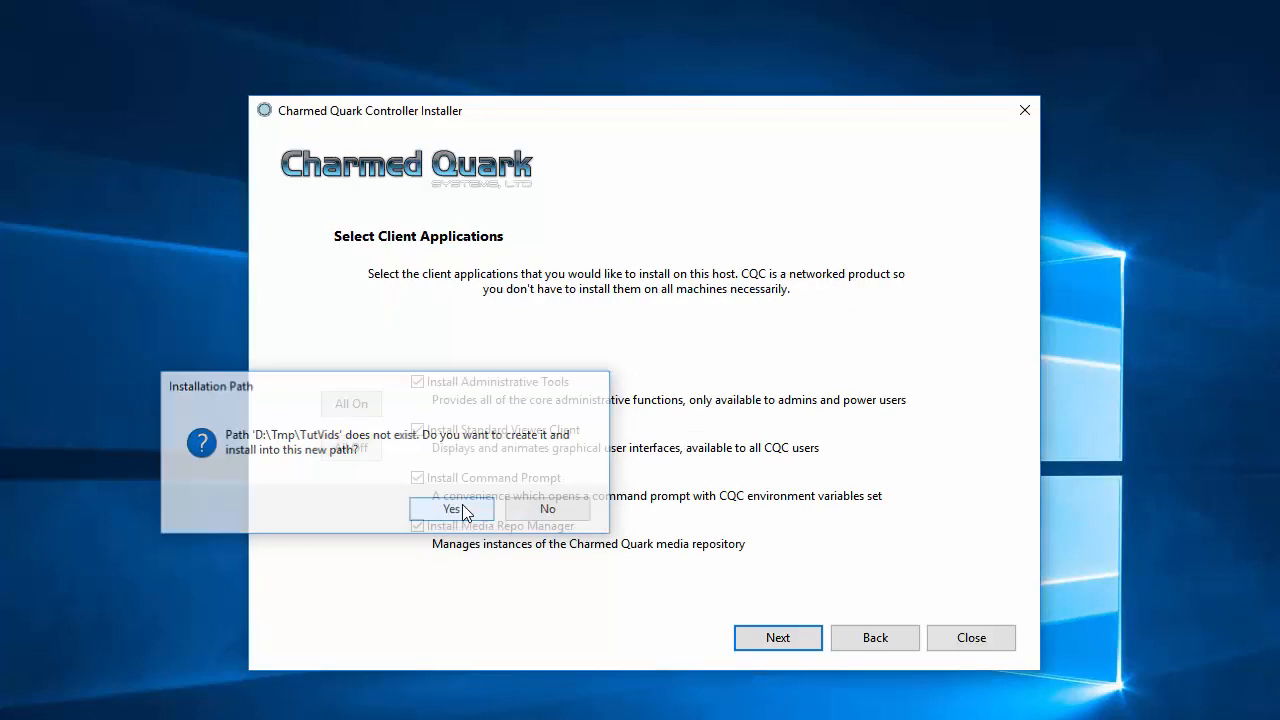
- Keep all four client applications and viewer control on port 20000, reaching Master Server options
click(452, 508)
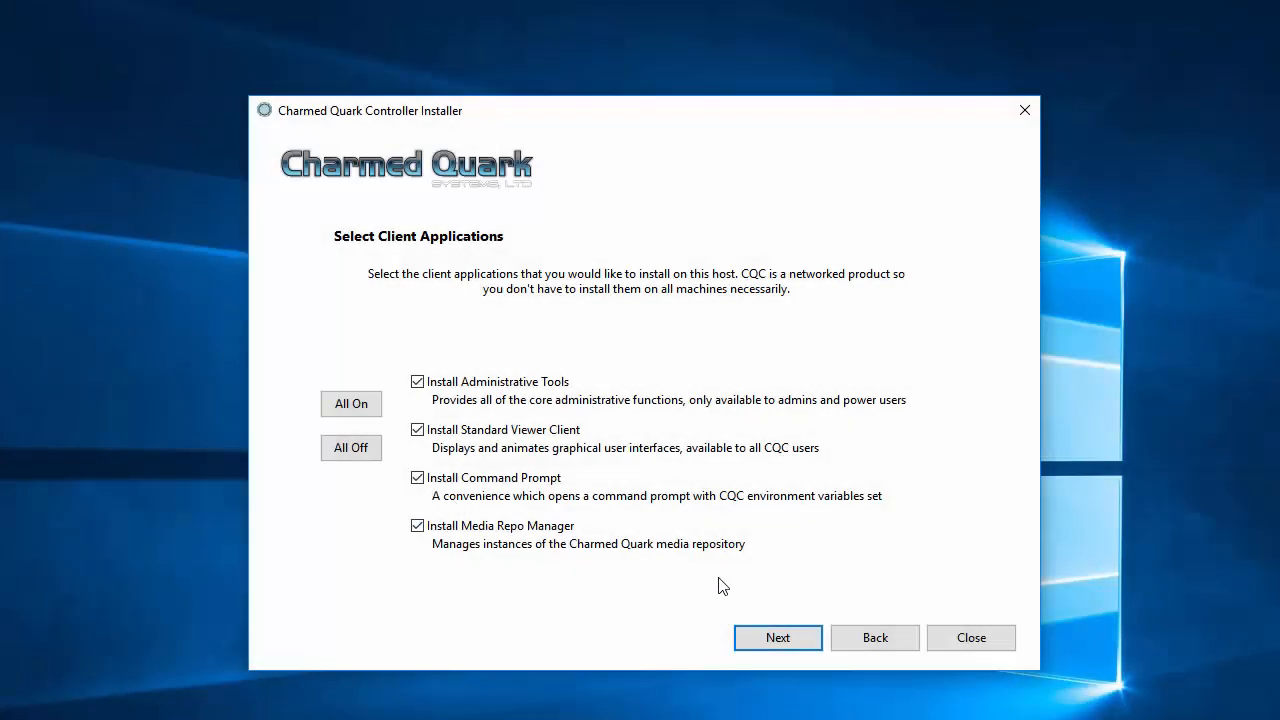
mouse_move(688, 564)
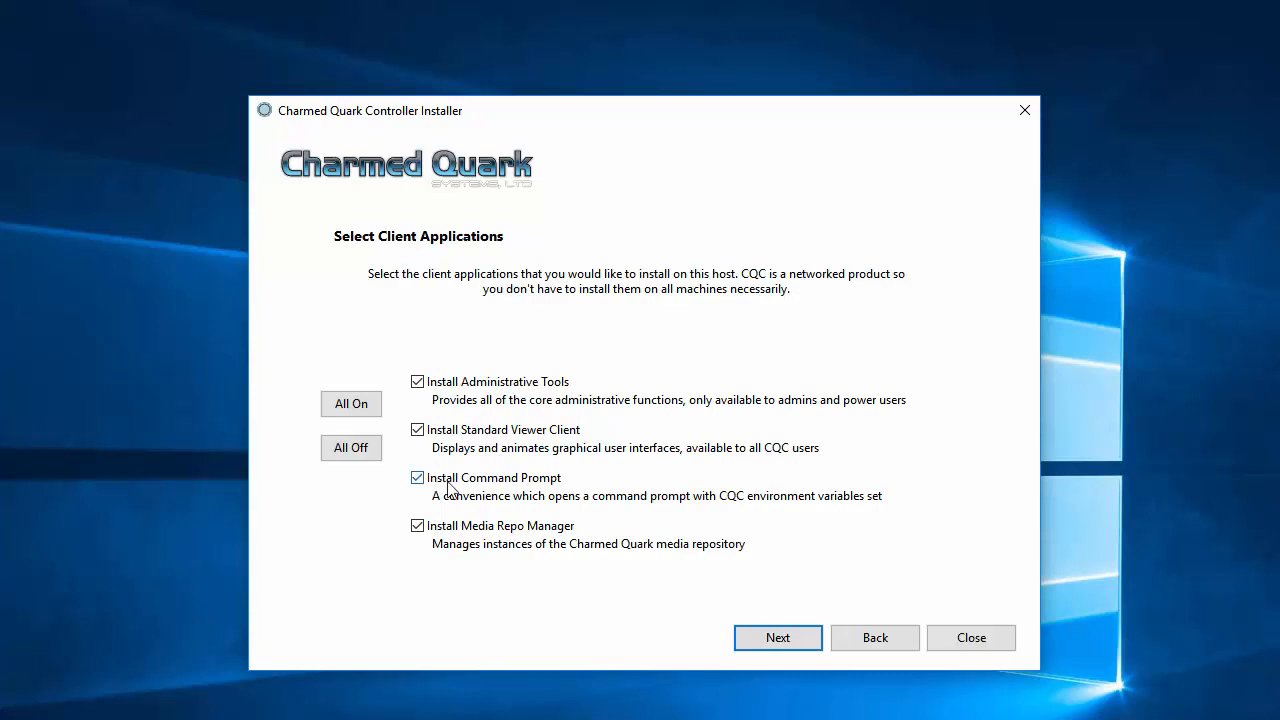
click(776, 636)
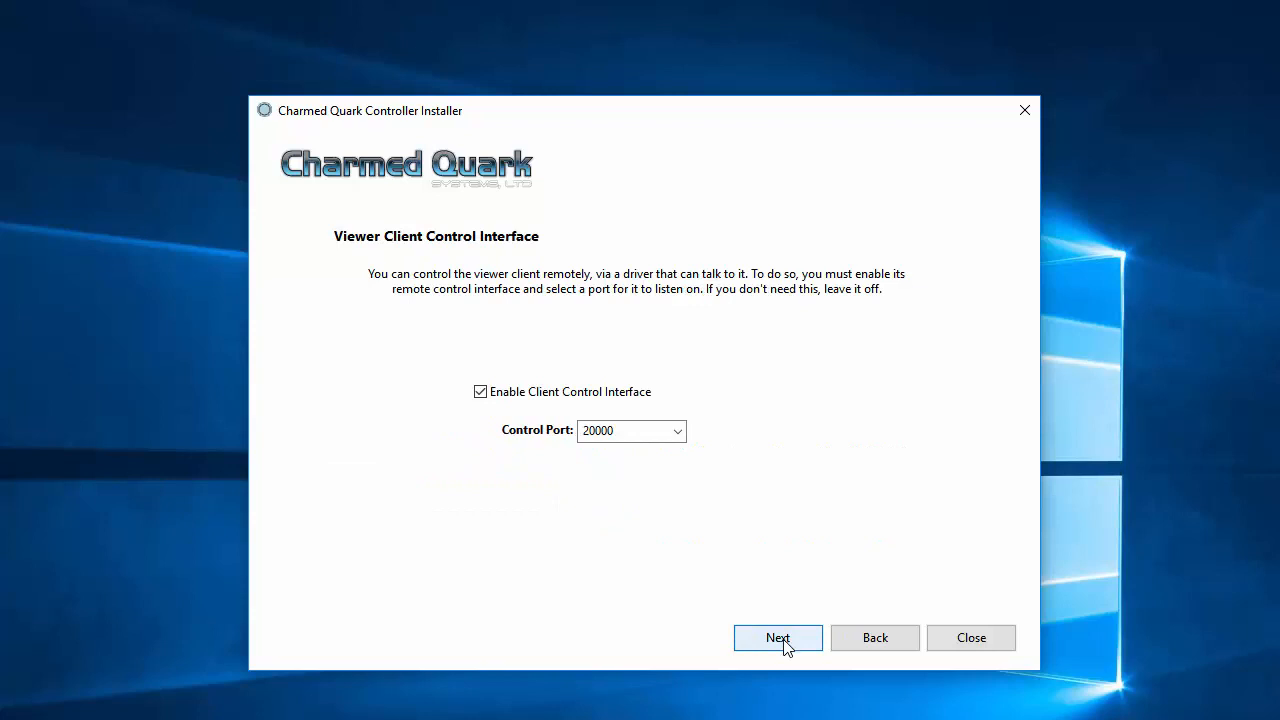
mouse_move(512, 396)
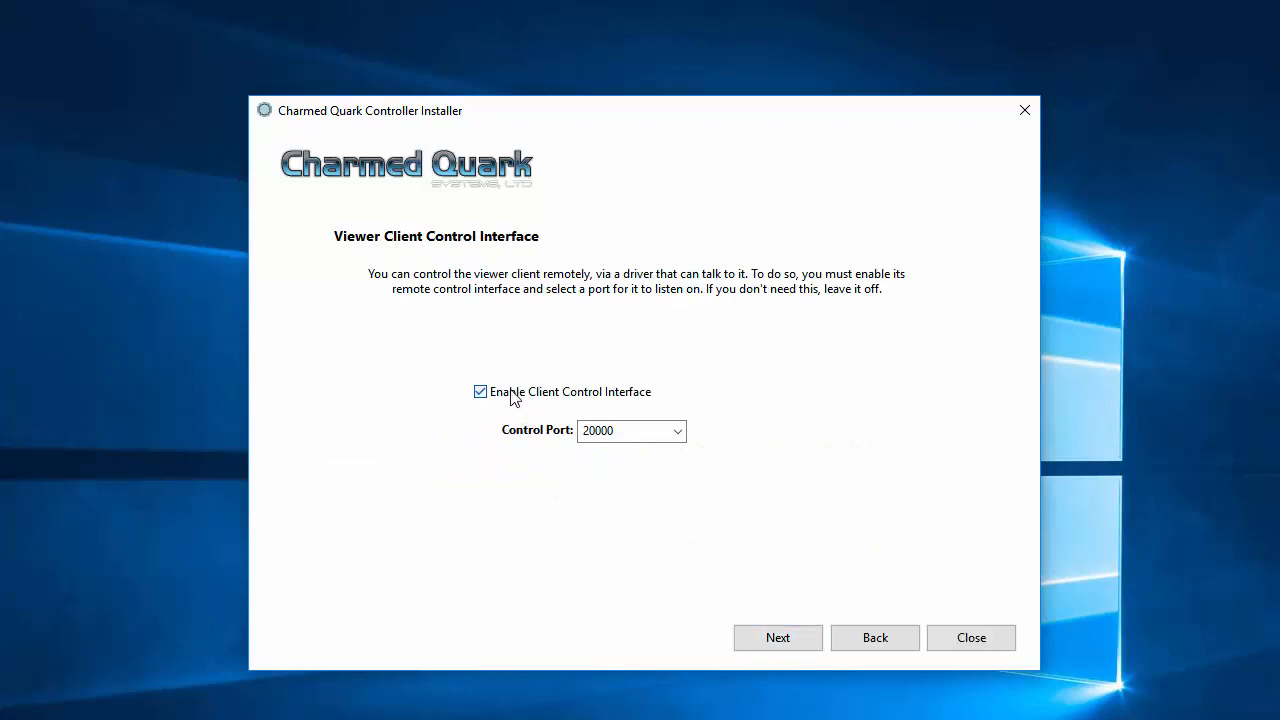
click(776, 636)
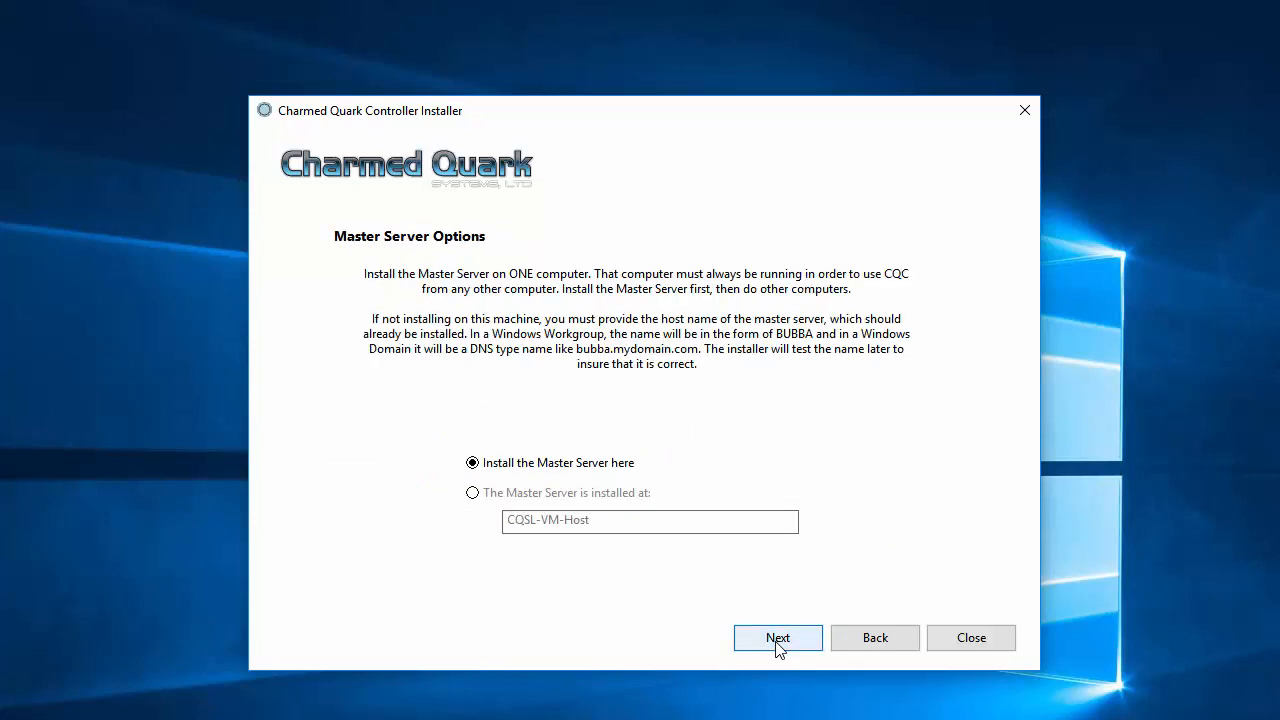
mouse_move(650, 530)
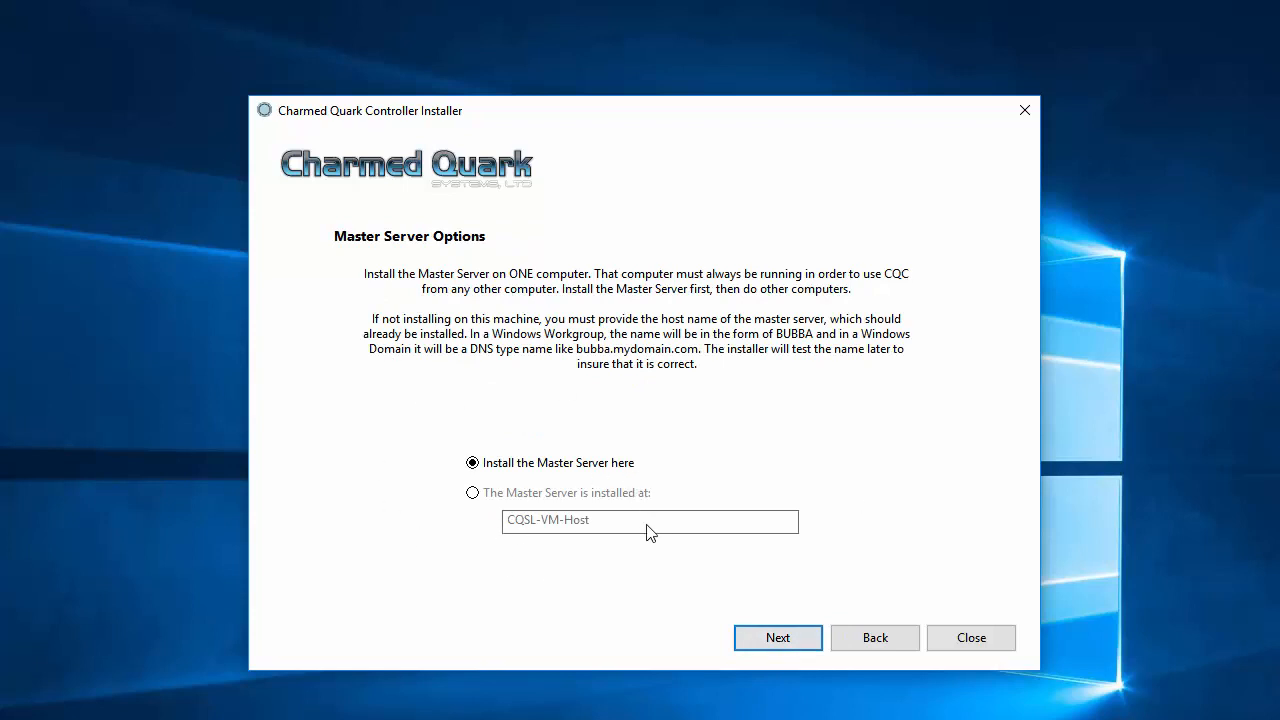
mouse_move(548, 500)
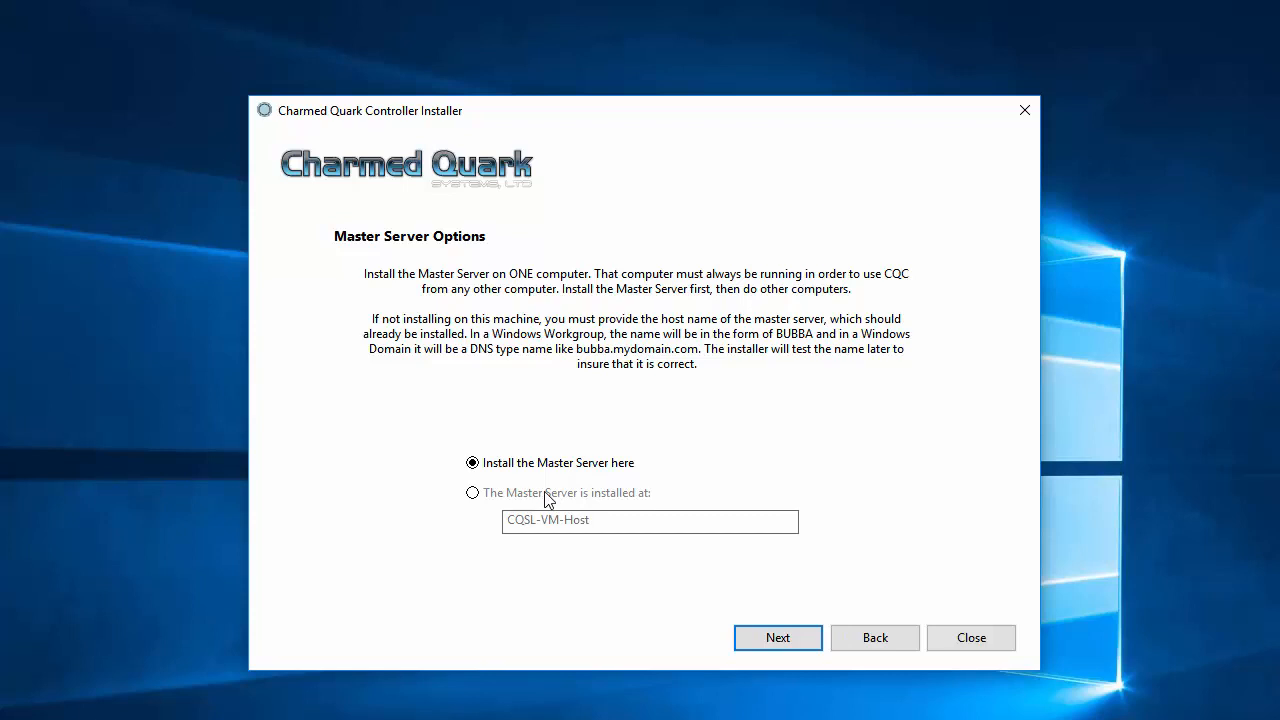
mouse_move(518, 508)
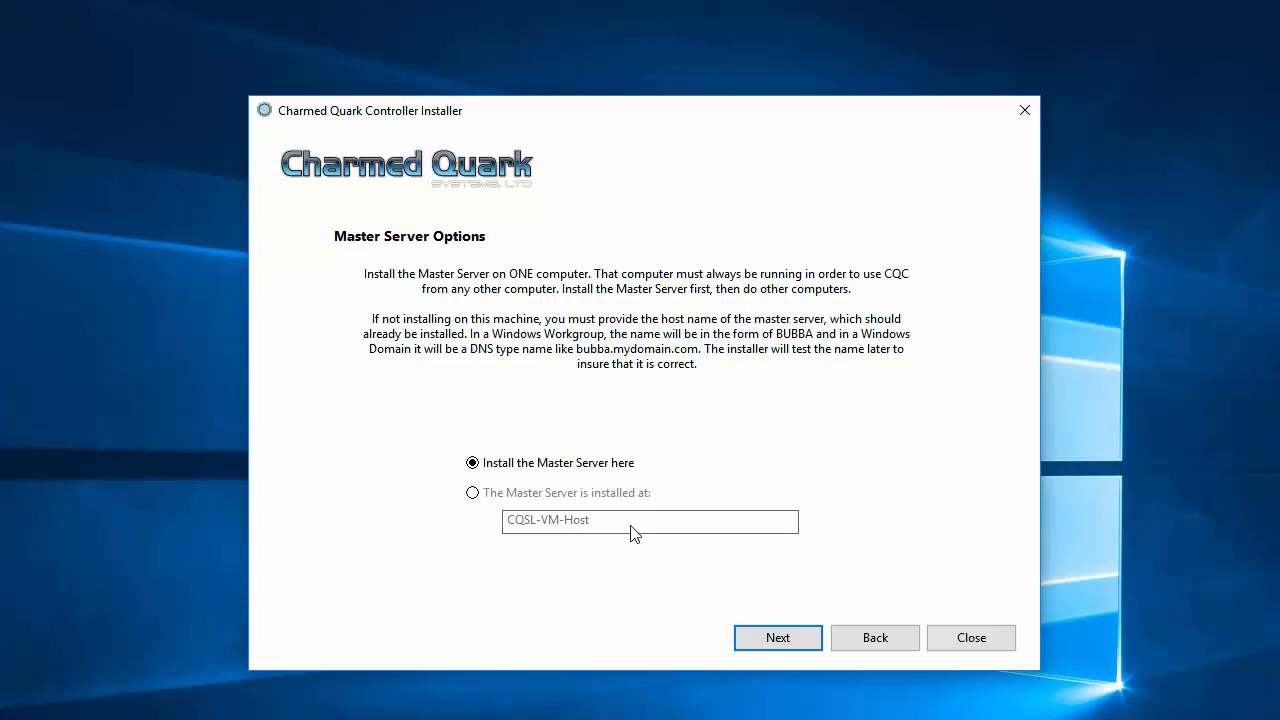
- Keep defaults for Master Server, core ports, device control, XML gateway, events and logic server
click(776, 636)
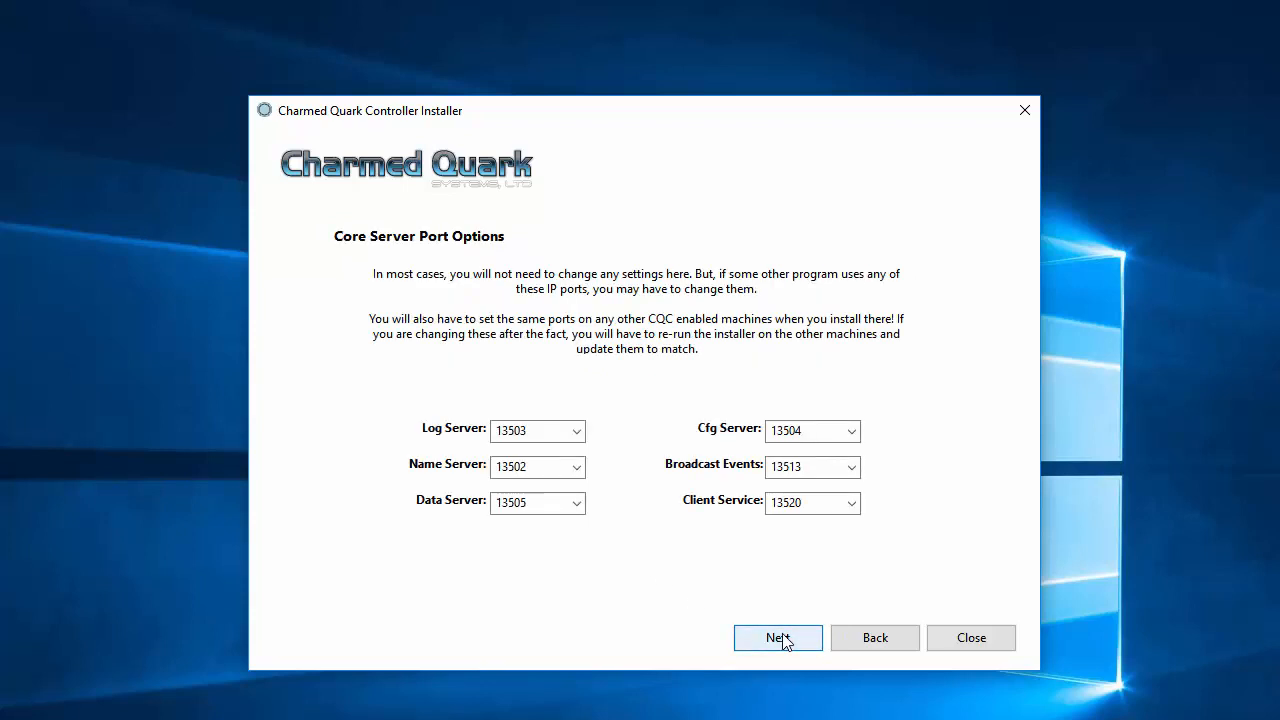
click(776, 638)
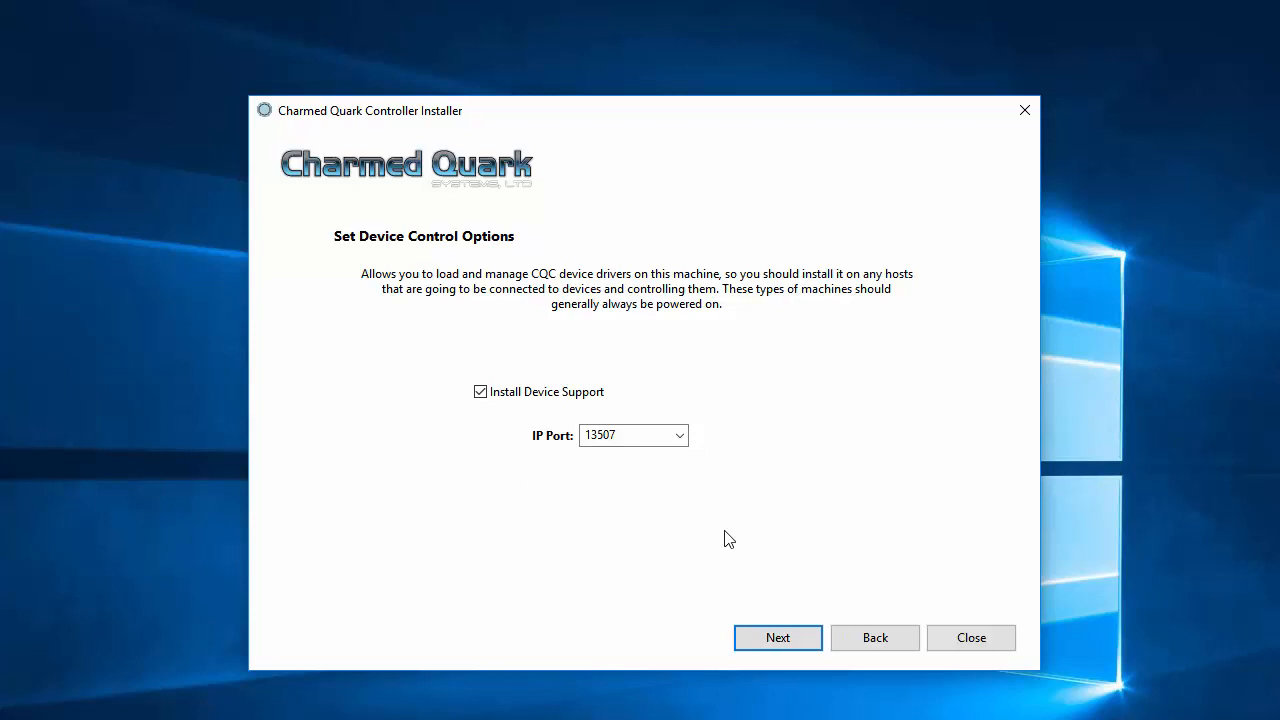
click(776, 636)
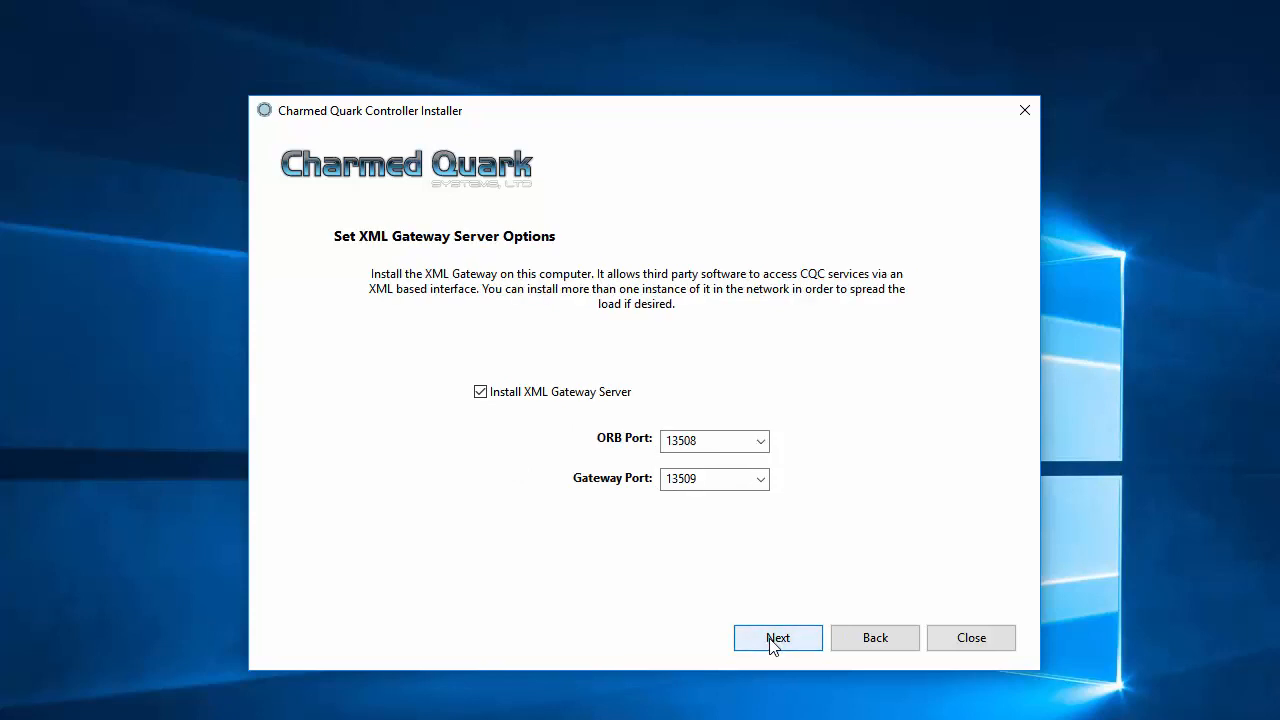
click(776, 638)
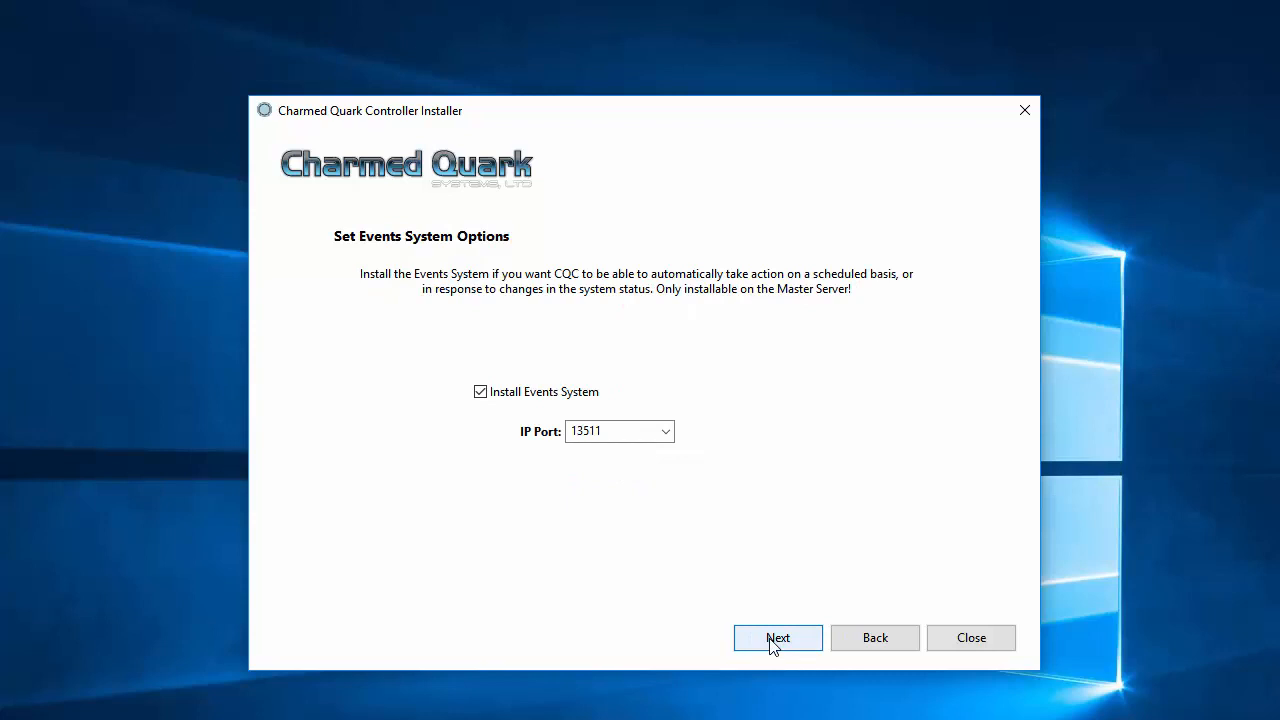
click(776, 636)
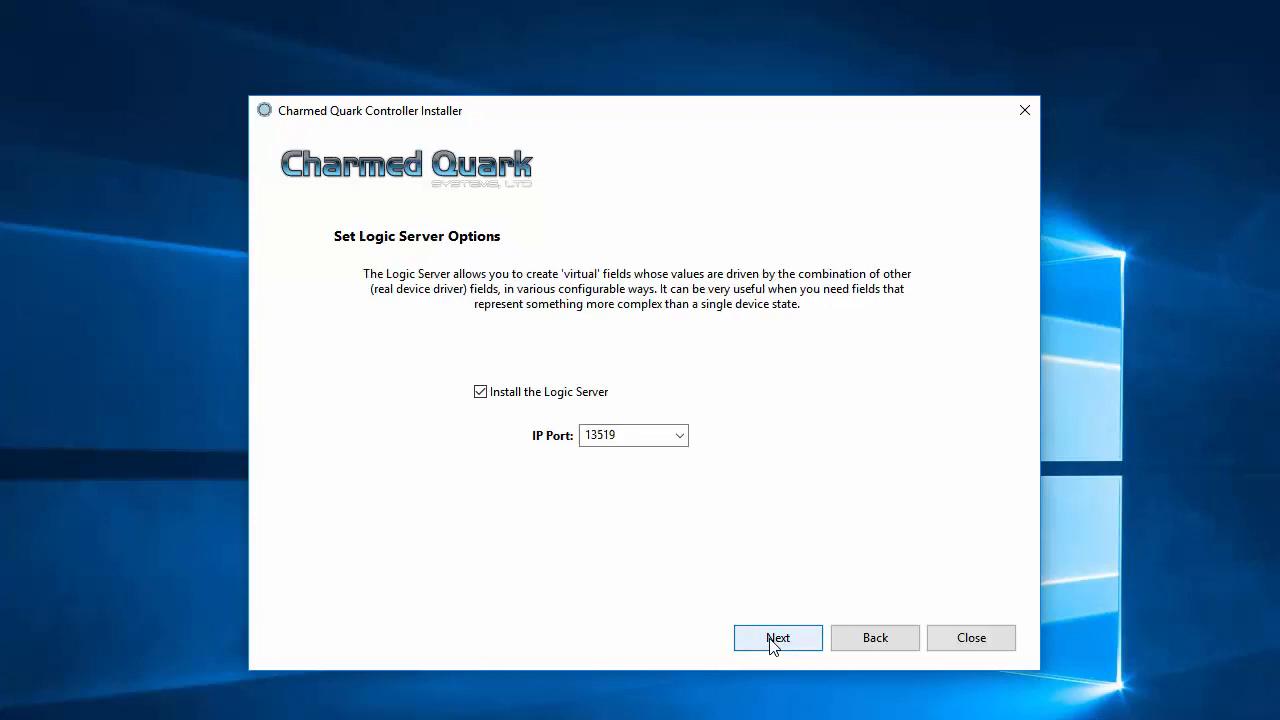
click(776, 636)
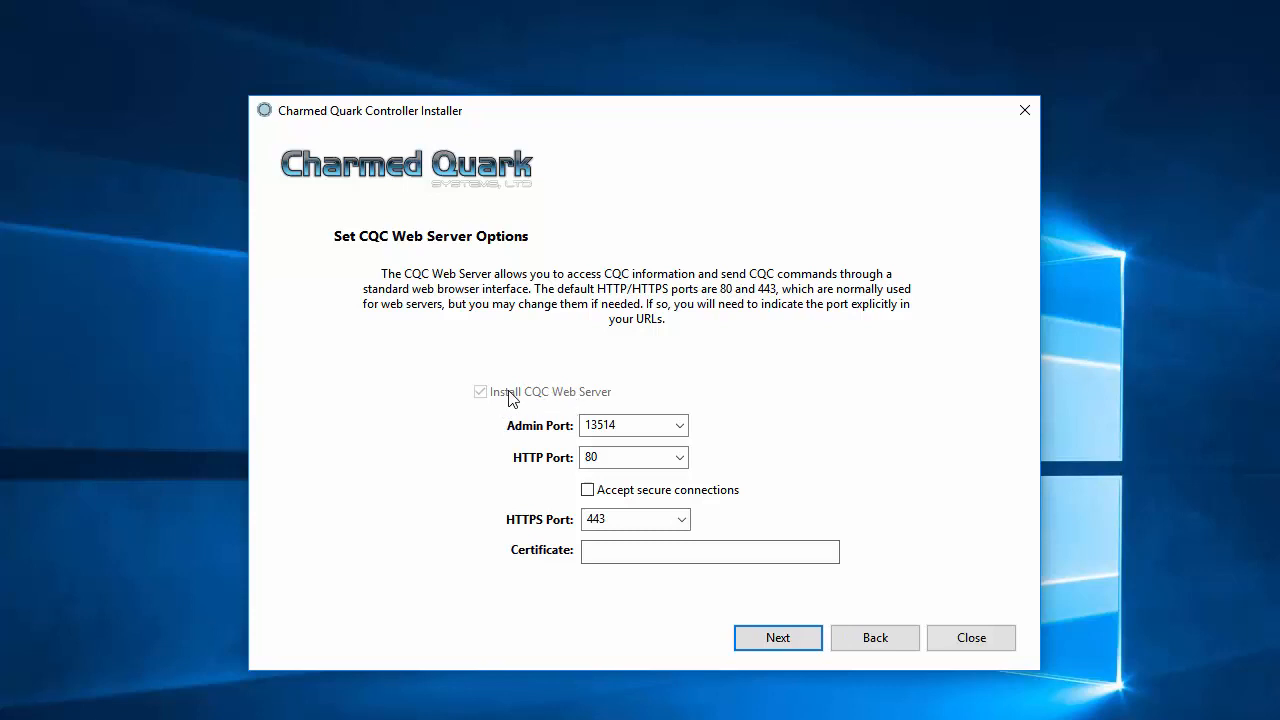
mouse_move(584, 564)
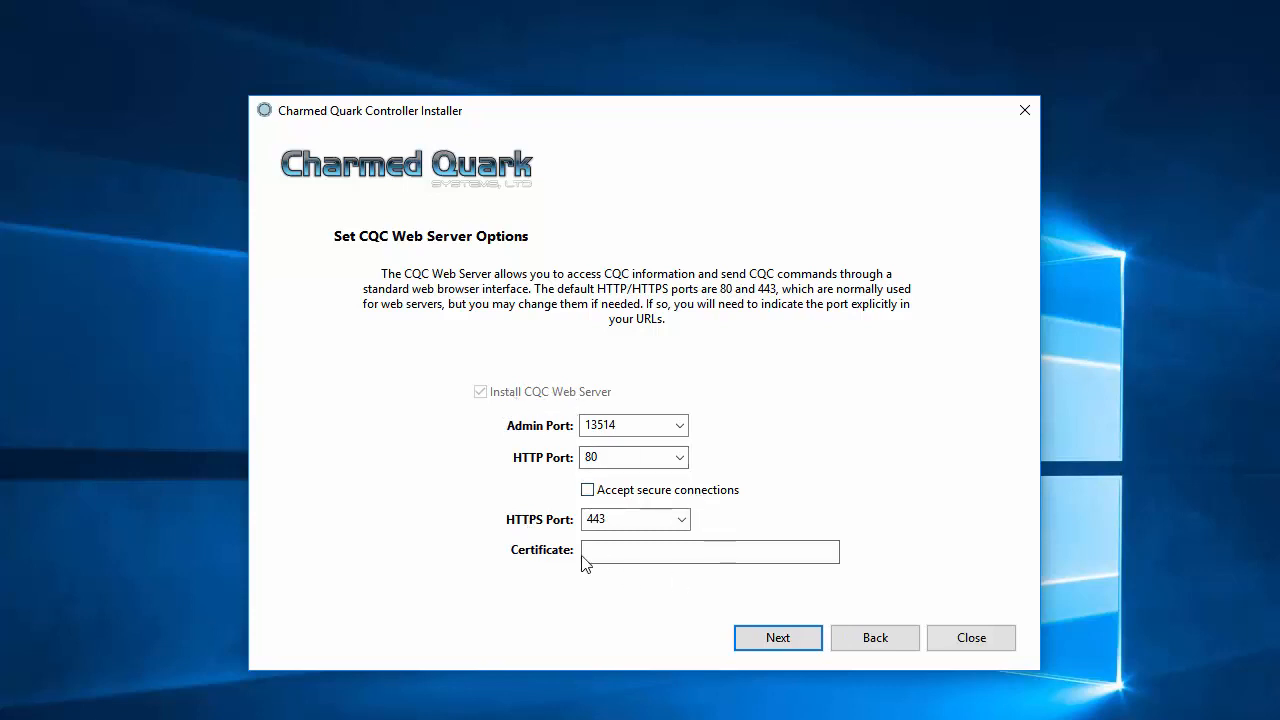
mouse_move(688, 512)
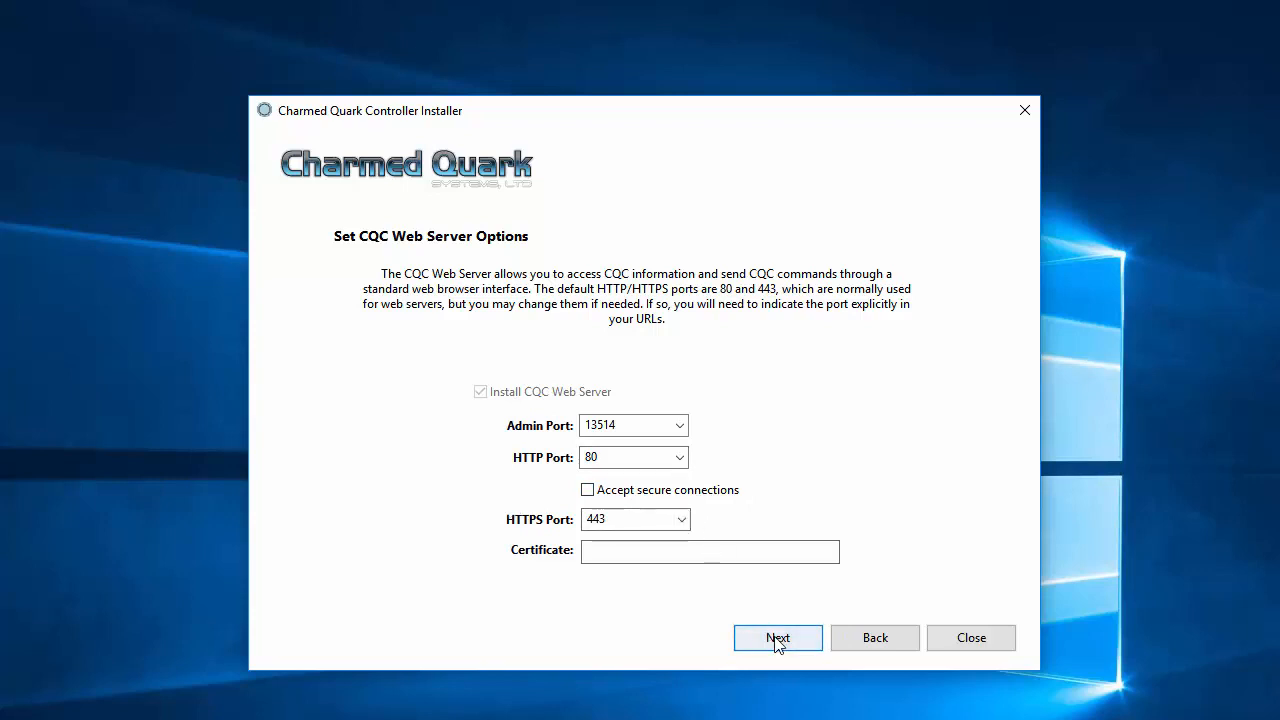
- Keep the web server defaults and turn off Tray Monitor 'Auto-Start on Login'
click(776, 638)
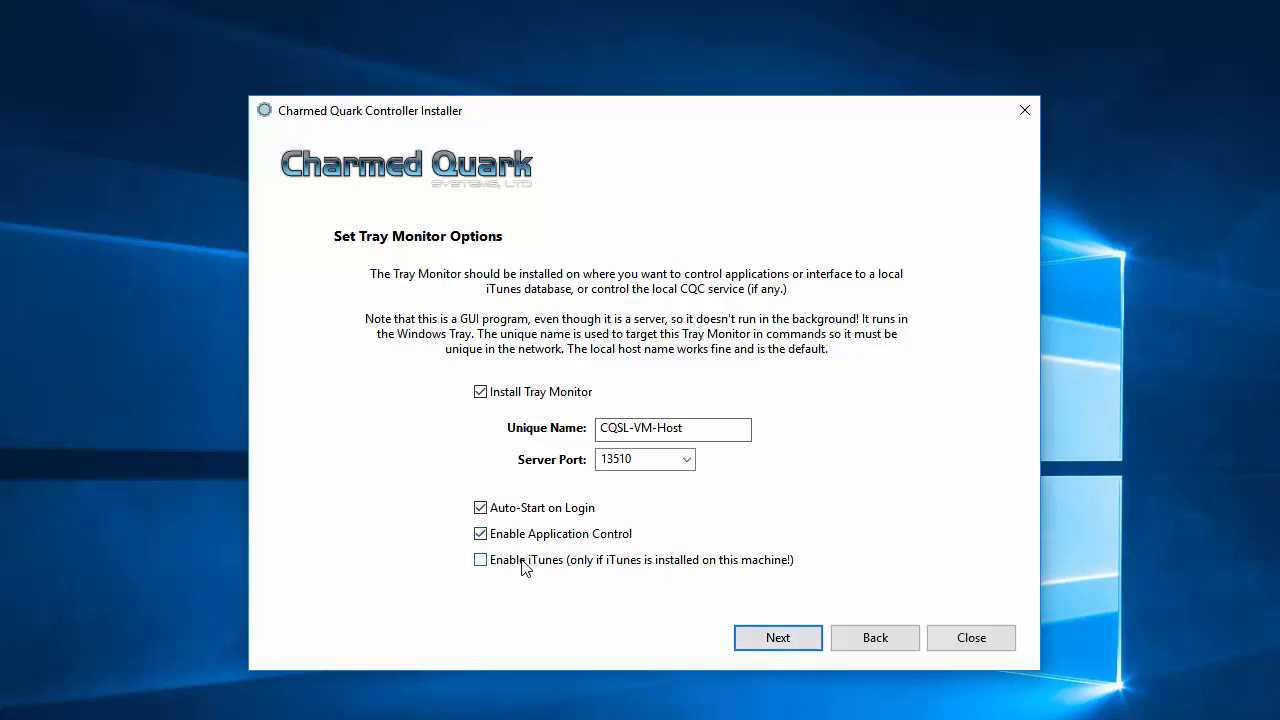
mouse_move(588, 568)
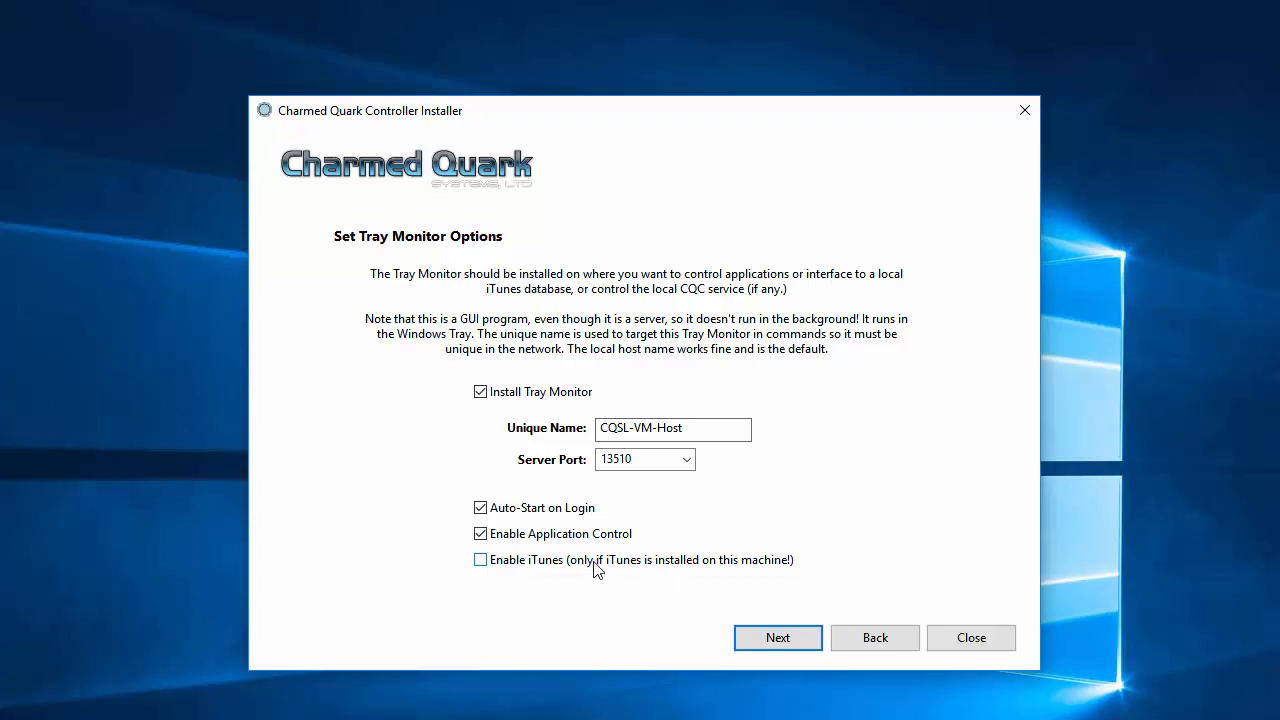
mouse_move(596, 560)
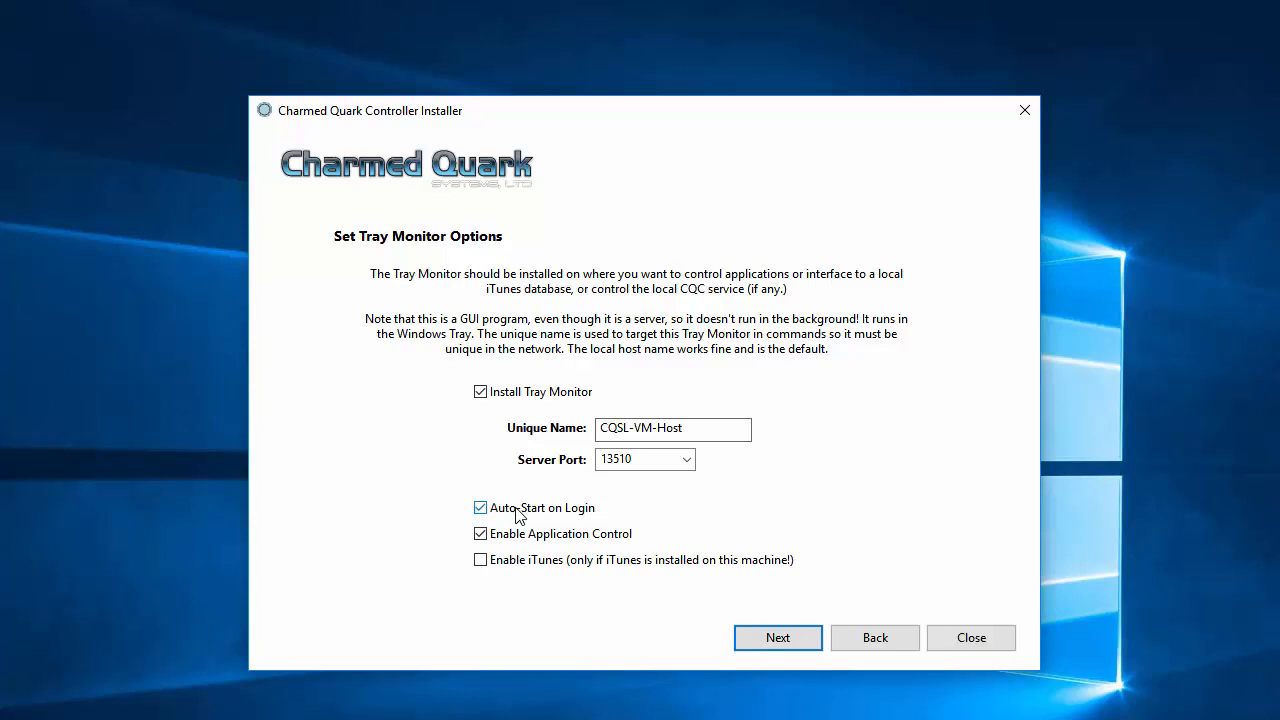
click(480, 508)
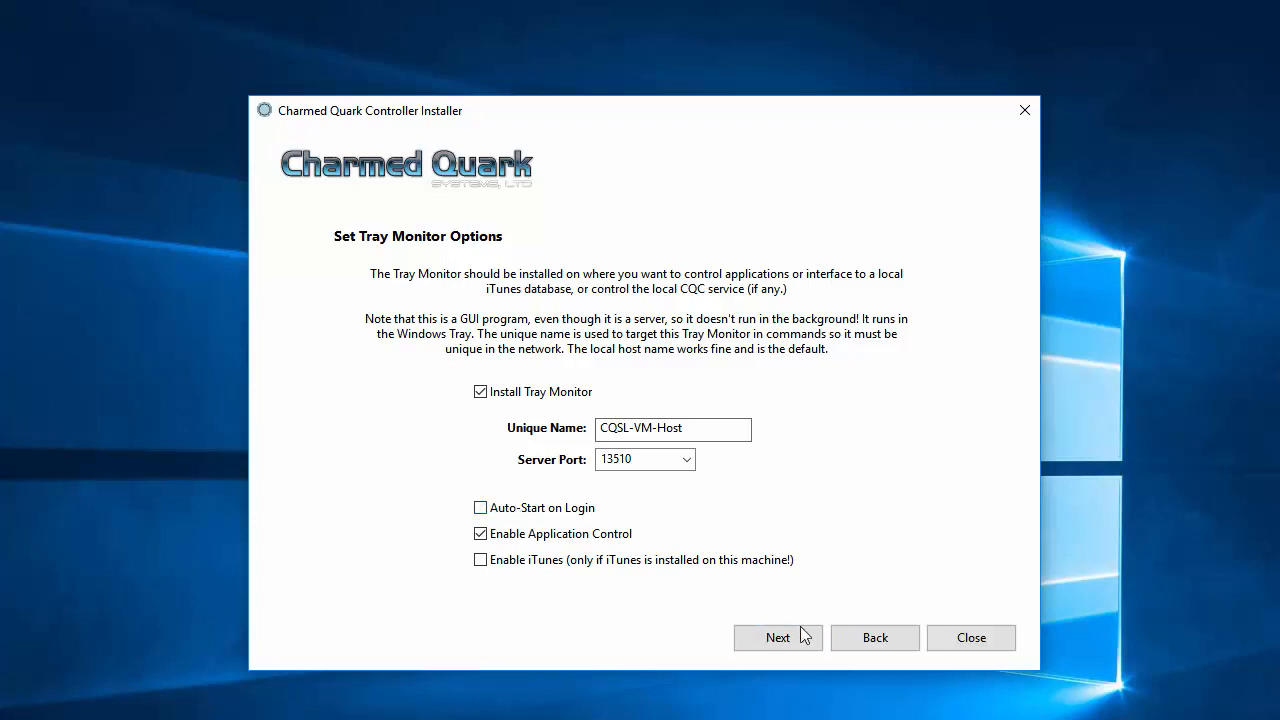
click(778, 638)
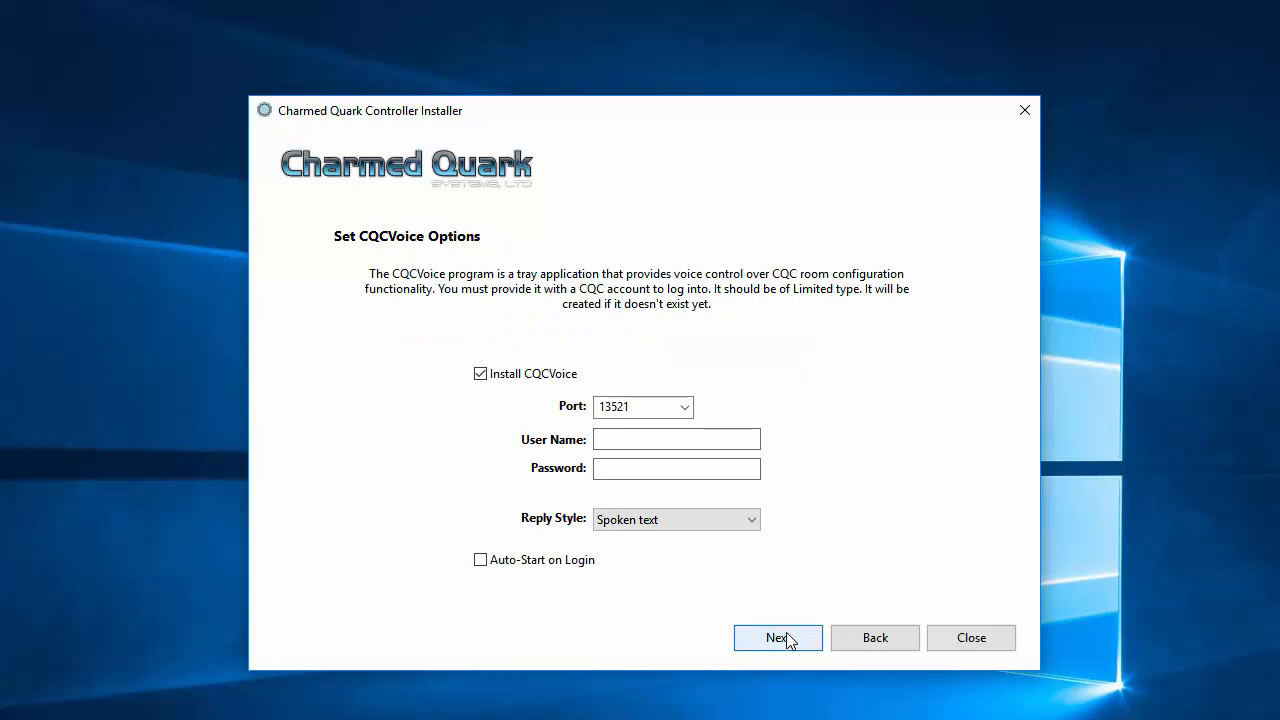
- Untick 'Install CQCVoice' and proceed to the Installation Options Summary
click(480, 374)
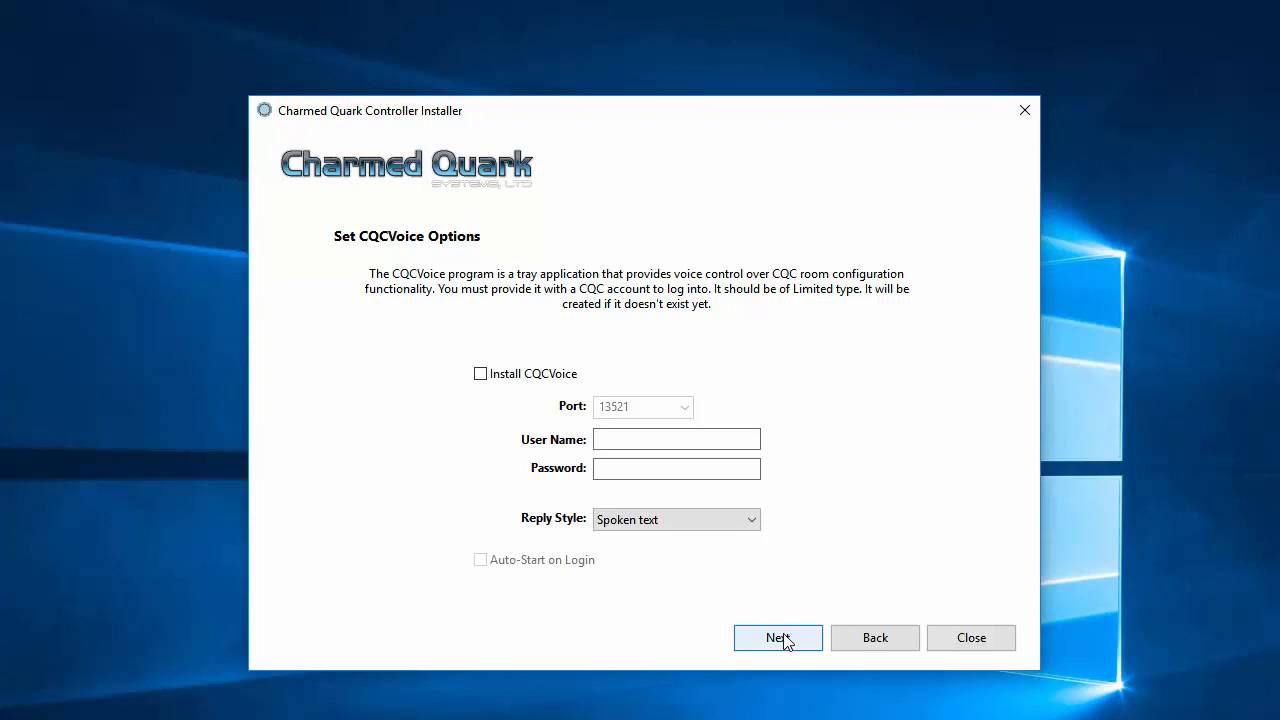
click(776, 636)
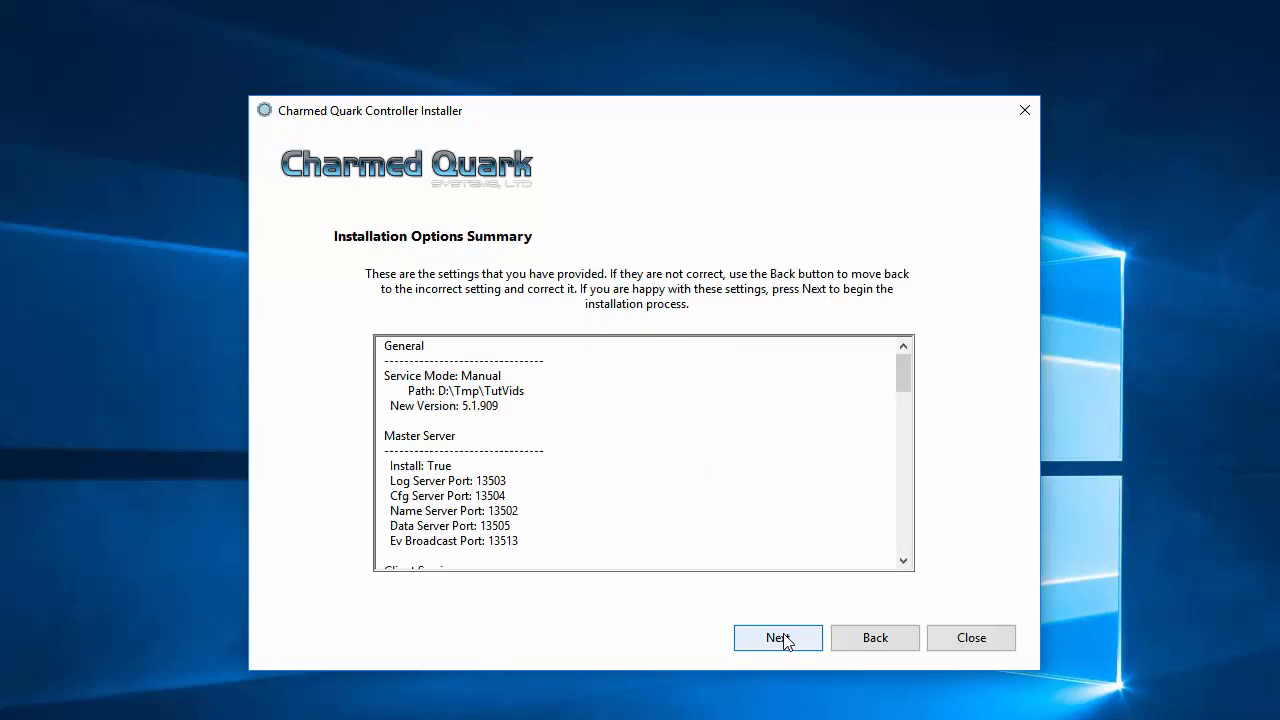
- Look over the options summary list and start the installation
drag(900, 390, 900, 500)
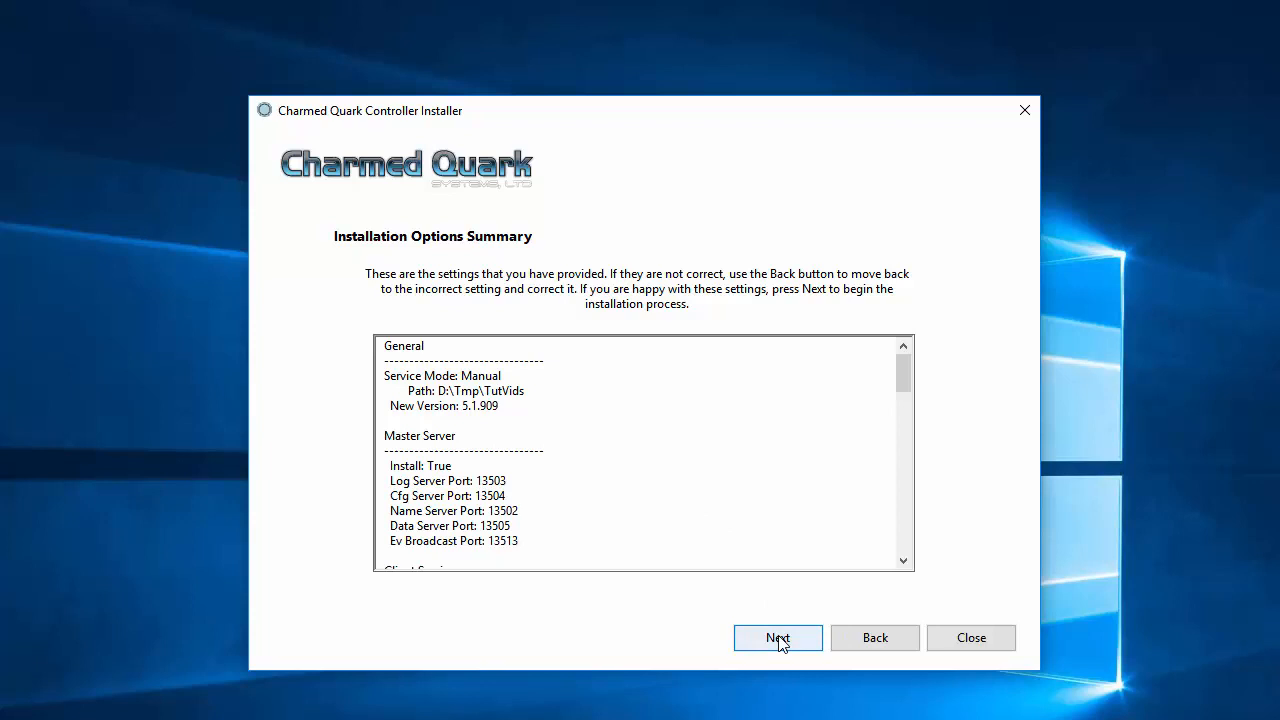
click(776, 638)
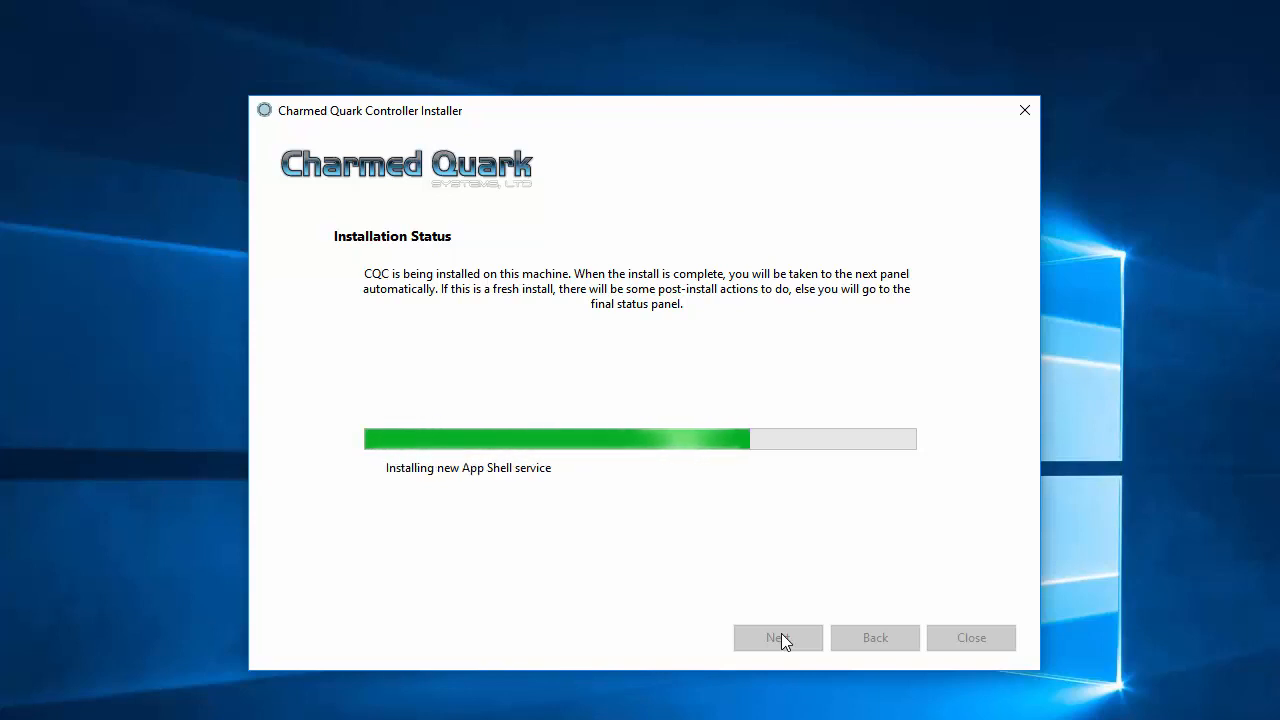
mouse_move(780, 578)
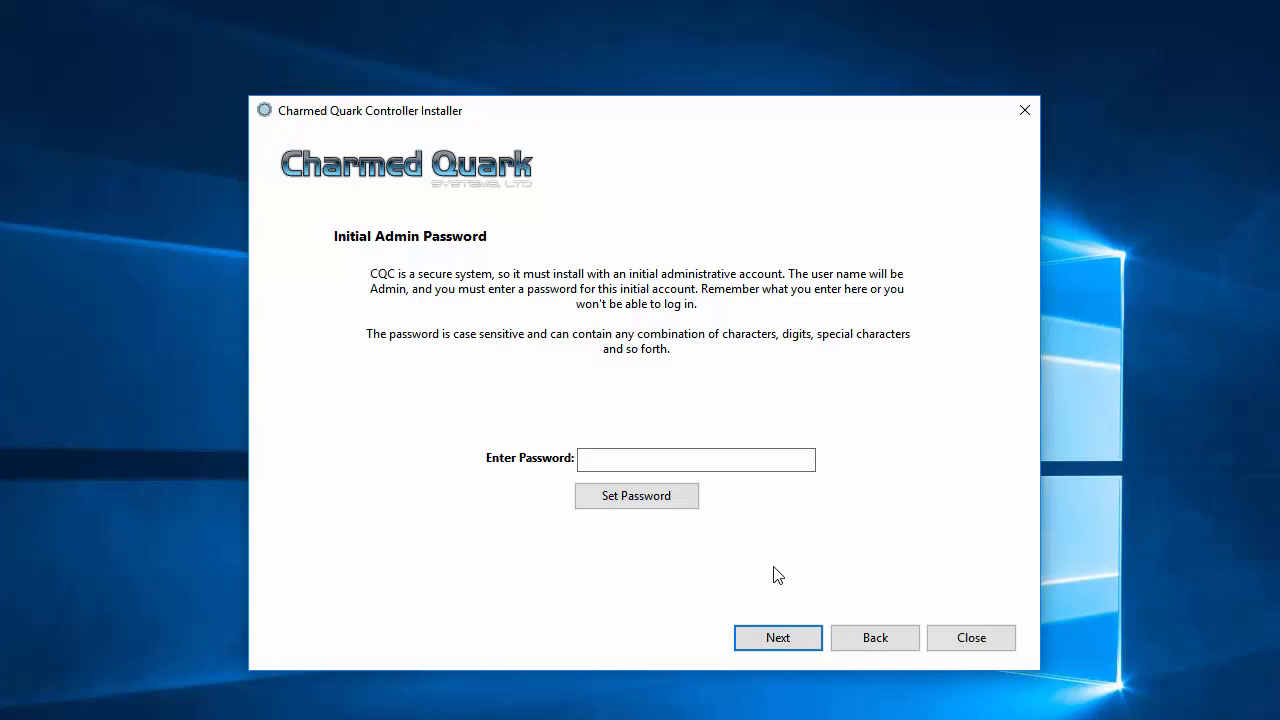
mouse_move(408, 300)
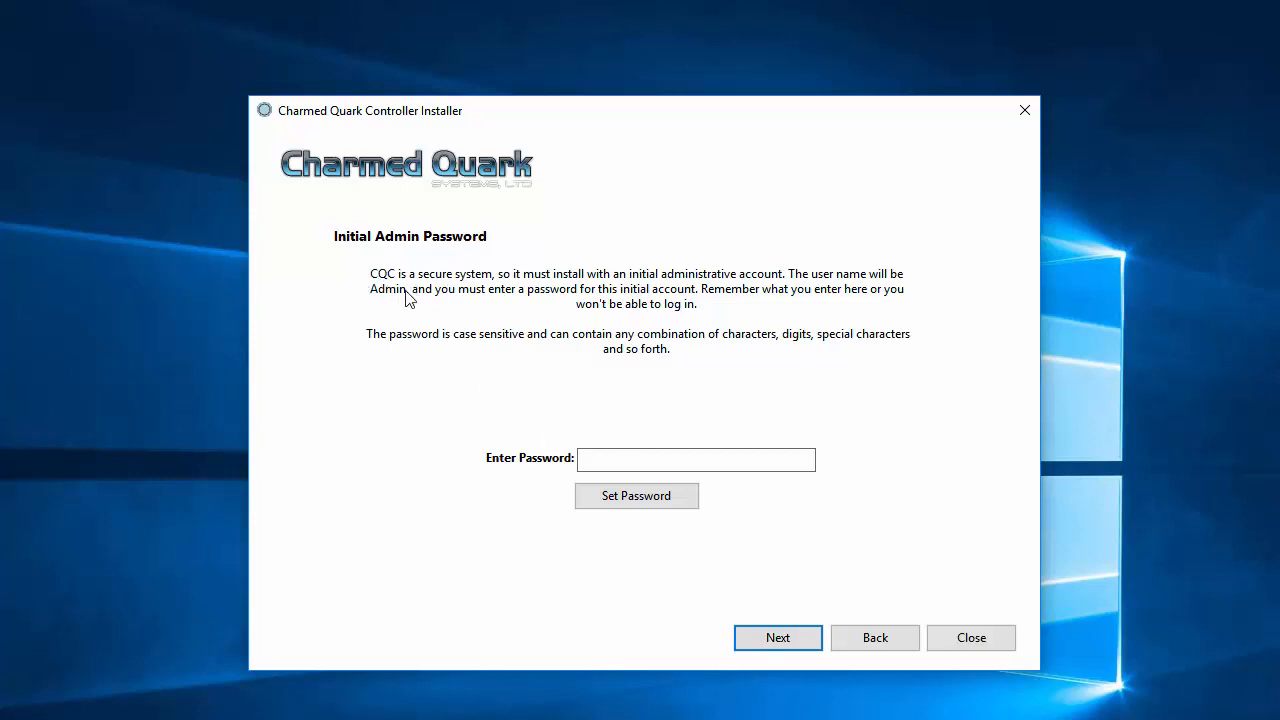
mouse_move(372, 302)
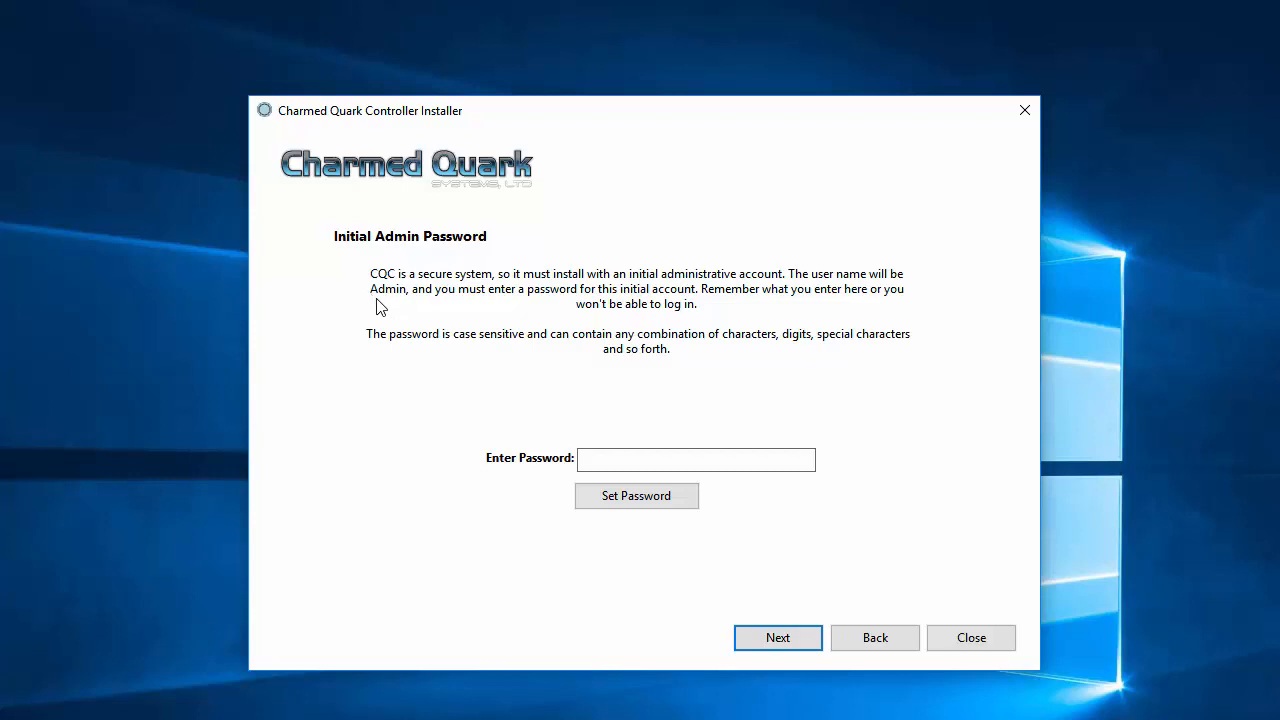
click(696, 458)
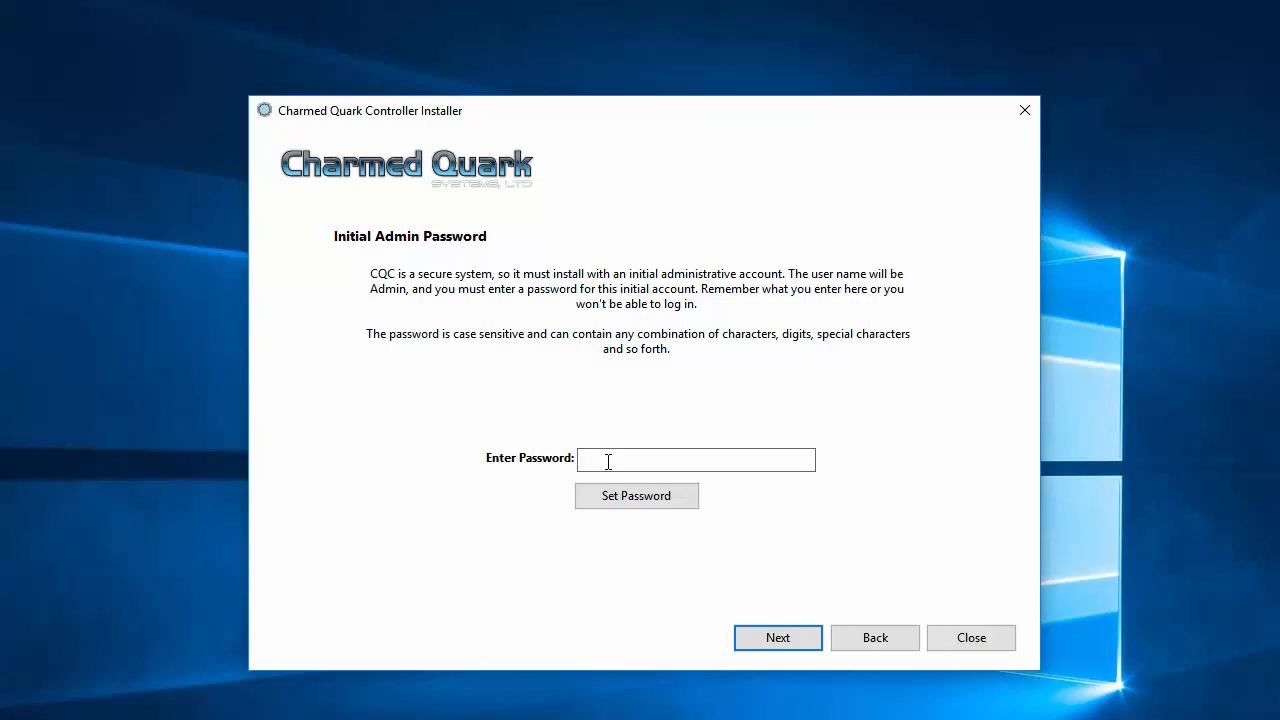
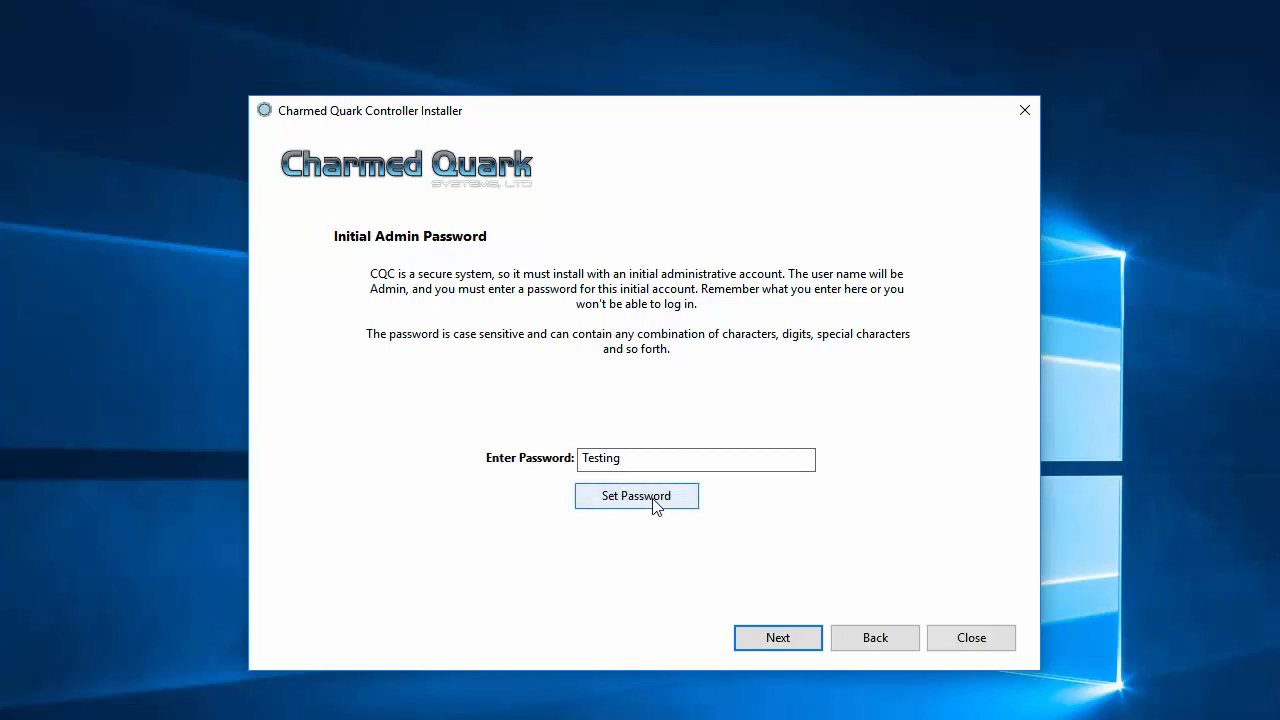
click(636, 496)
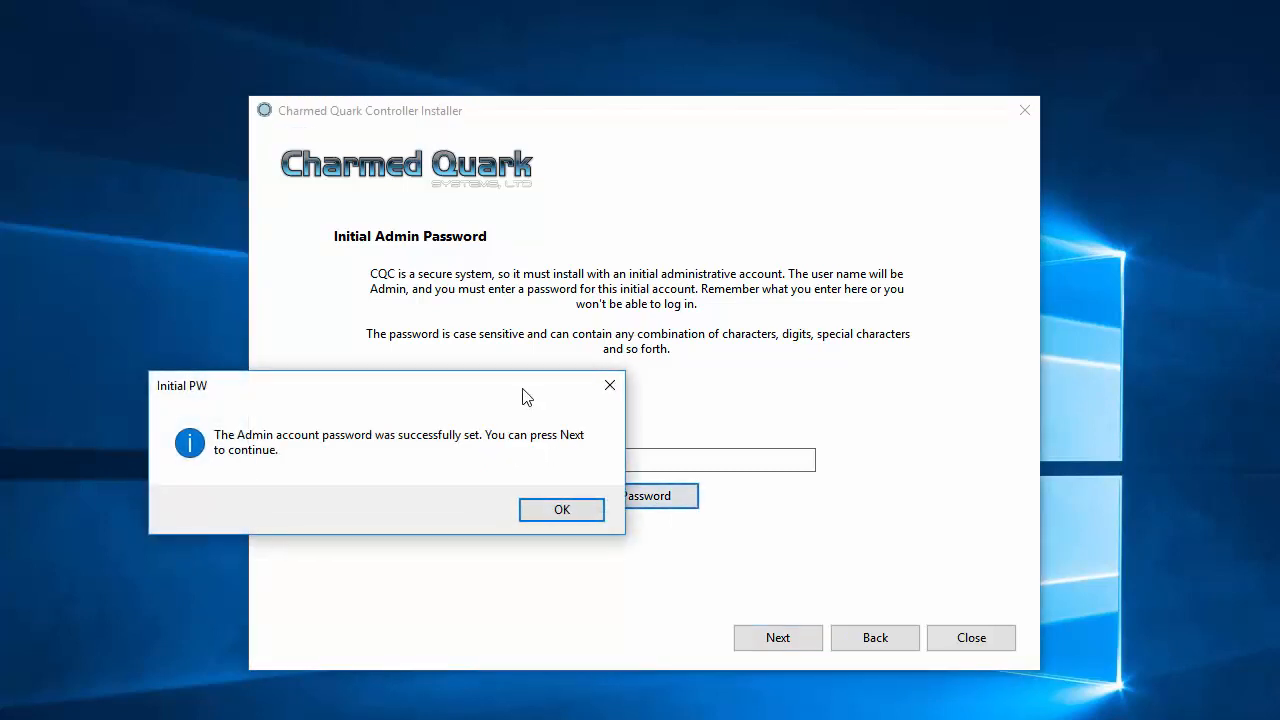
drag(180, 384, 364, 298)
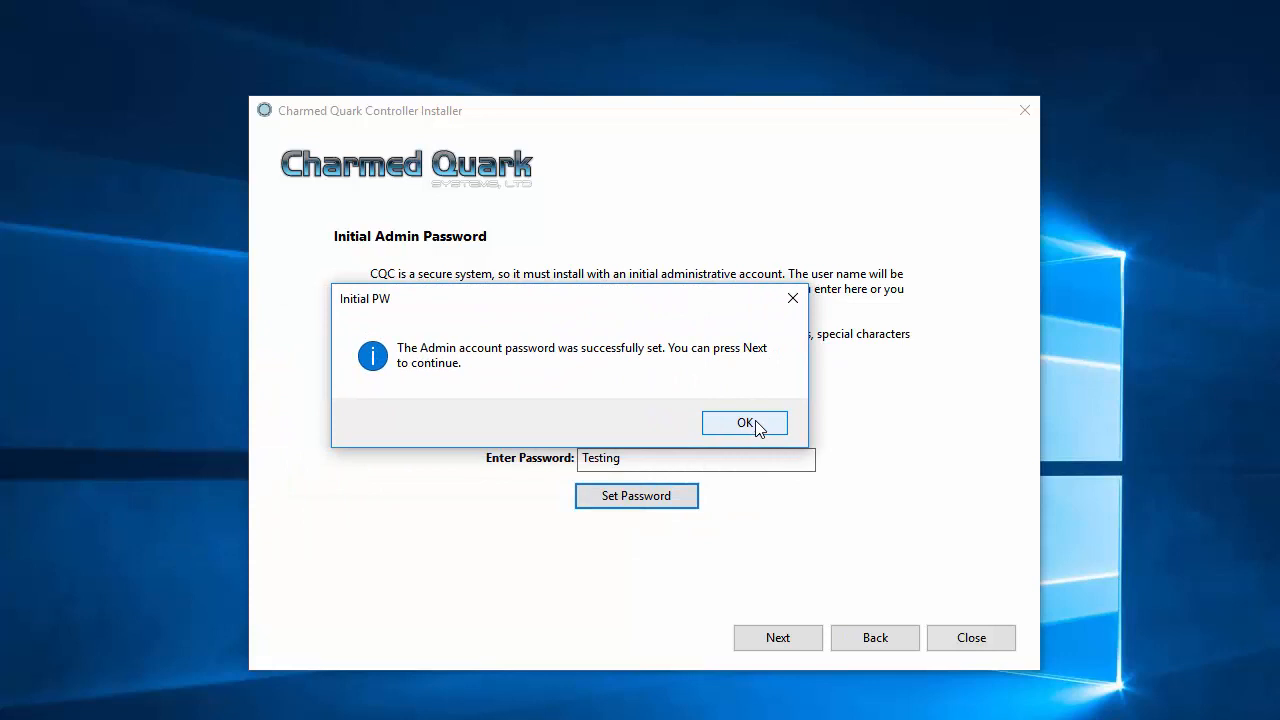
click(744, 422)
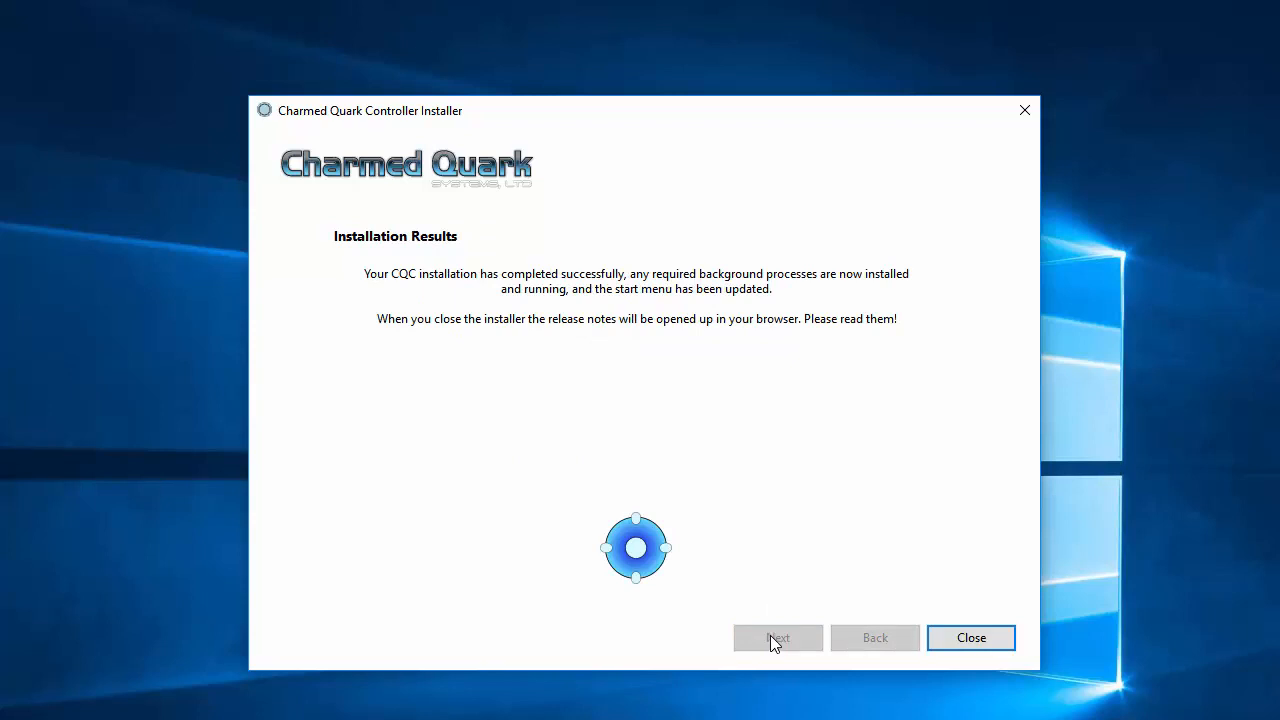
- Complete the install so the results report background processes installed and running
click(968, 636)
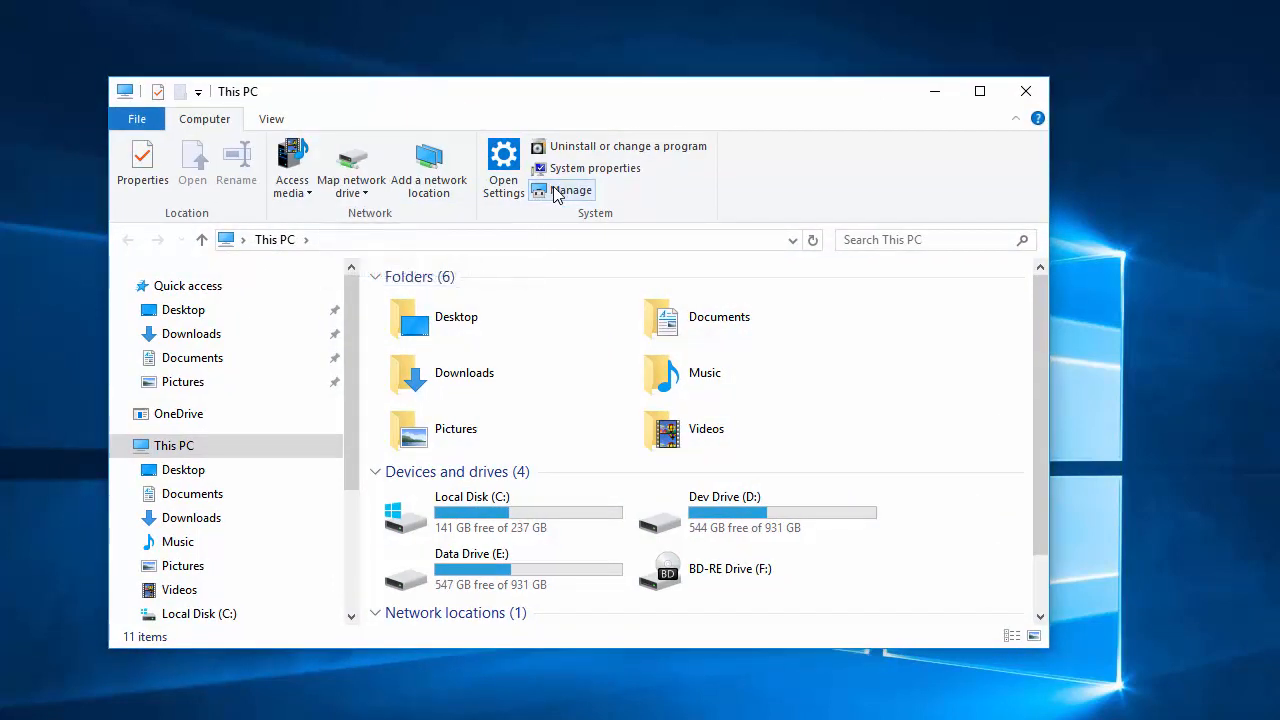
- Launch Computer Management from the This PC ribbon's Manage command
click(572, 190)
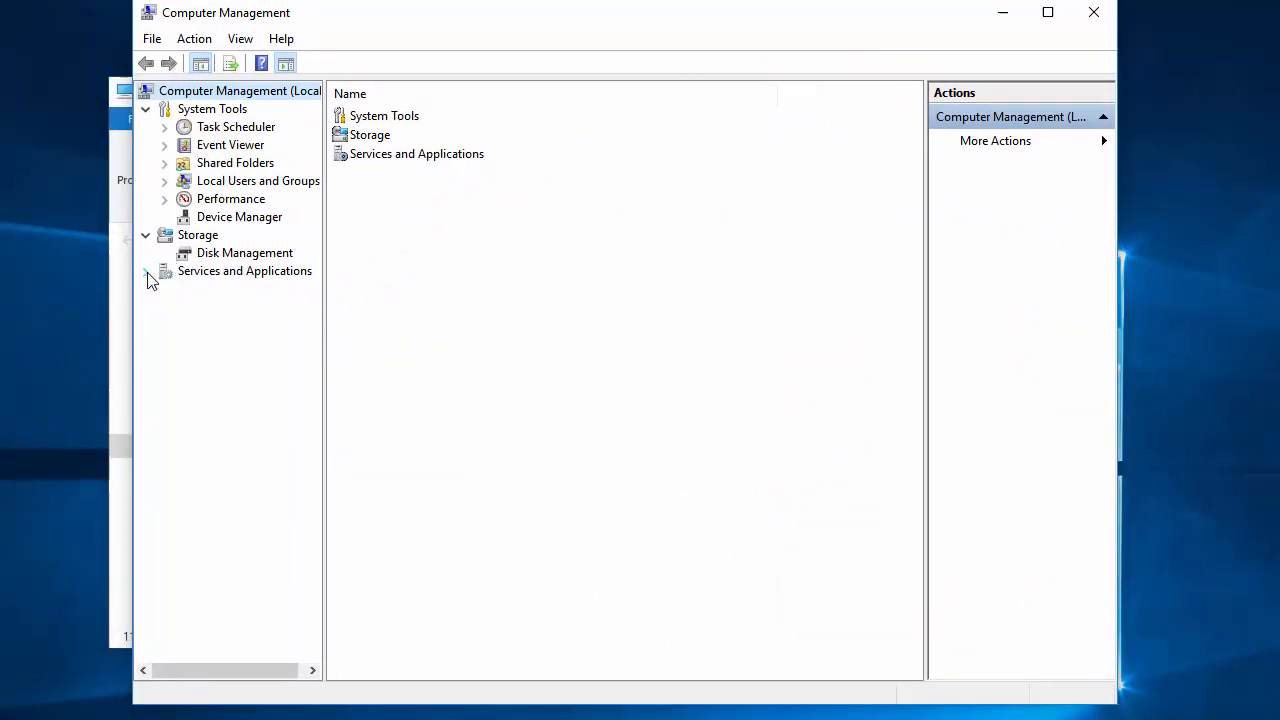
- Show the Windows services list under Services and Applications
click(146, 272)
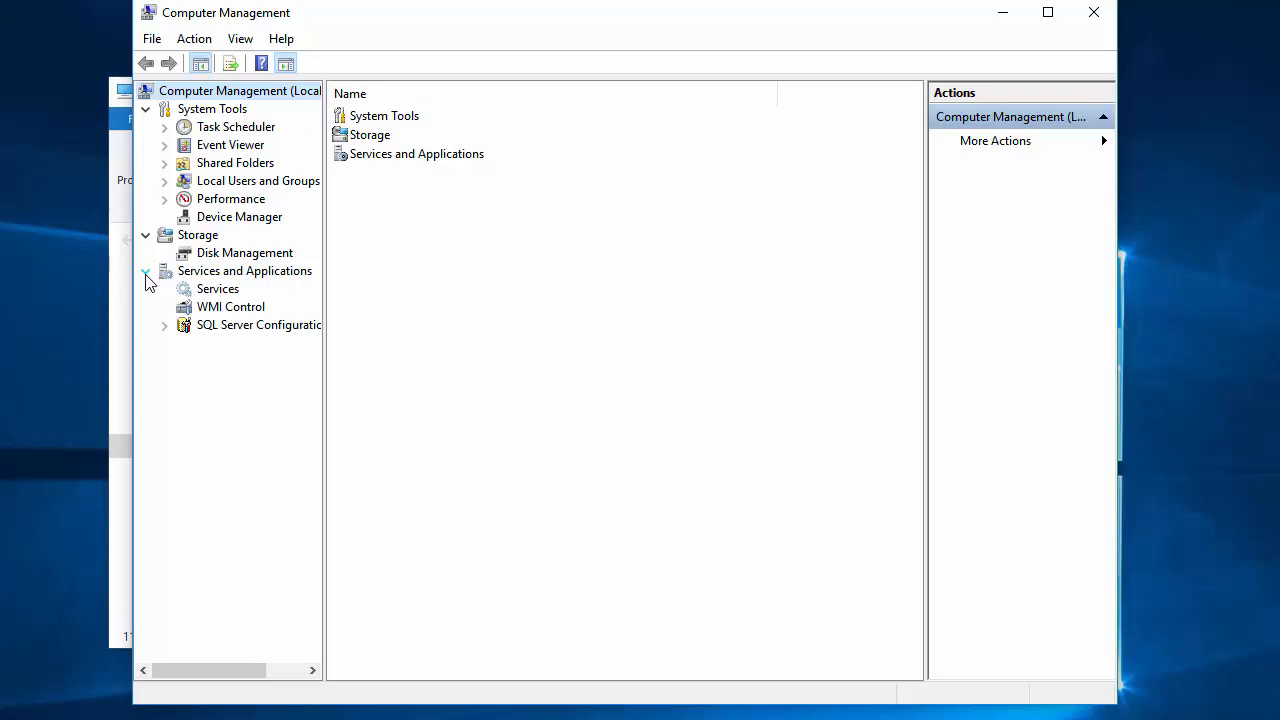
click(218, 288)
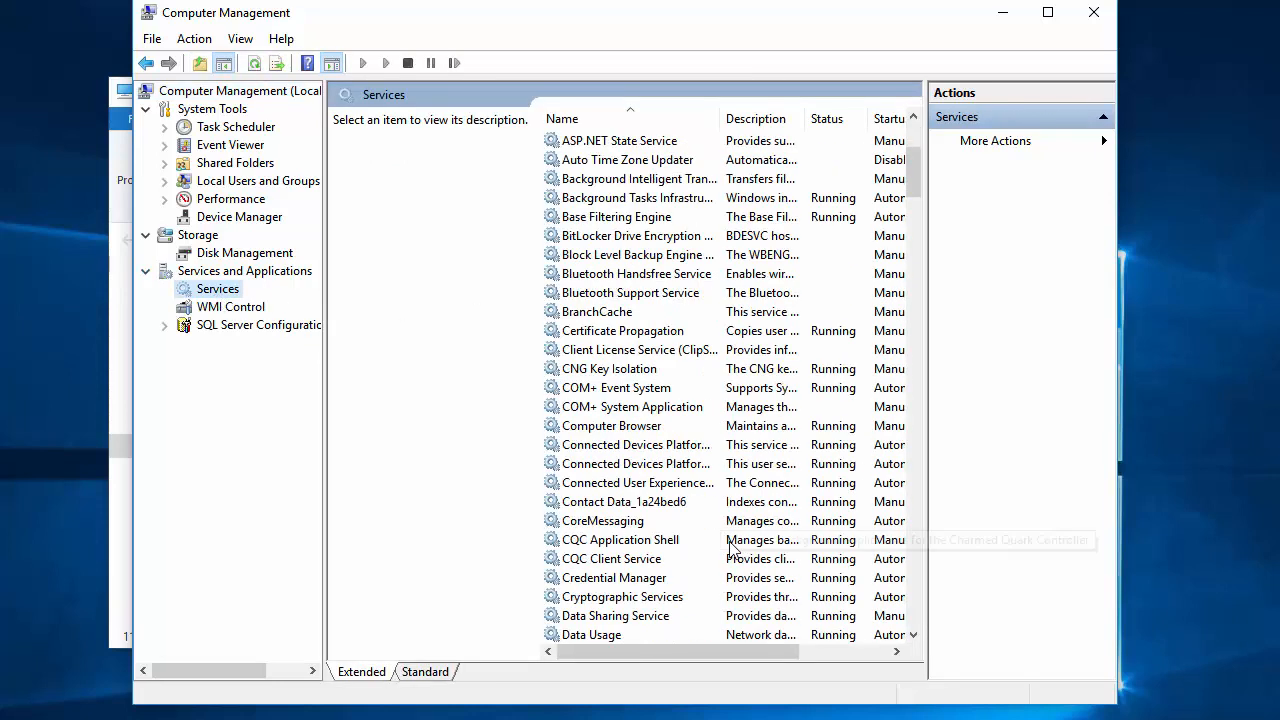
scroll(down, 3)
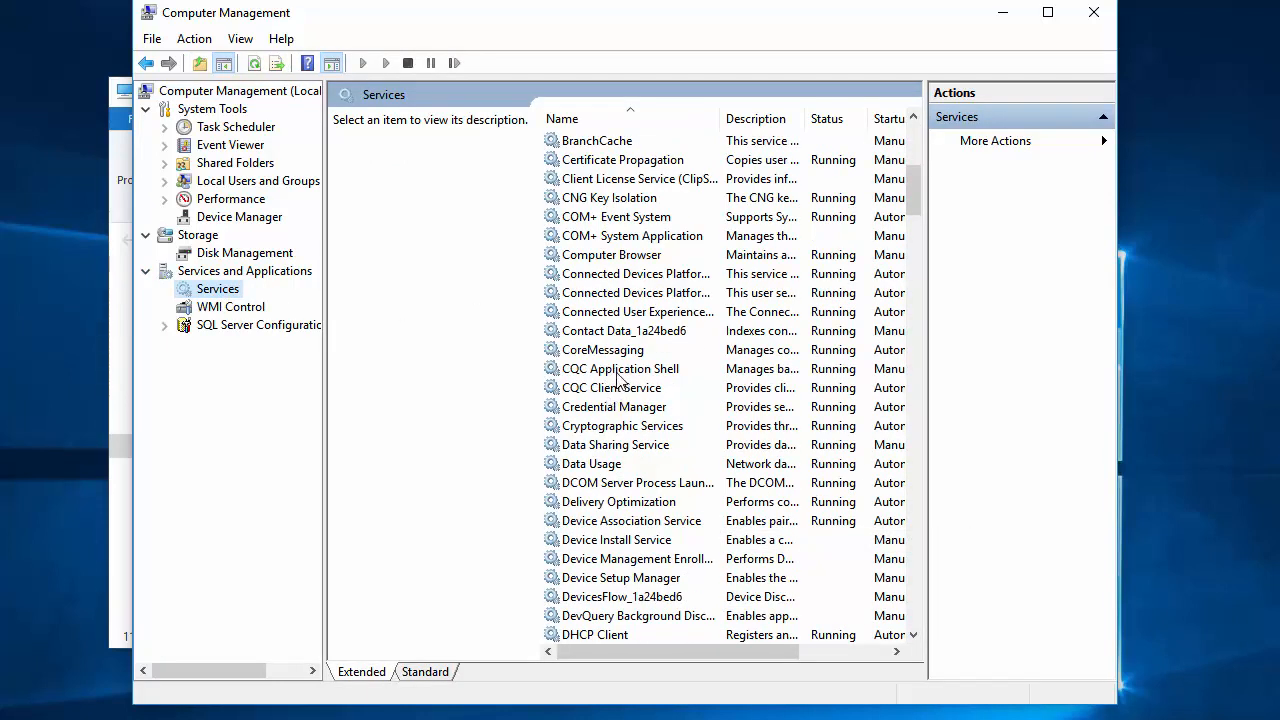
mouse_move(636, 376)
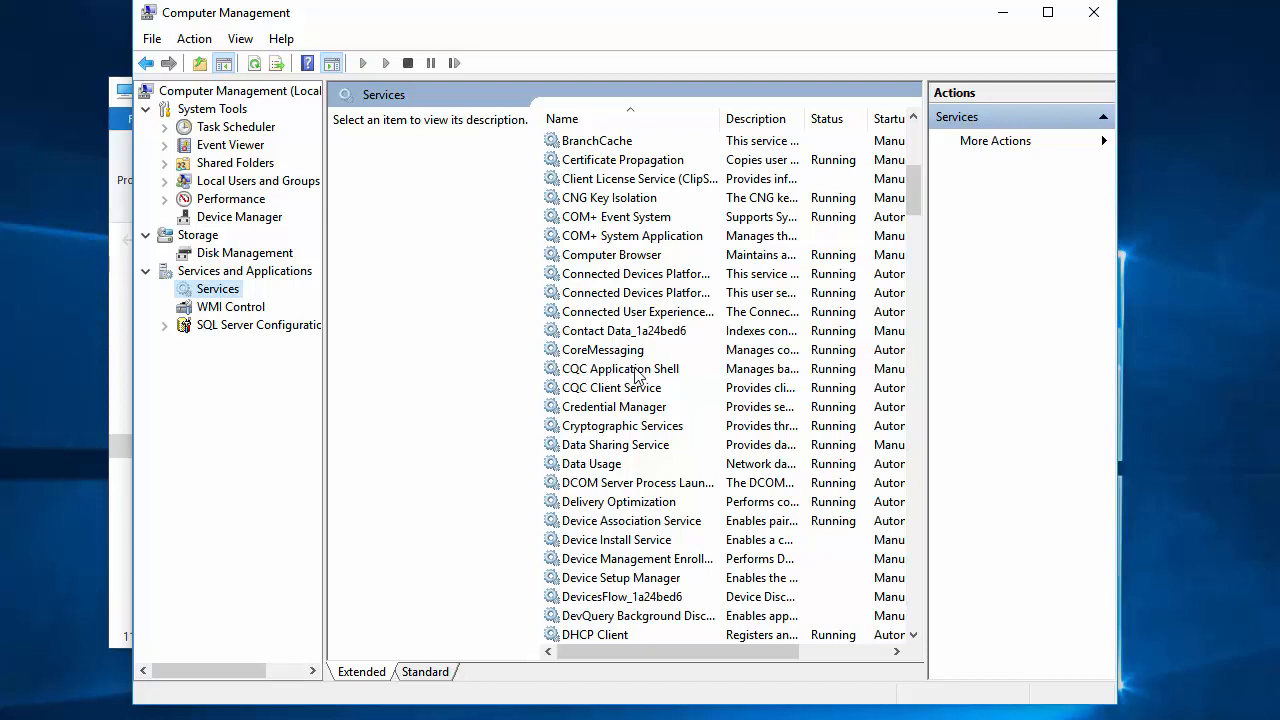
- Review CQC Application Shell and CQC Client Service, both running, including startup type and Log On As account
click(620, 368)
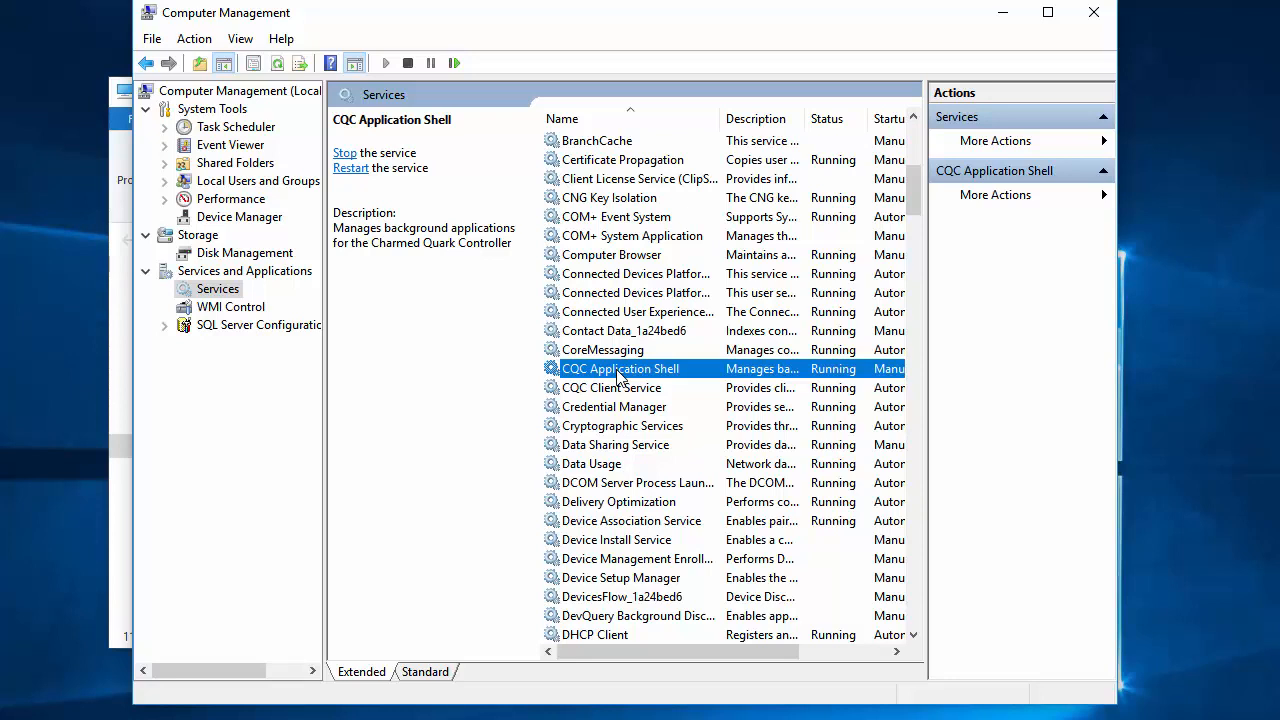
mouse_move(870, 344)
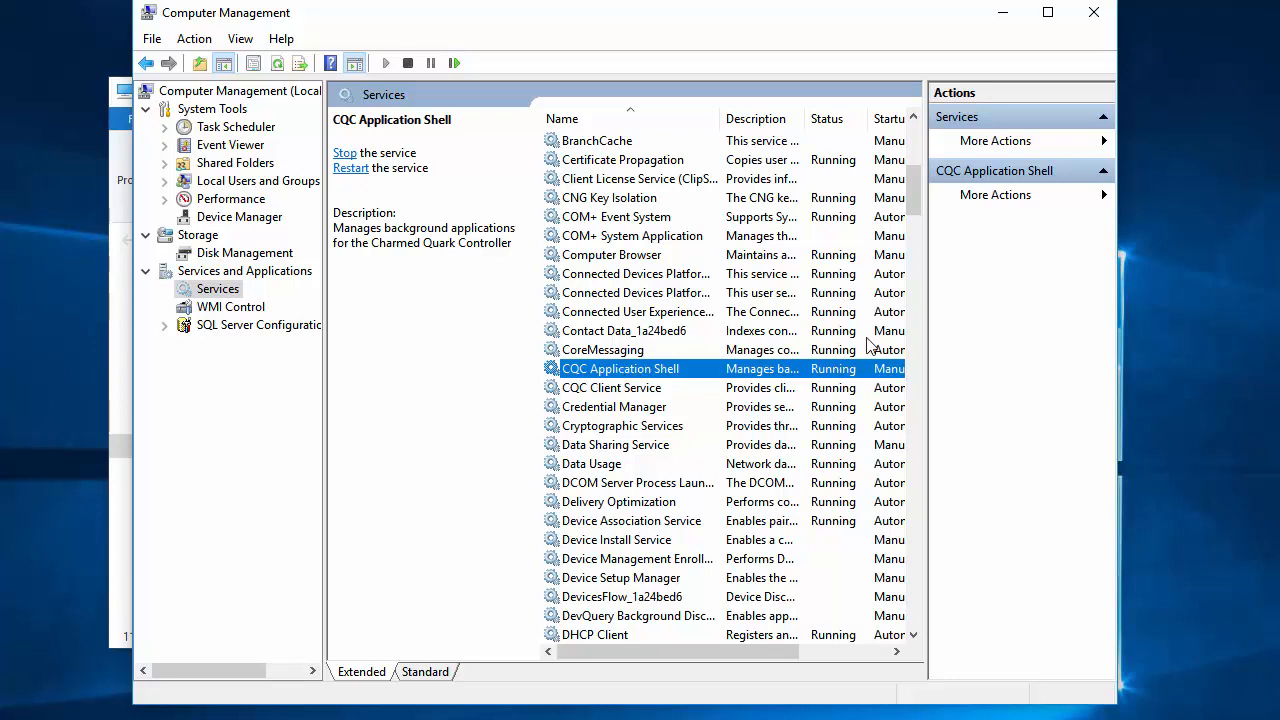
click(612, 388)
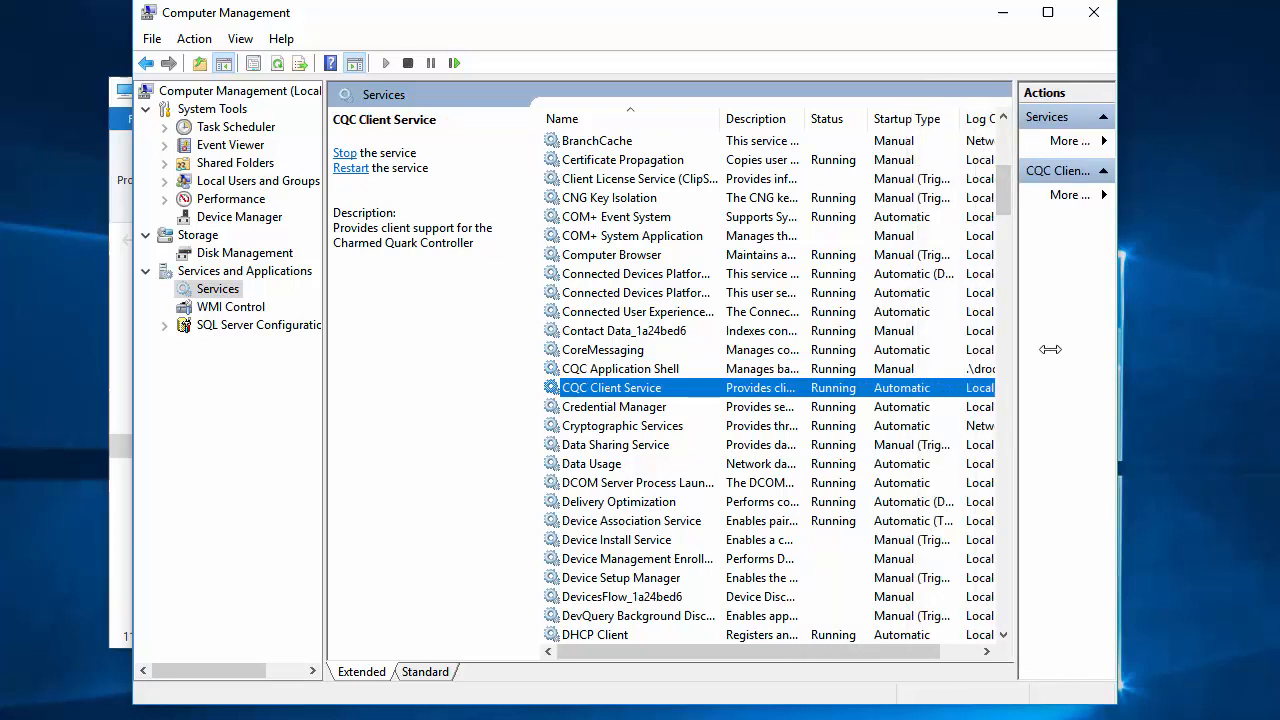
mouse_move(824, 390)
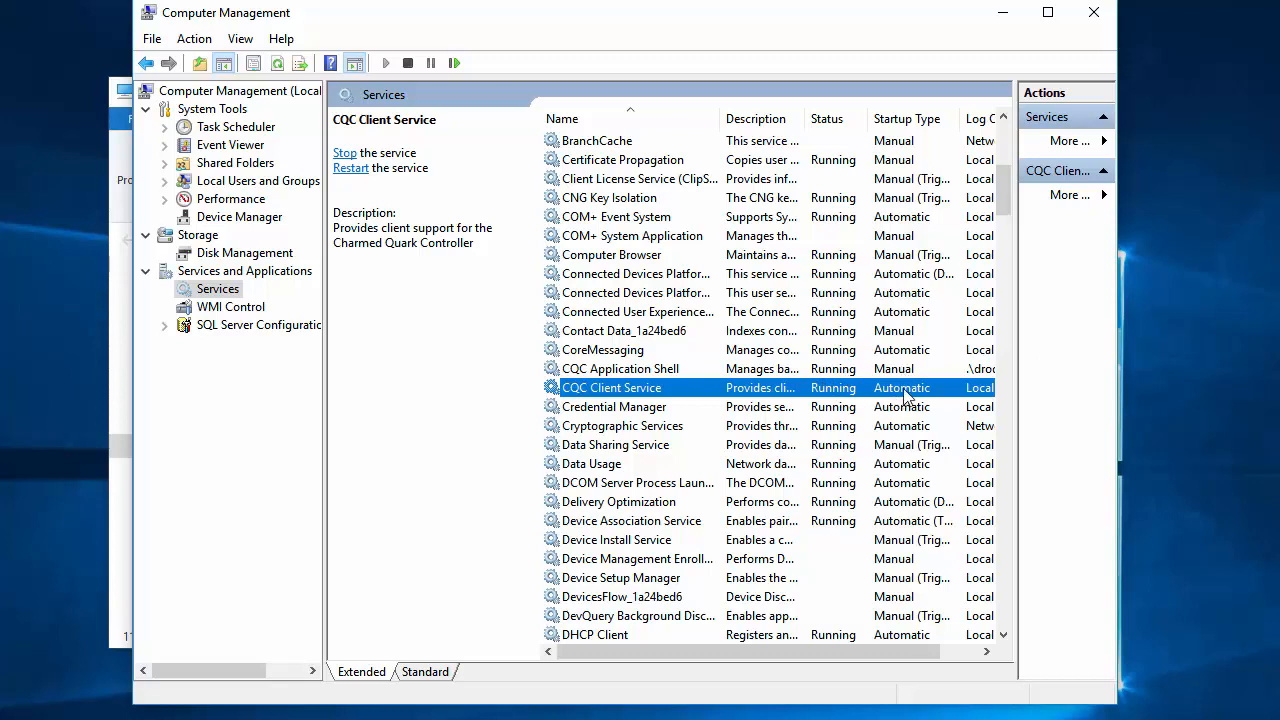
click(620, 368)
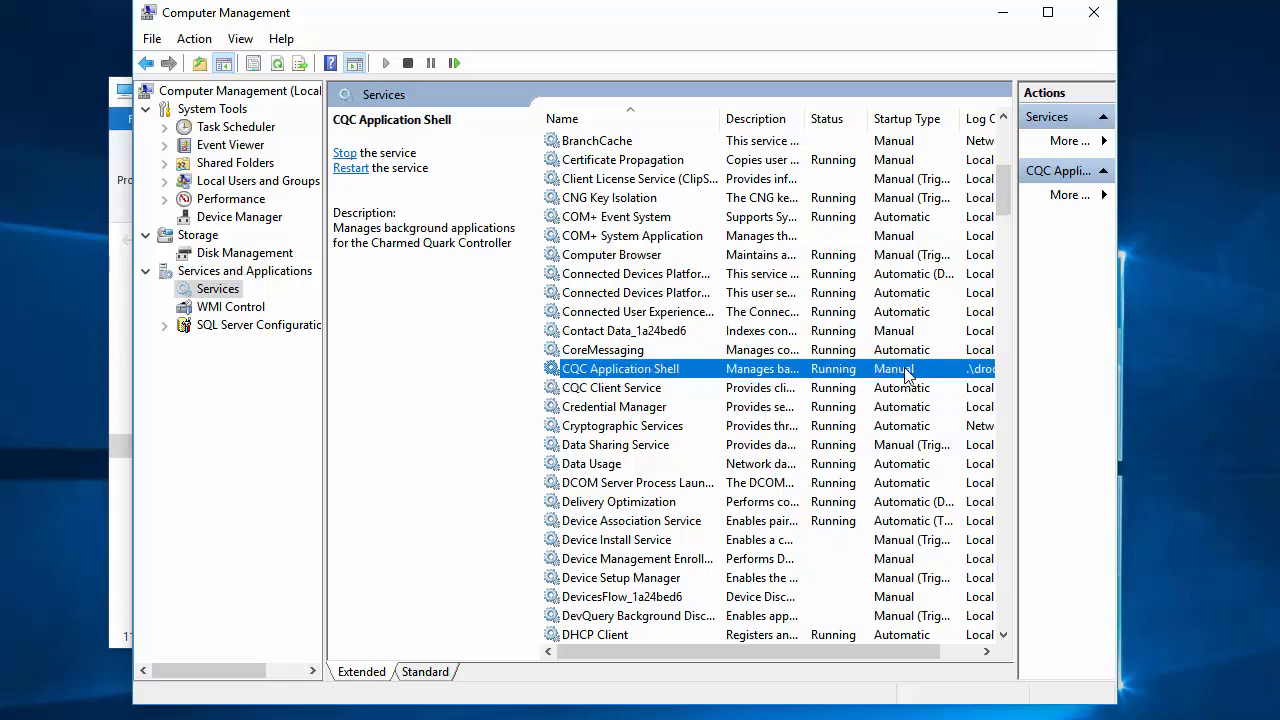
mouse_move(904, 378)
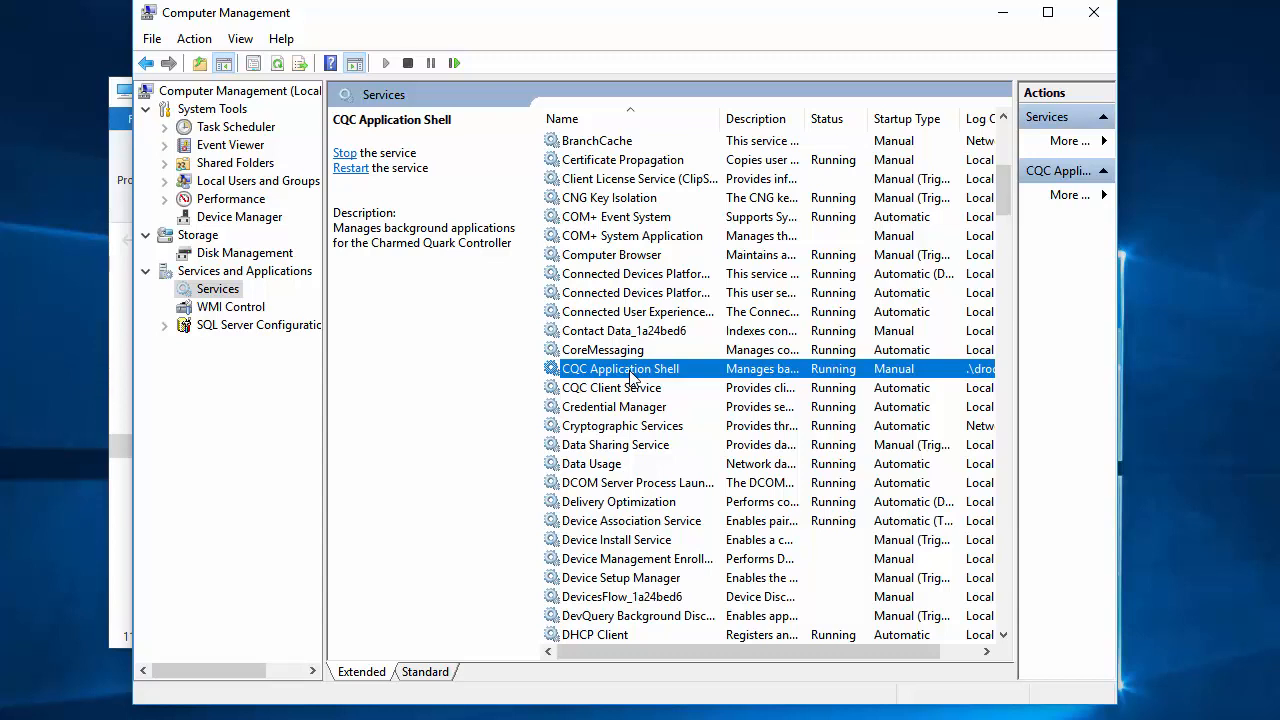
scroll(right, 3)
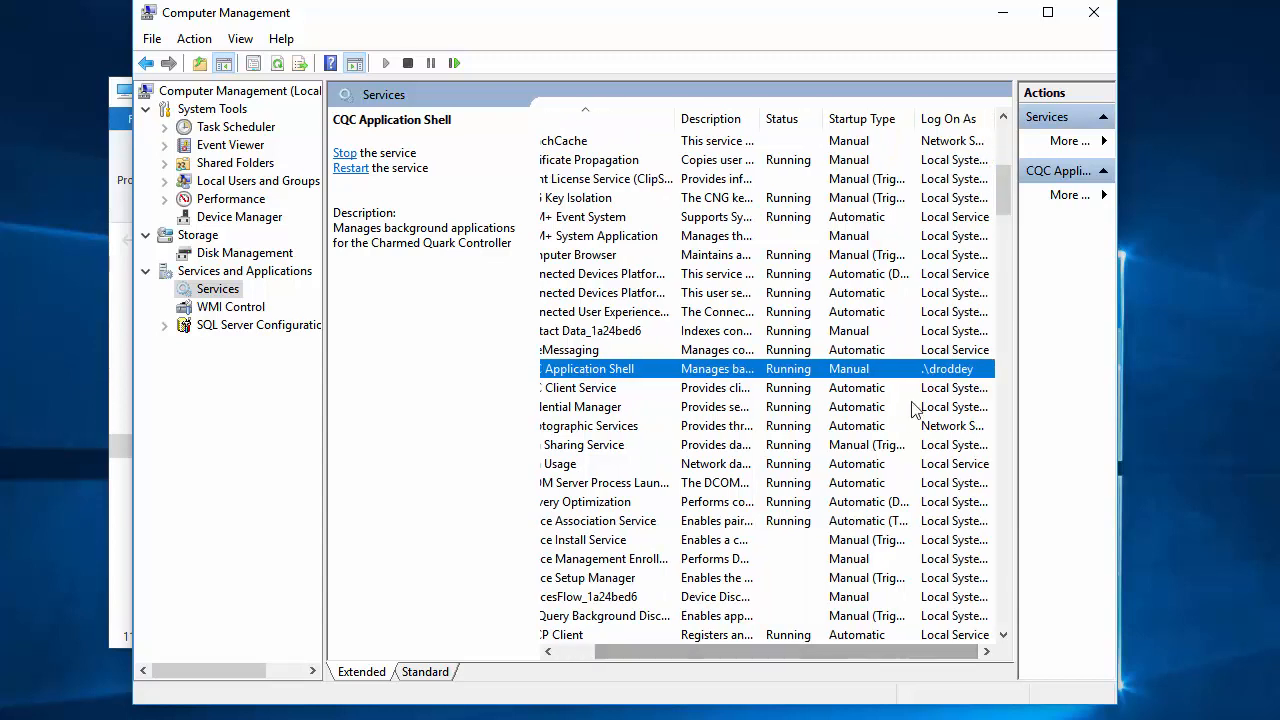
mouse_move(940, 372)
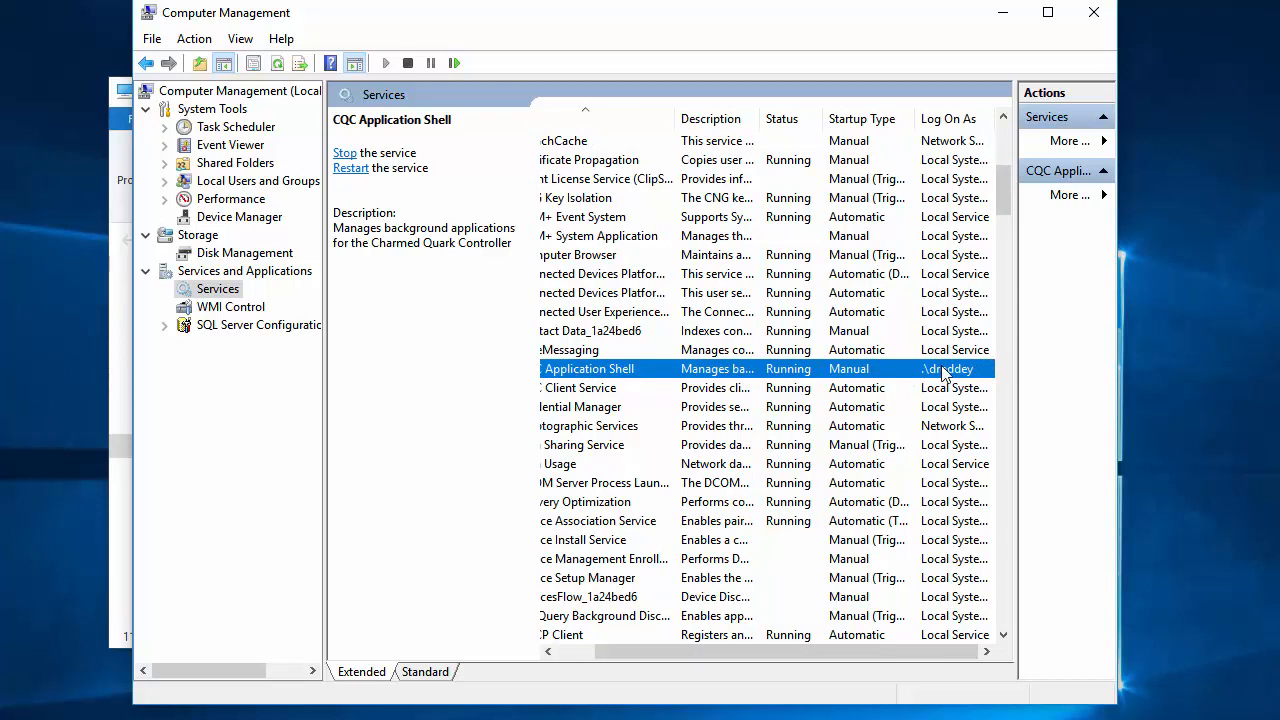
mouse_move(950, 380)
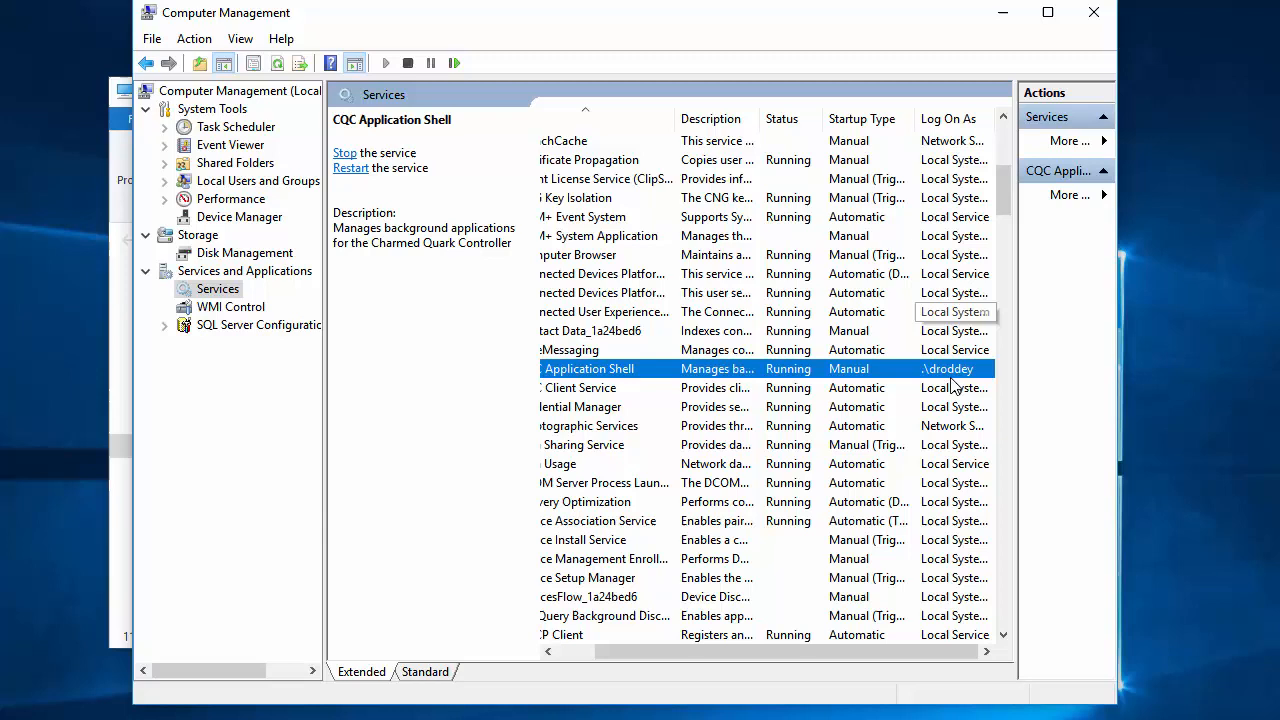
mouse_move(952, 384)
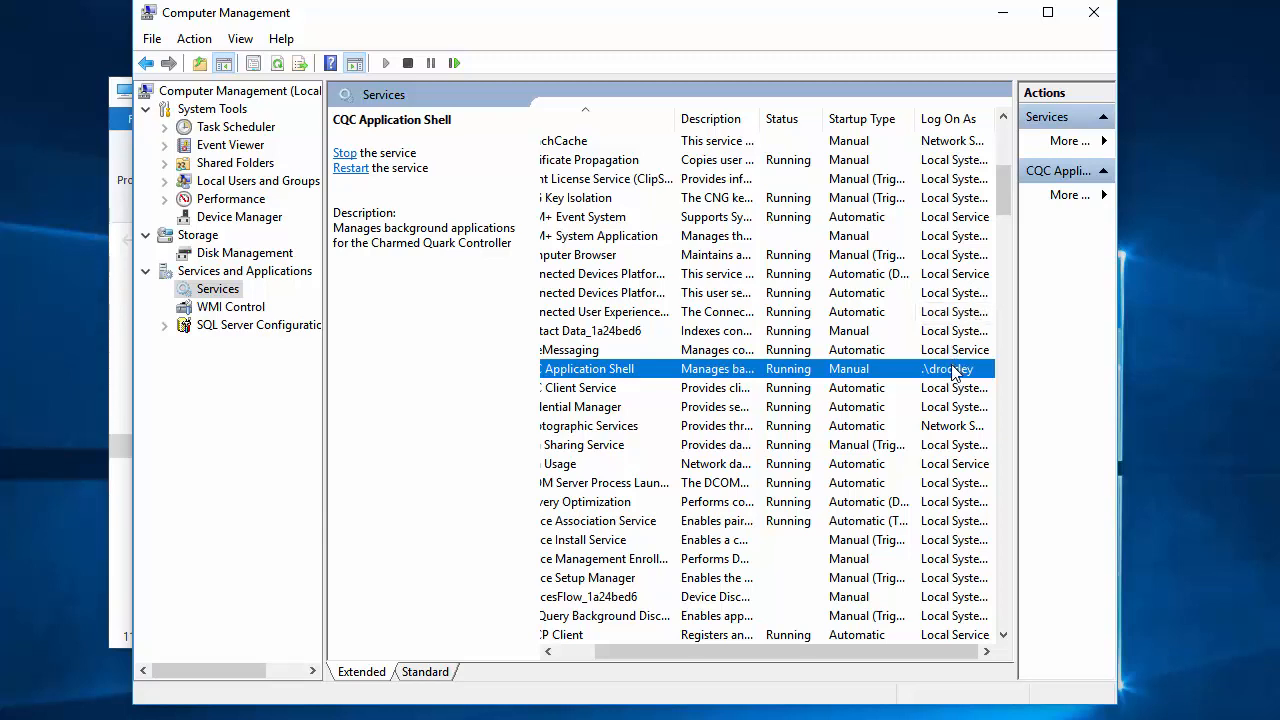
mouse_move(952, 378)
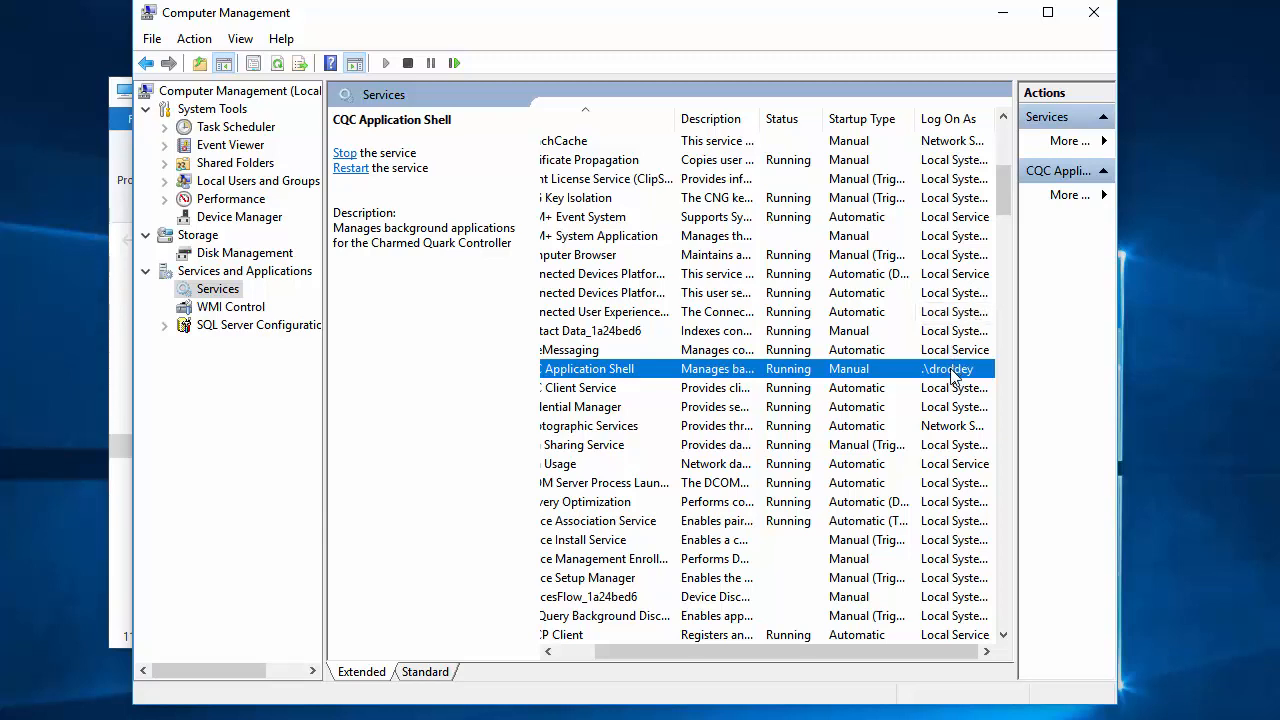
mouse_move(920, 640)
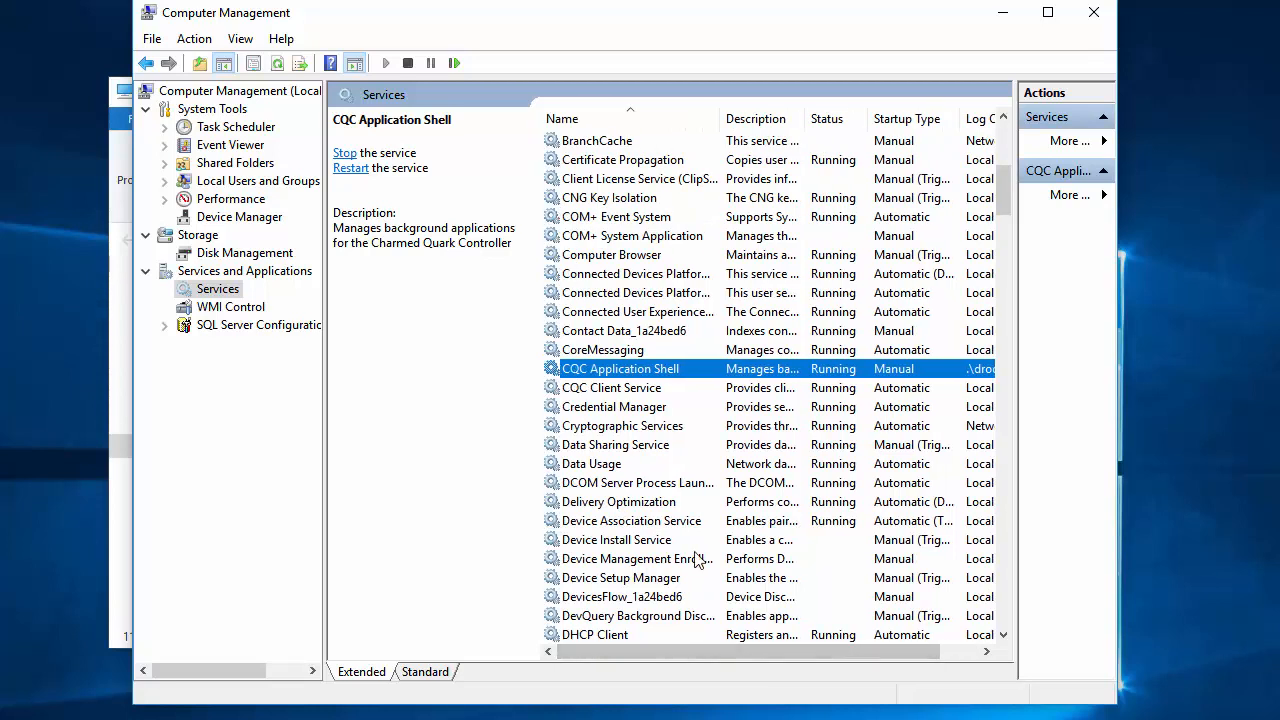
right_click(620, 368)
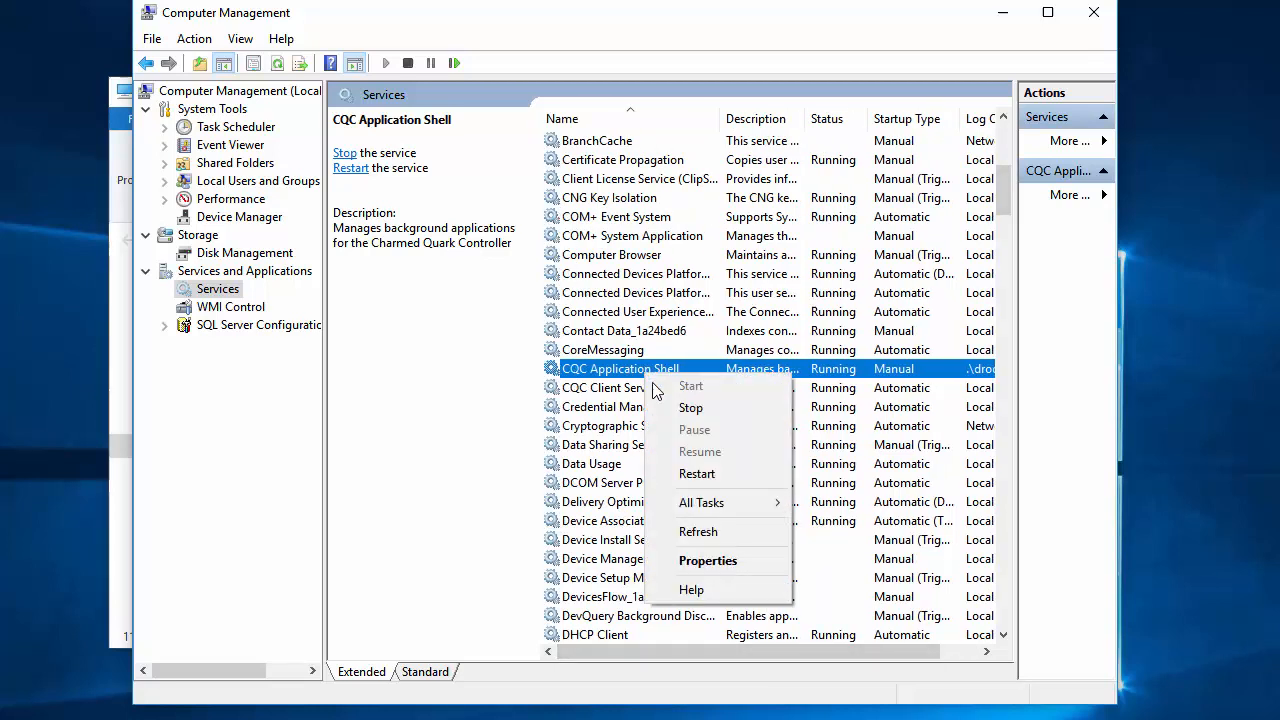
click(708, 560)
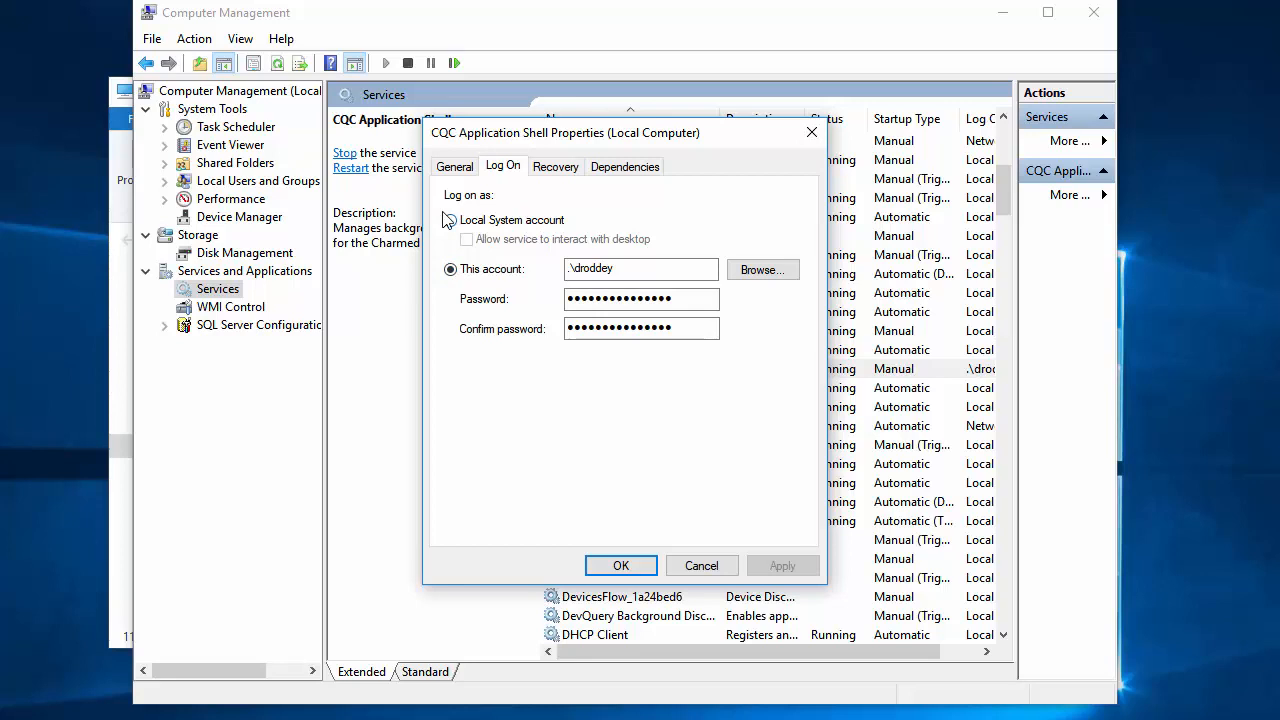
click(450, 268)
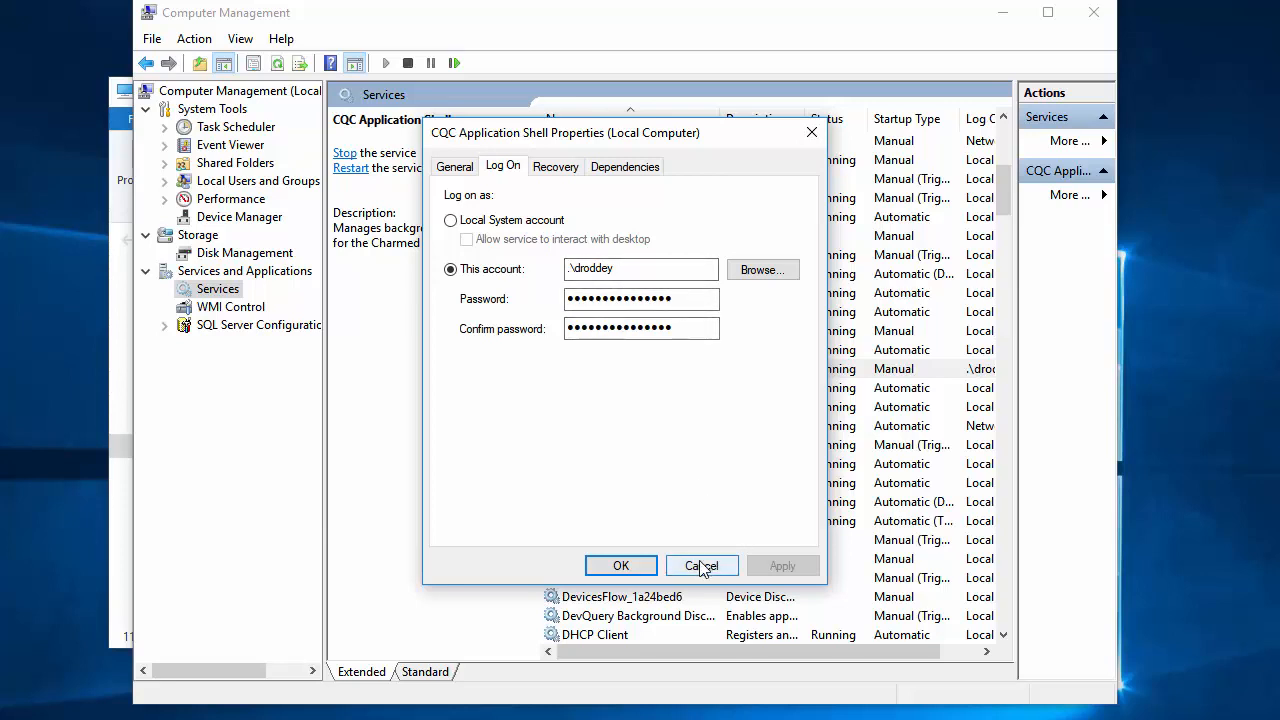
click(700, 564)
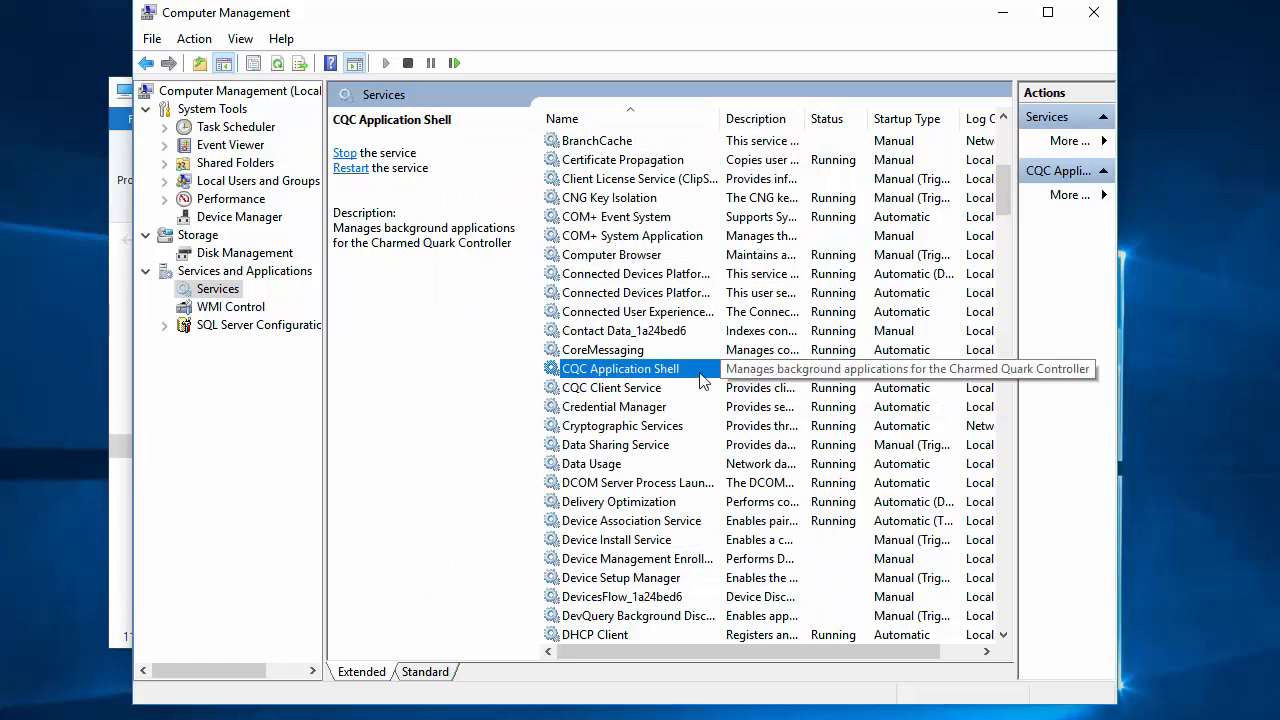
click(620, 368)
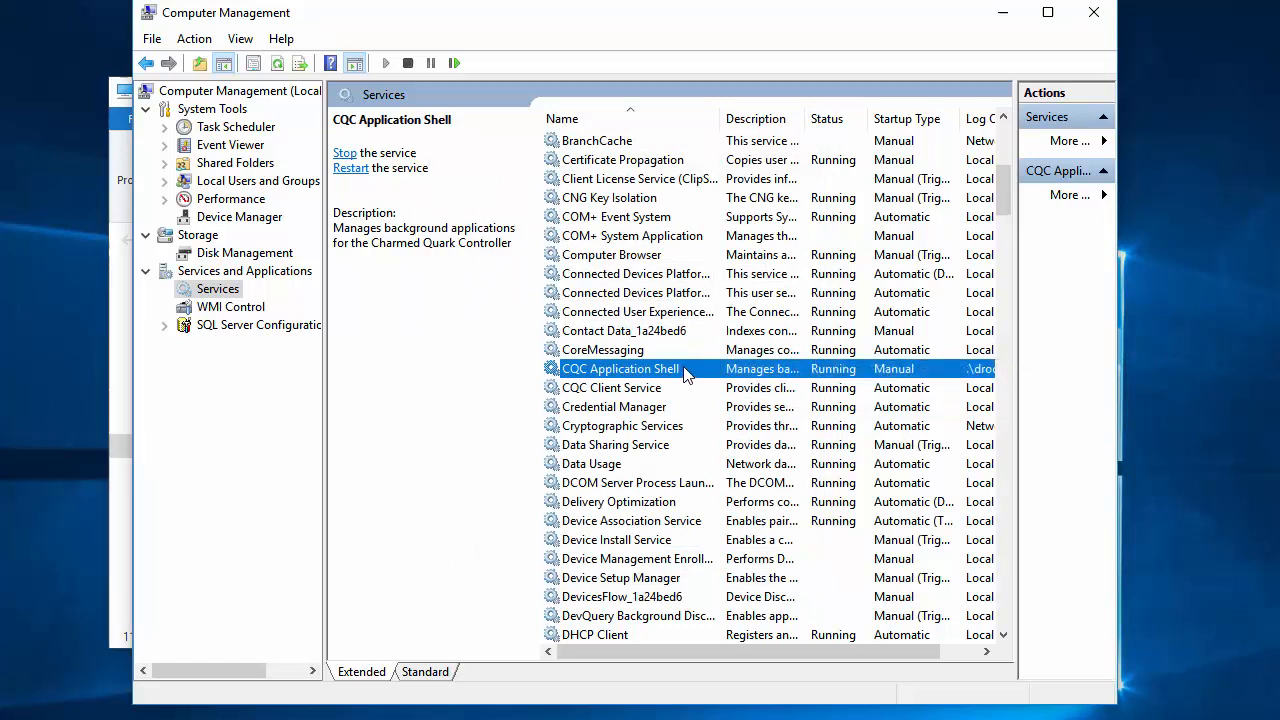